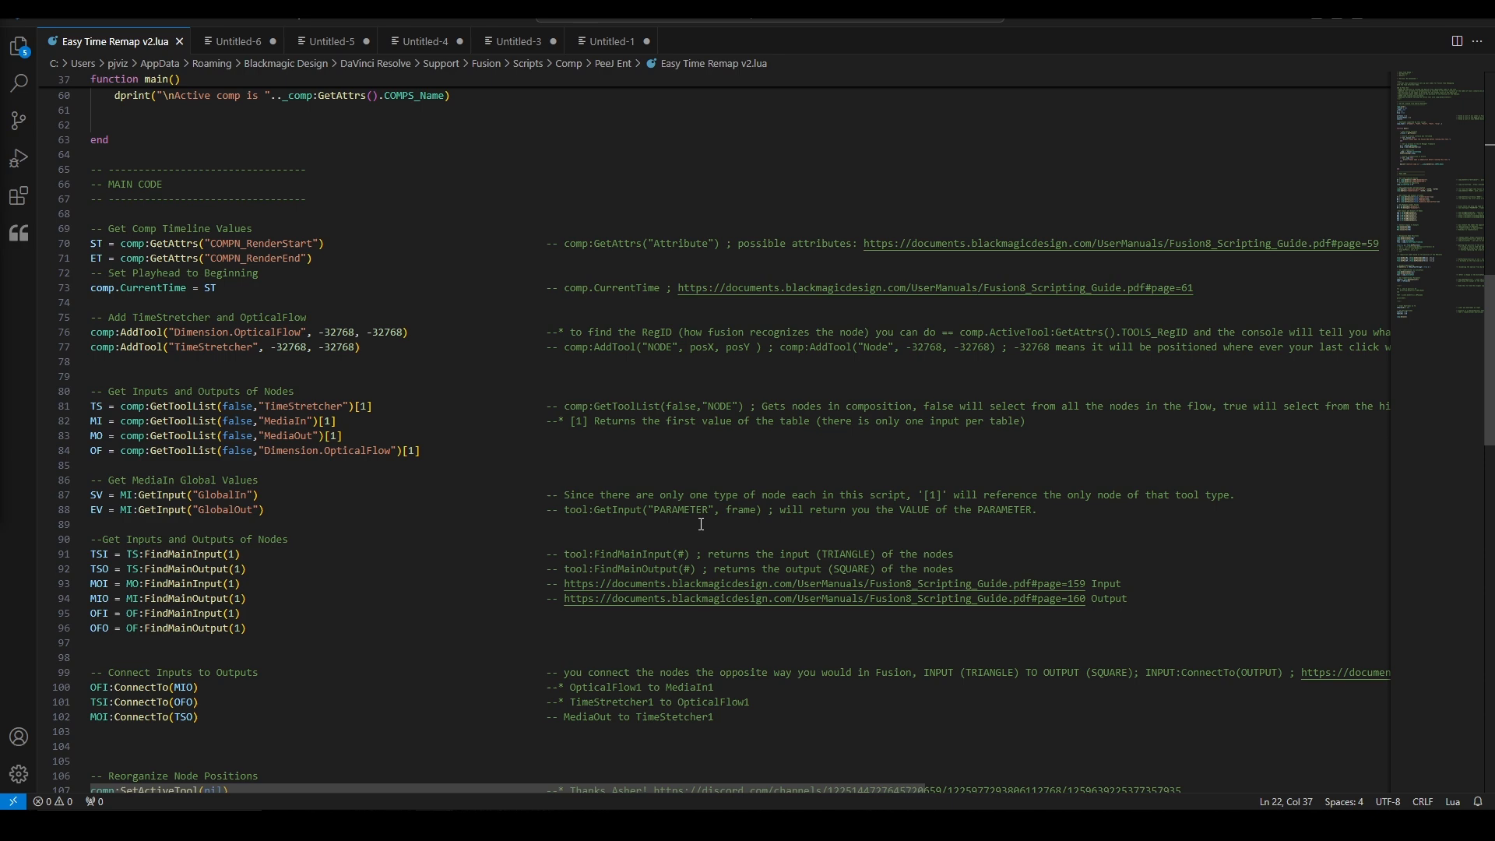
Scroll down through the Easy Time Remap v2.lua script to read it.
{"action": "scroll", "scroll_direction": "down", "scroll_amount": 3}
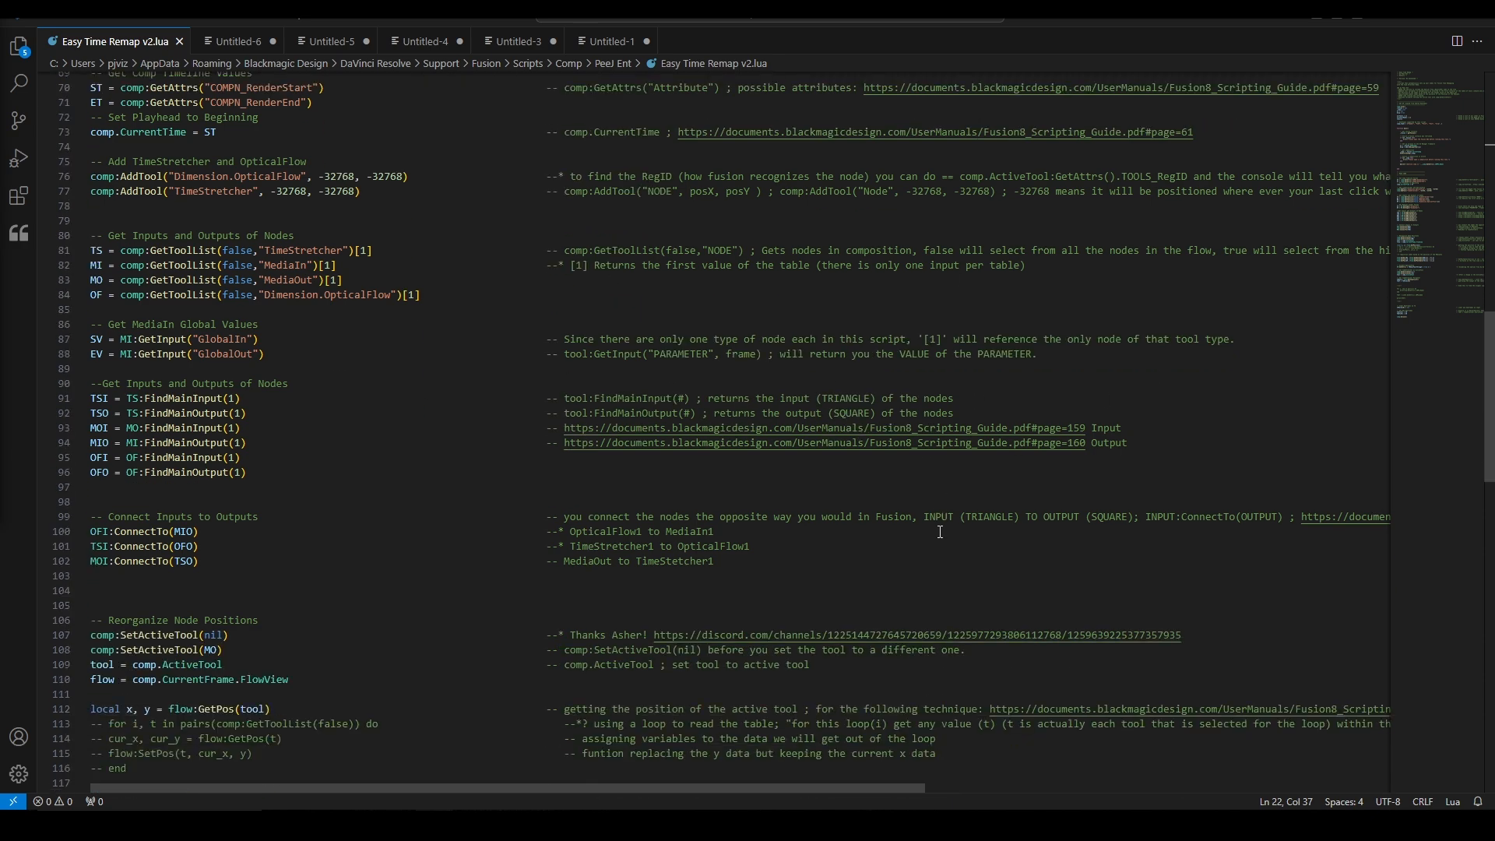
{"action": "scroll", "scroll_direction": "down", "scroll_amount": 3}
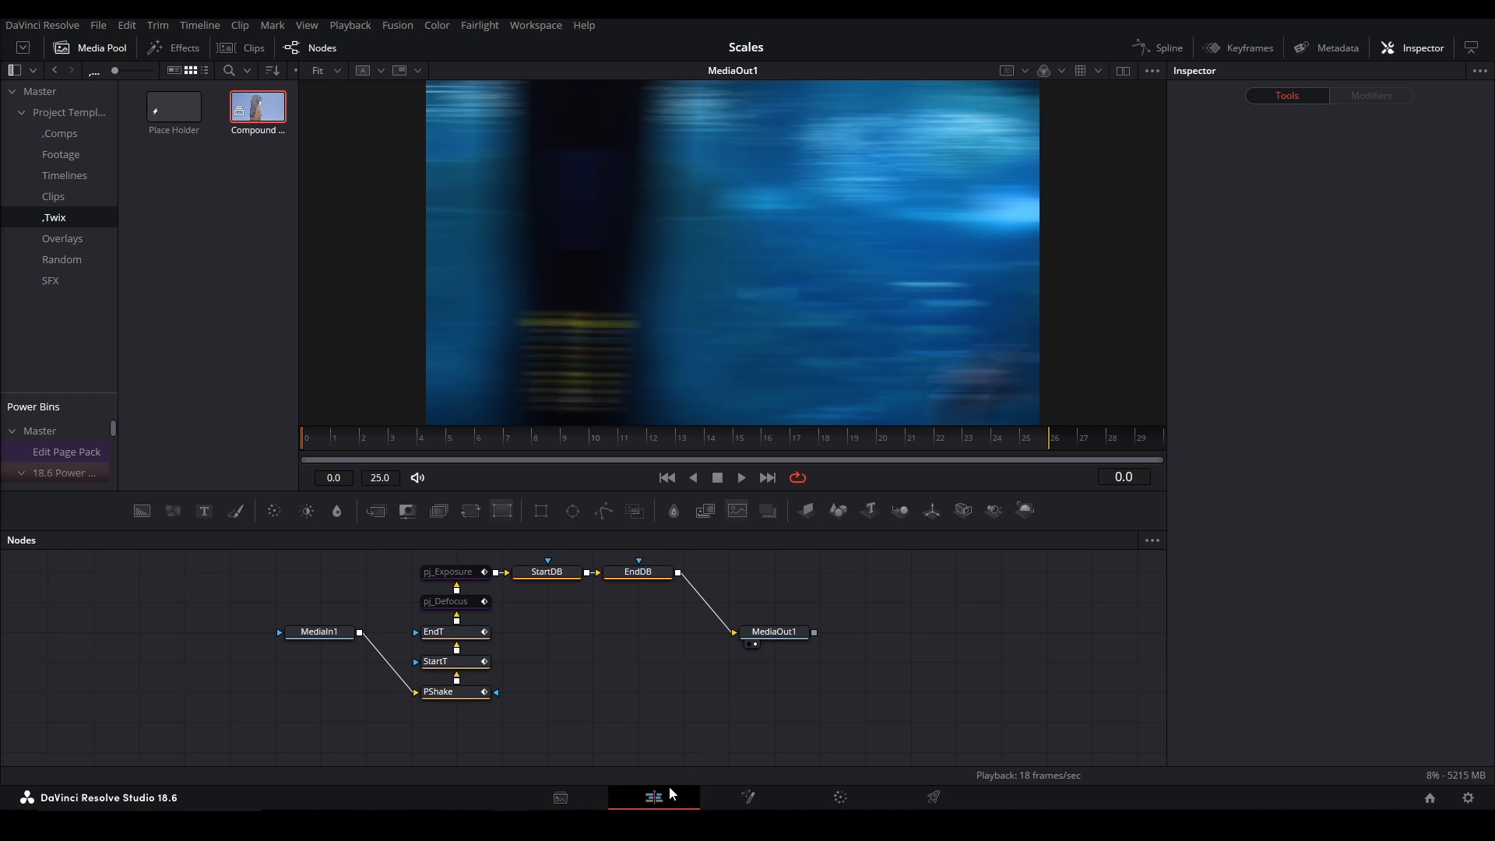
Switch from the Fusion node graph to the Edit page timeline.
{"action": "left_click", "coordinate": [651, 797]}
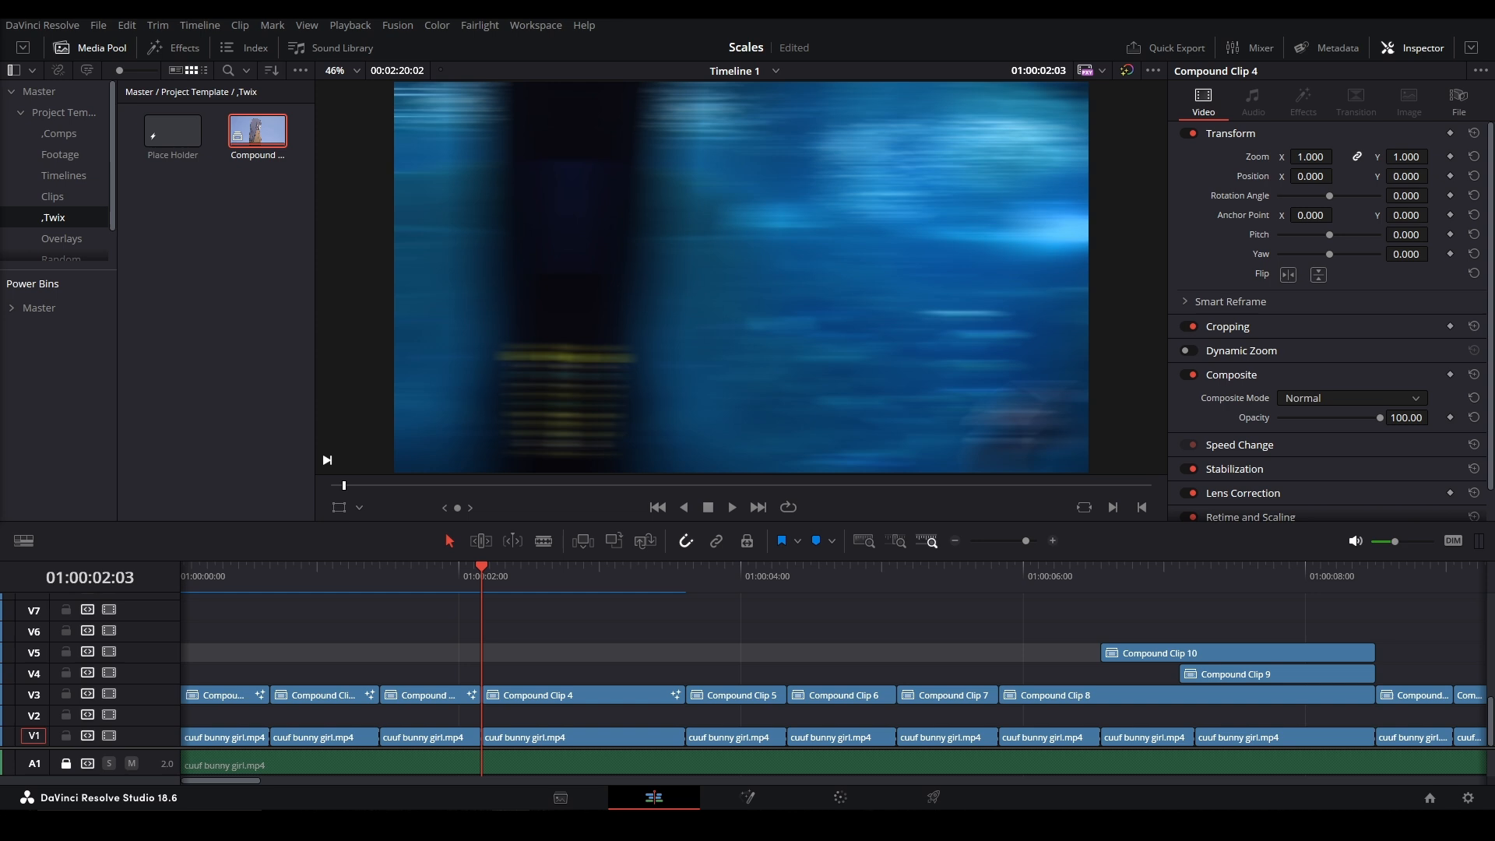
{"action": "left_click", "coordinate": [748, 797]}
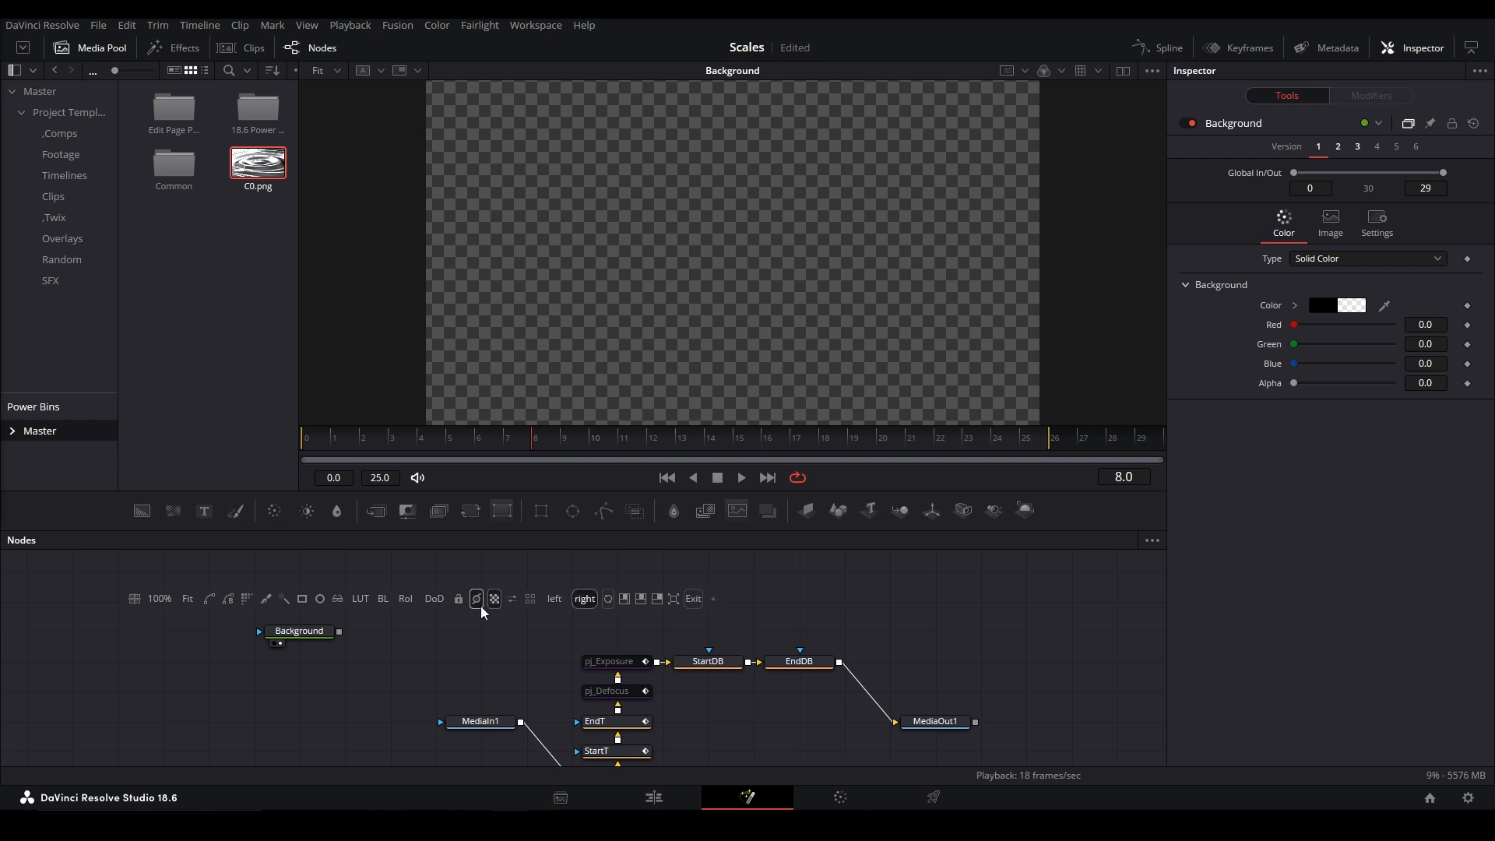
{"action": "mouse_move", "coordinate": [697, 601]}
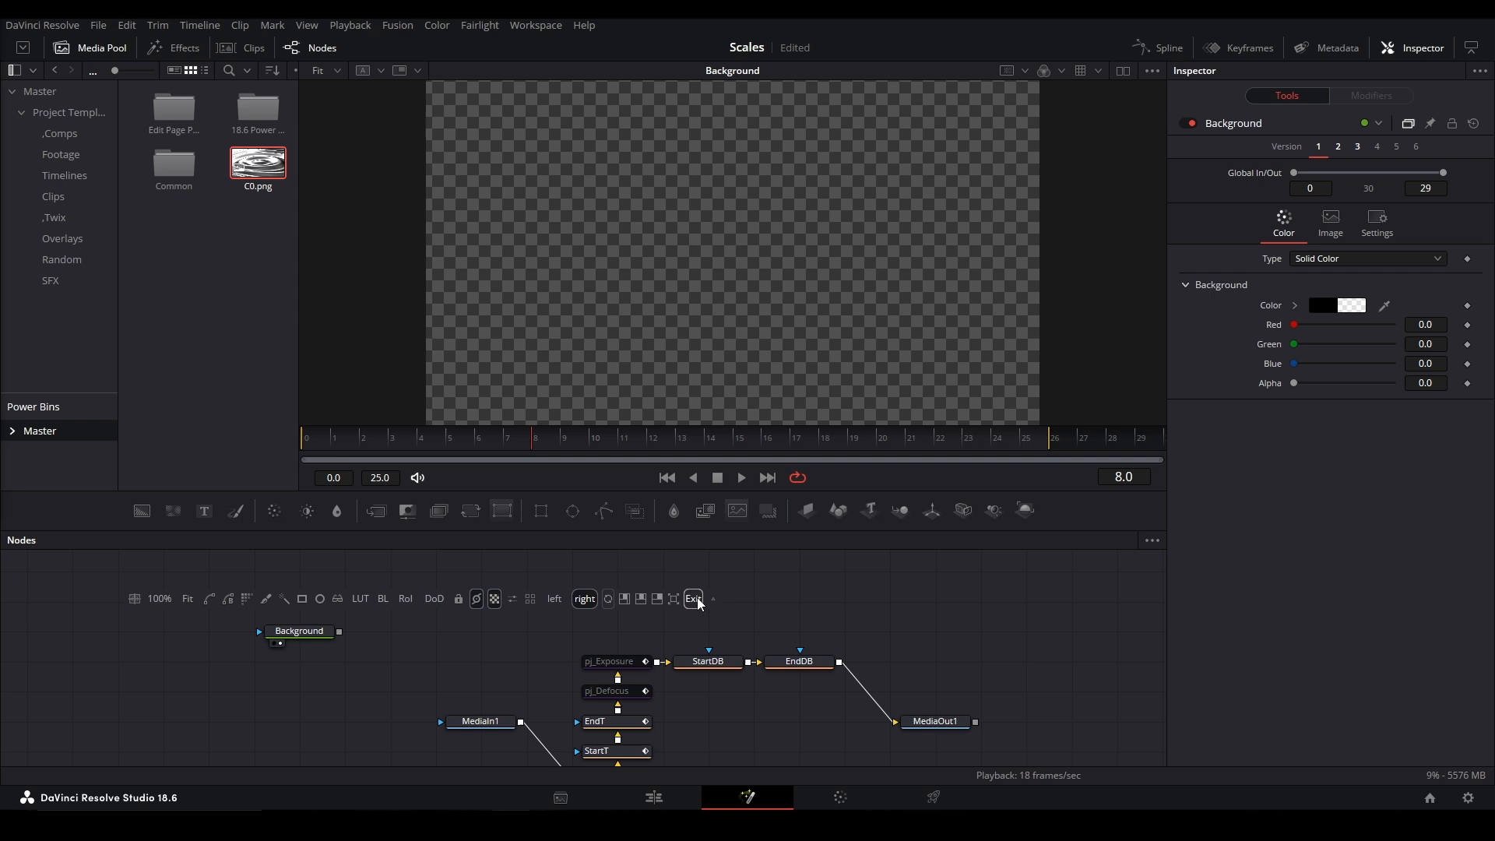
{"action": "mouse_move", "coordinate": [182, 620]}
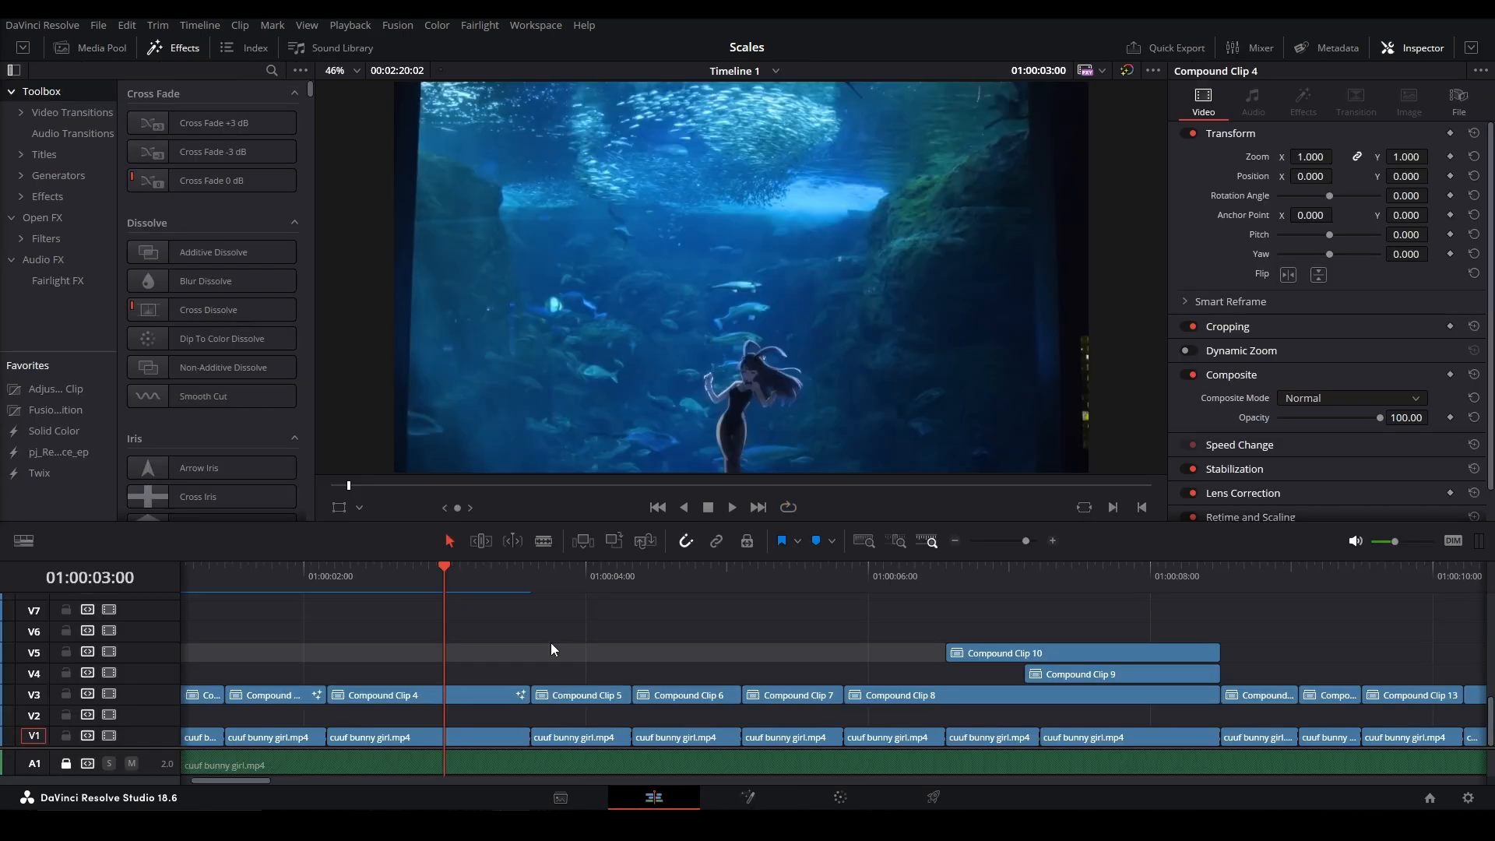
Replace Background with a Text+ node, search tools for 'key', then cancel without adding.
{"action": "left_click", "coordinate": [747, 797]}
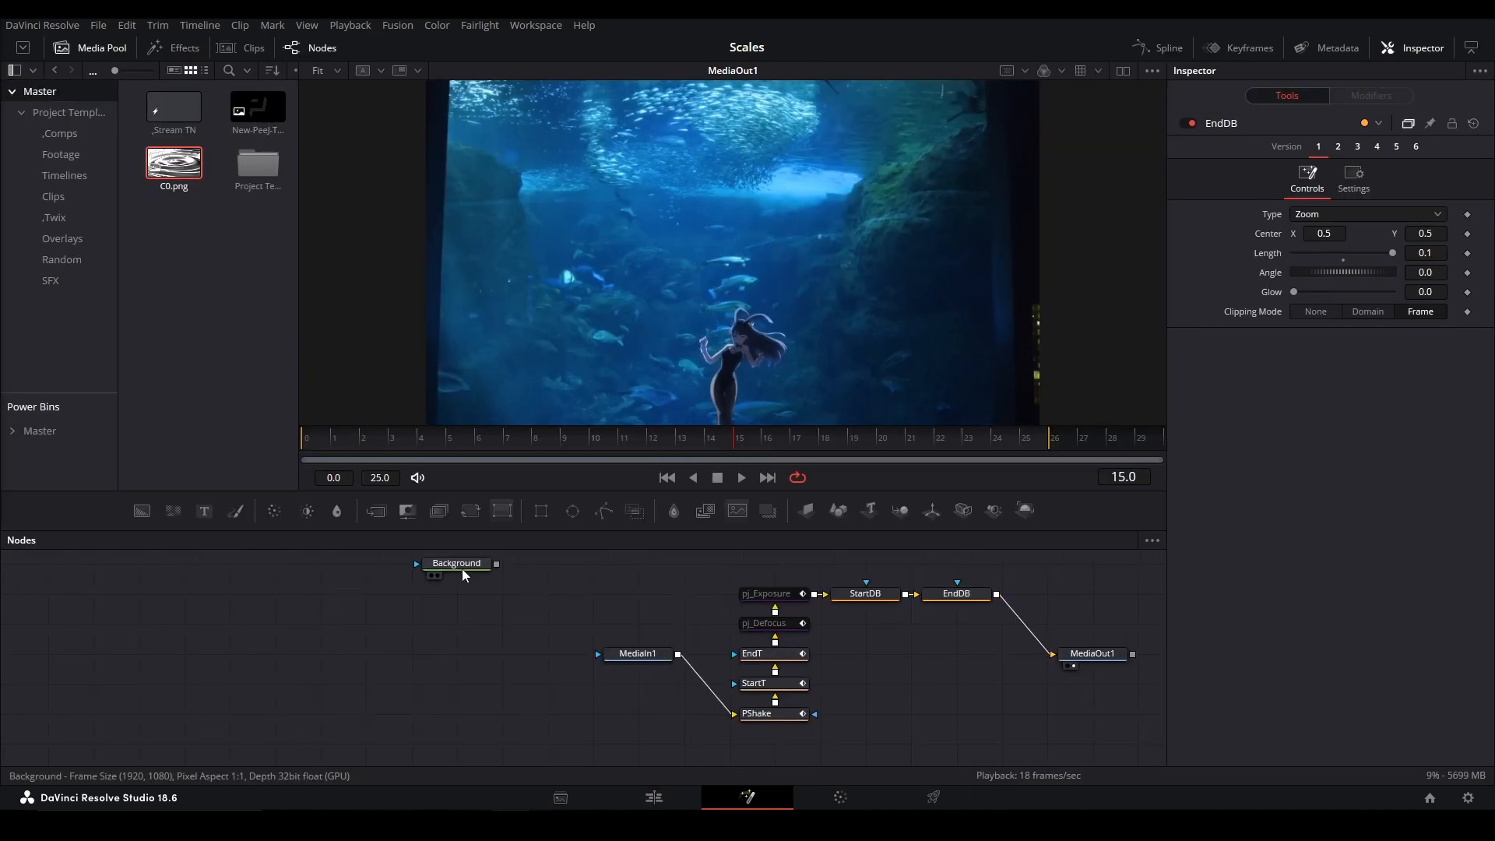
{"action": "left_click", "coordinate": [454, 563]}
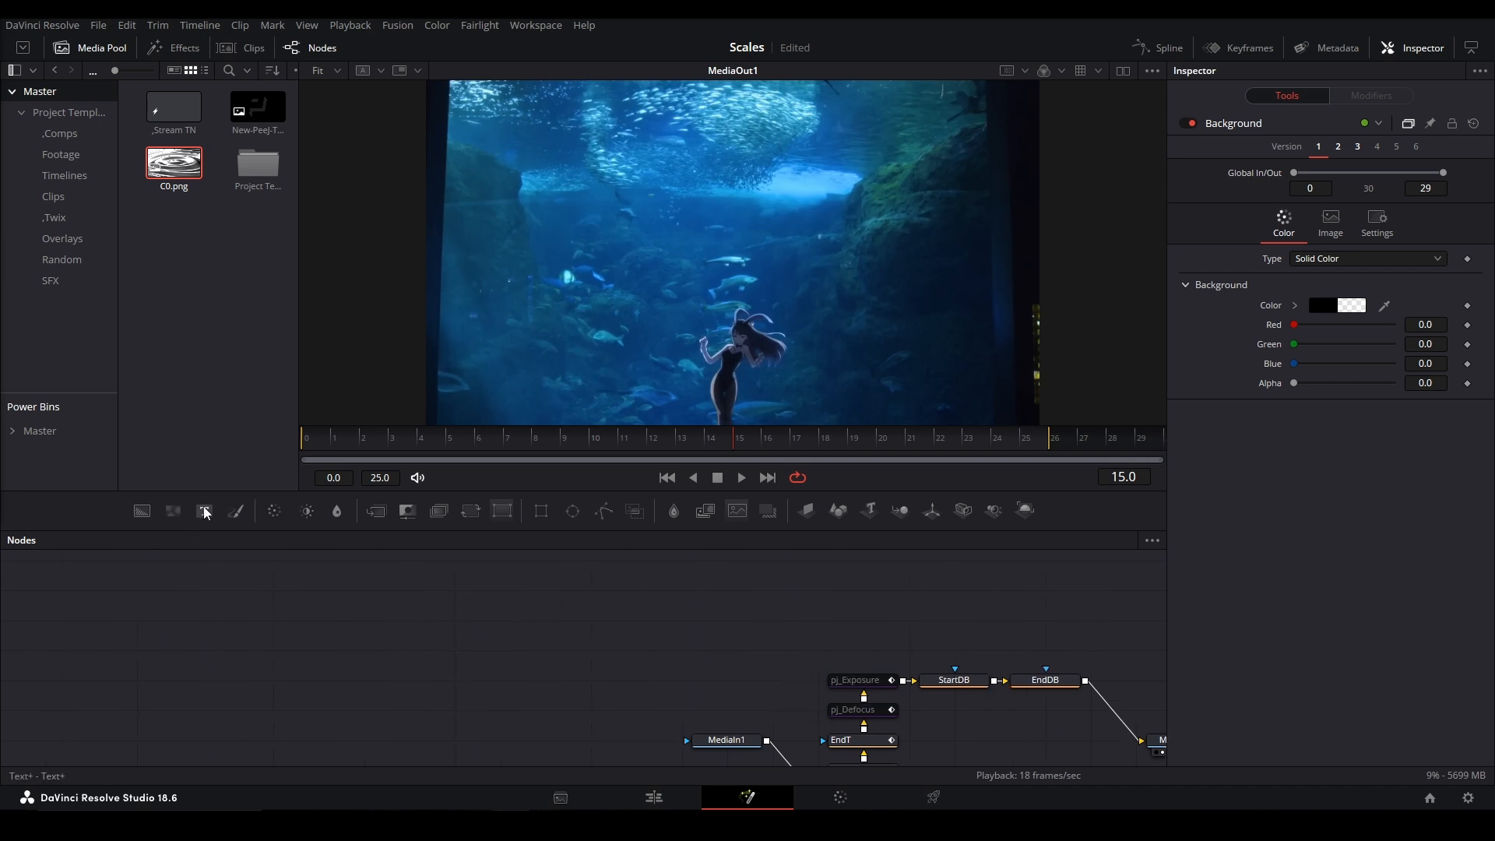
{"action": "type", "text": "key"}
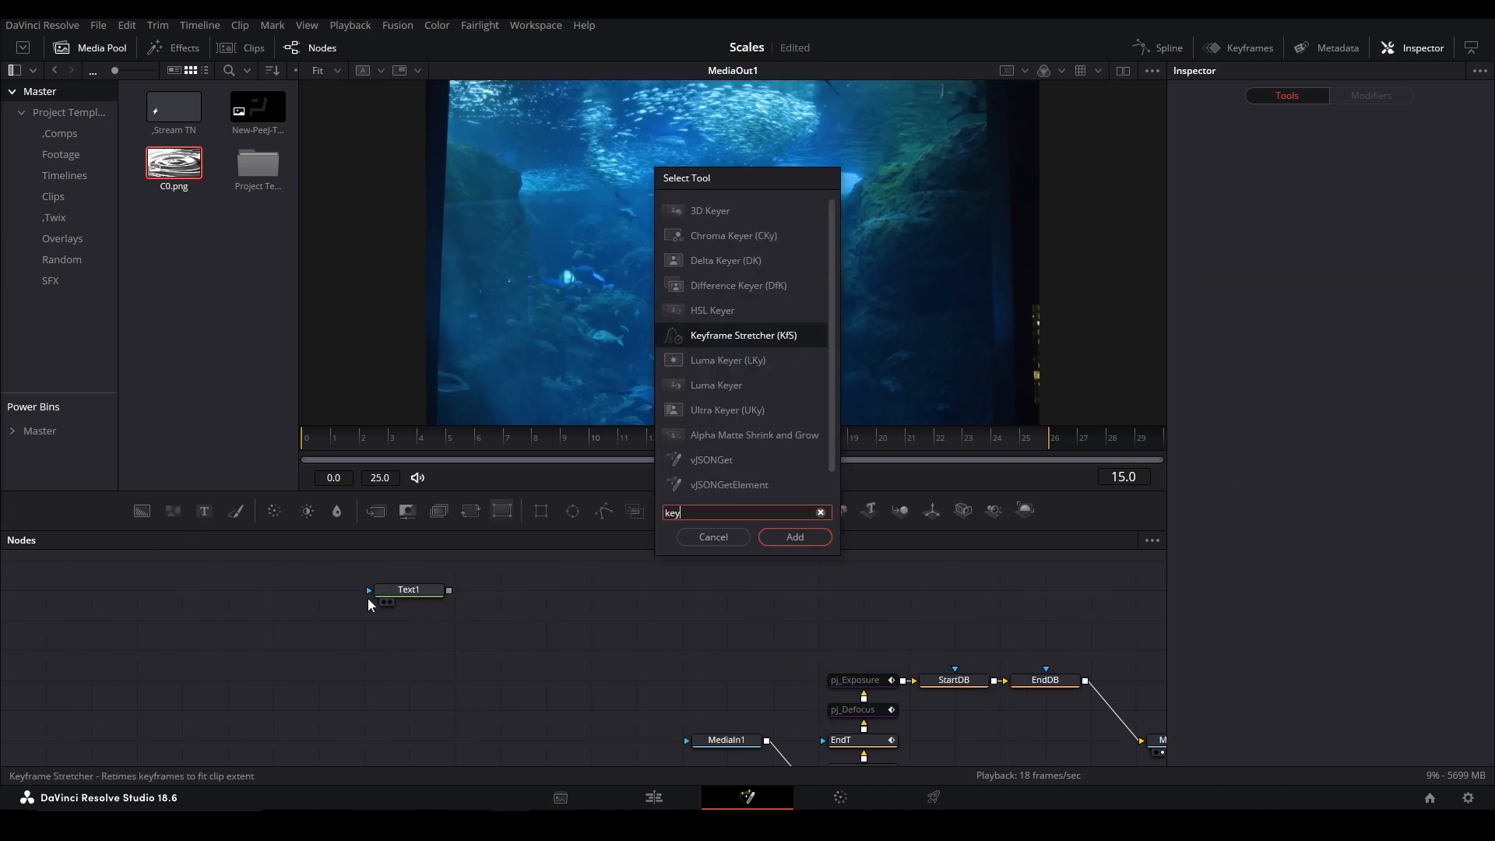
{"action": "left_click", "coordinate": [794, 536]}
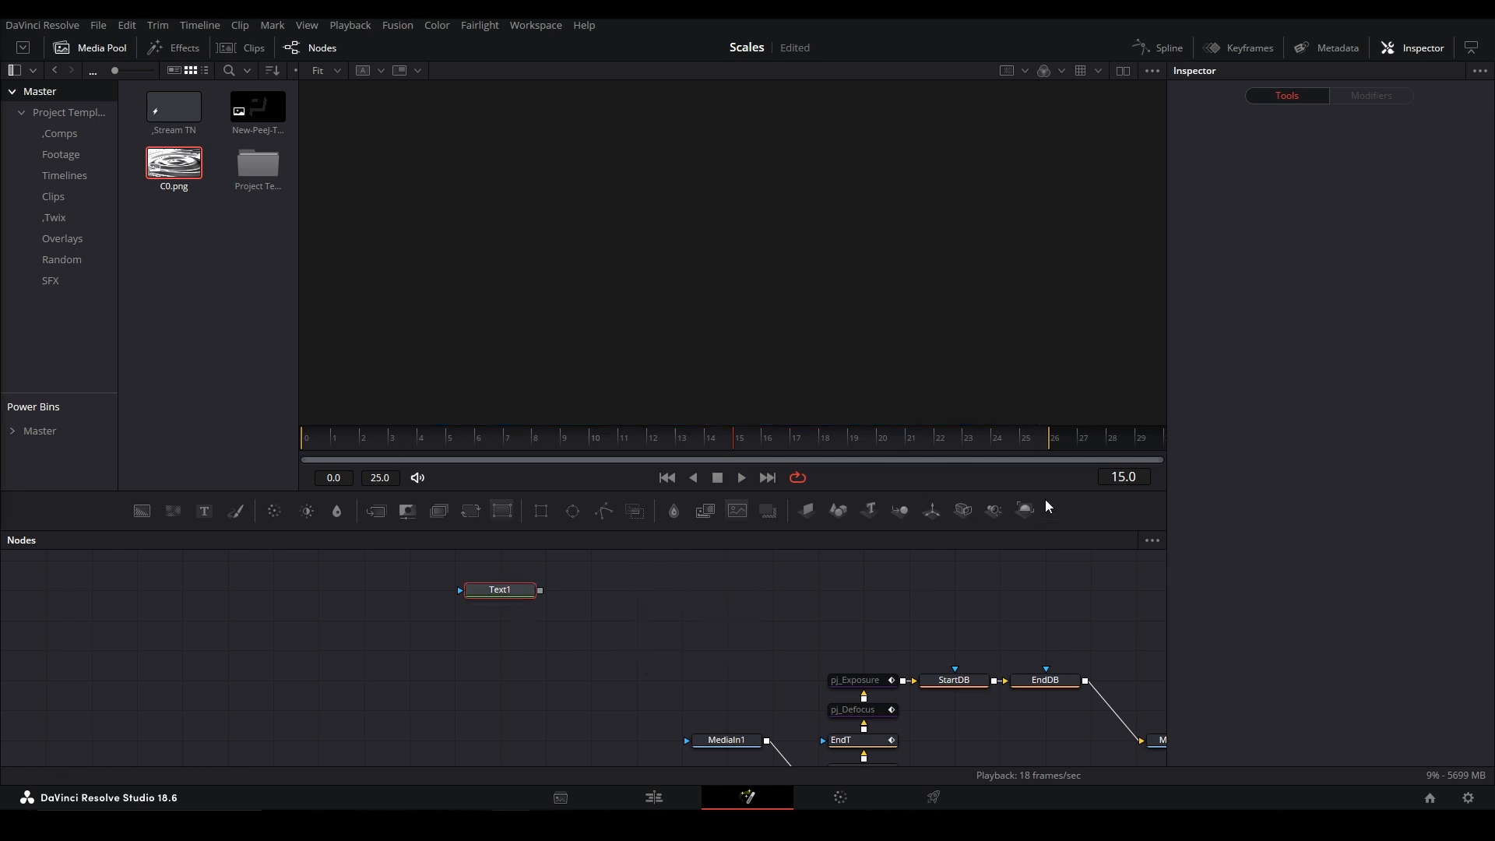
{"action": "mouse_move", "coordinate": [528, 585]}
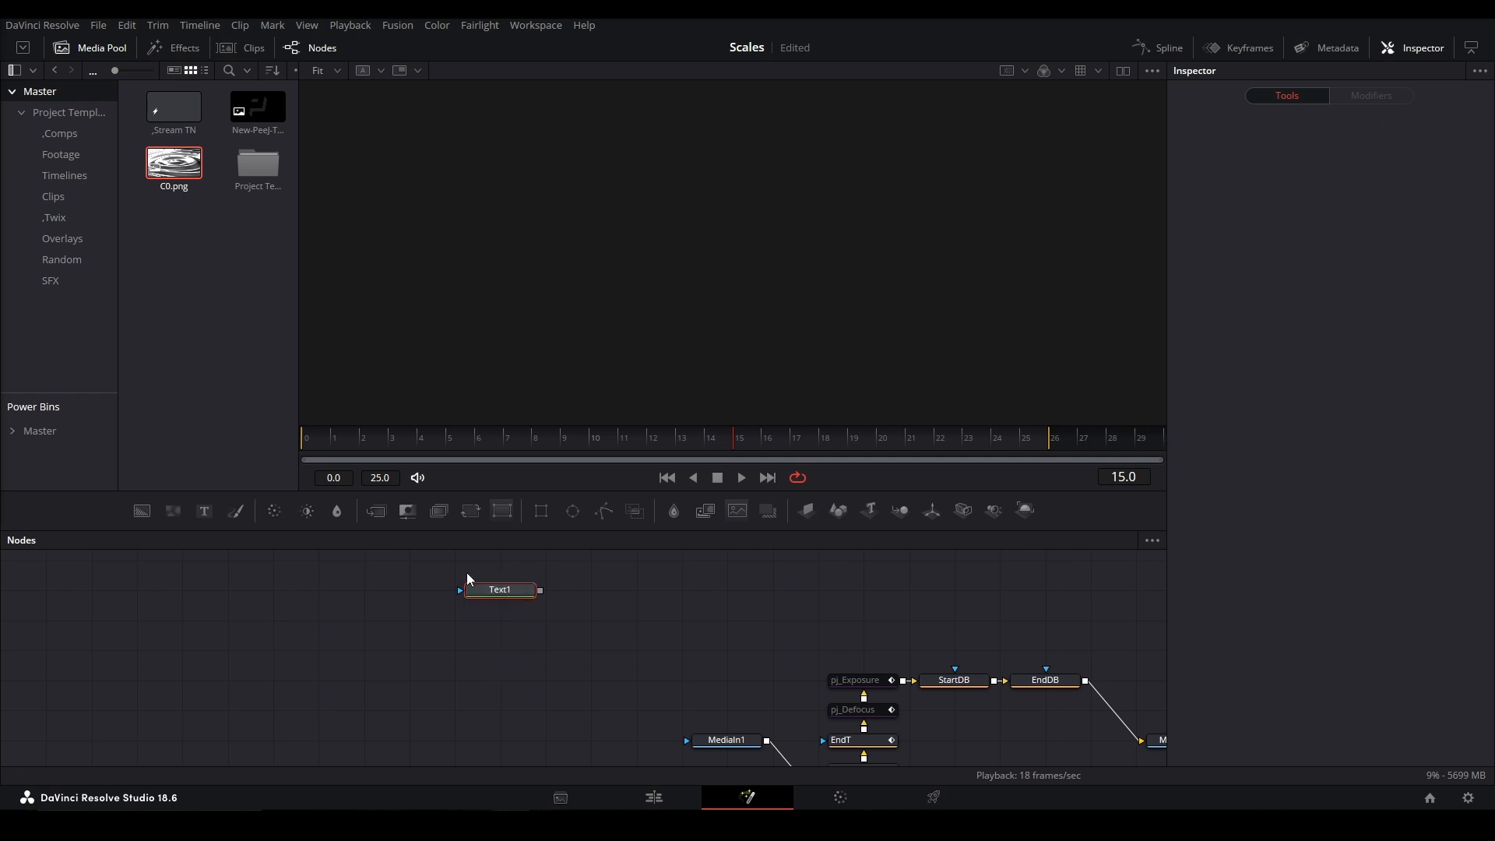
{"action": "mouse_move", "coordinate": [540, 512]}
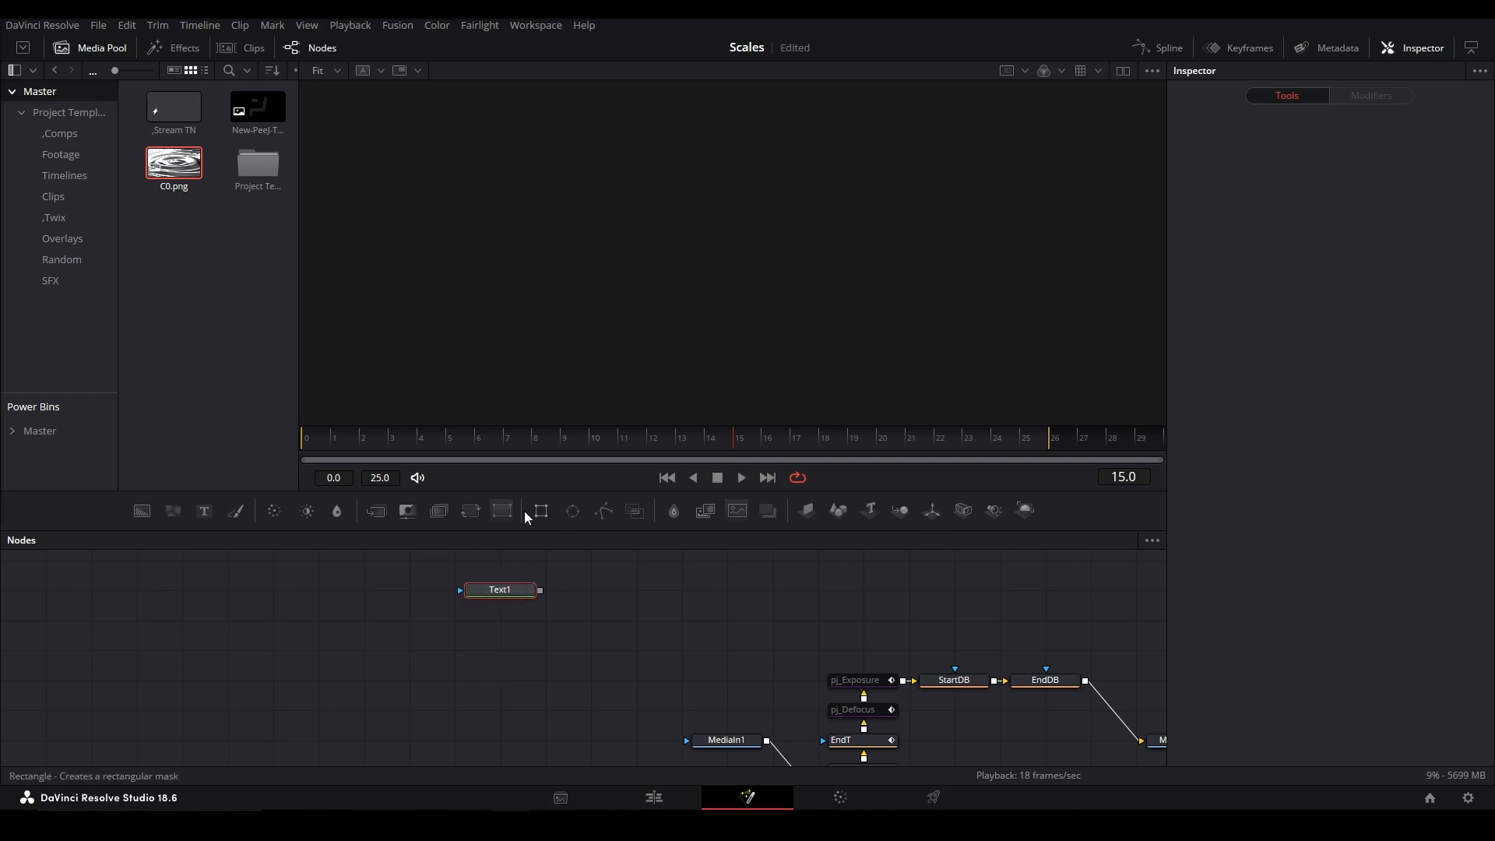
Feed 'Magnetar' text into a Transform with Size 1.836 keyframed.
{"action": "left_click", "coordinate": [499, 590]}
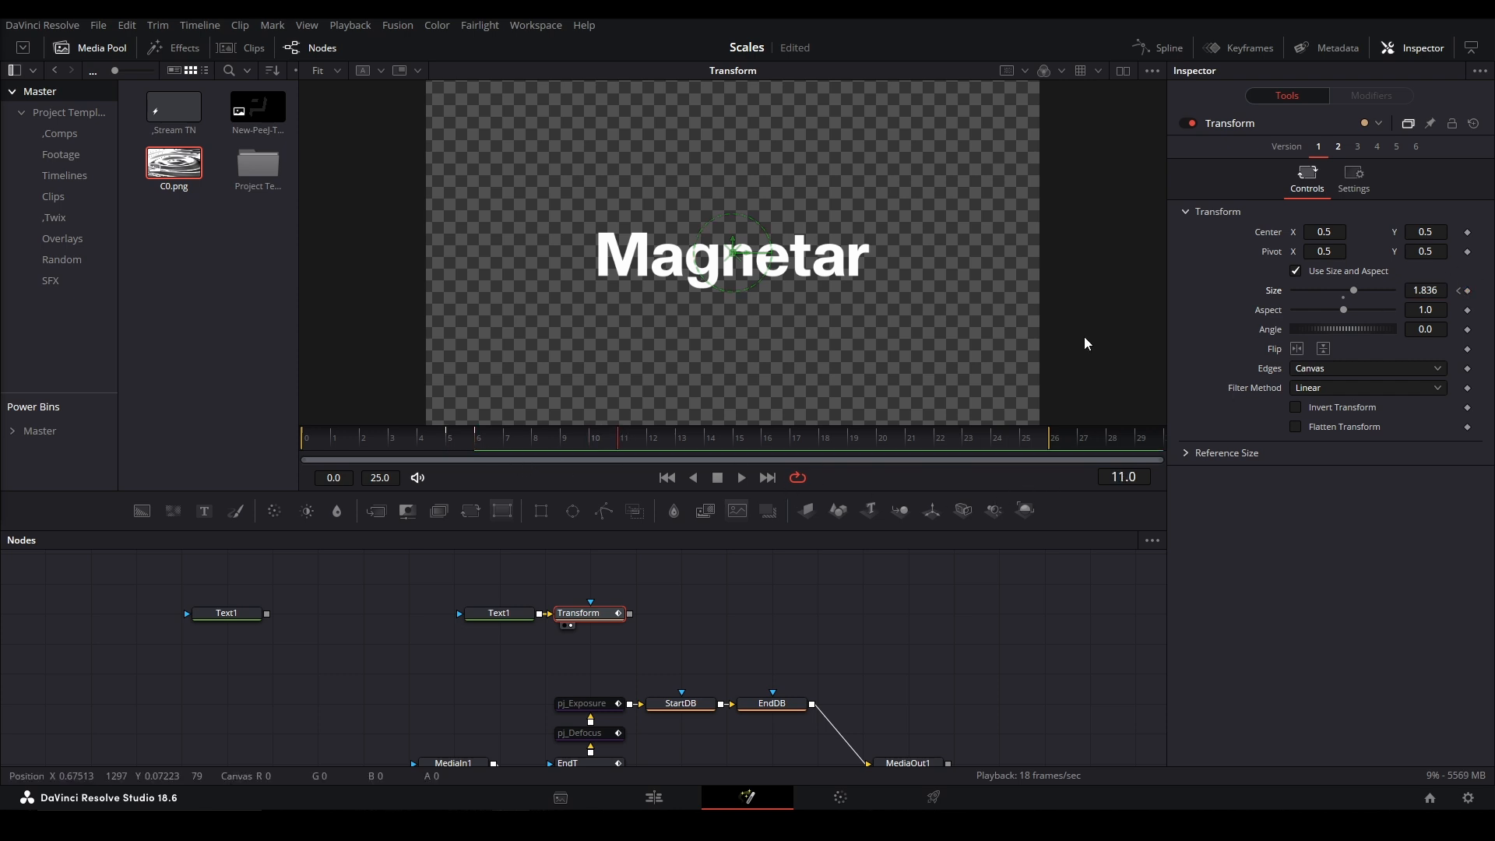
{"action": "left_click", "coordinate": [1167, 47]}
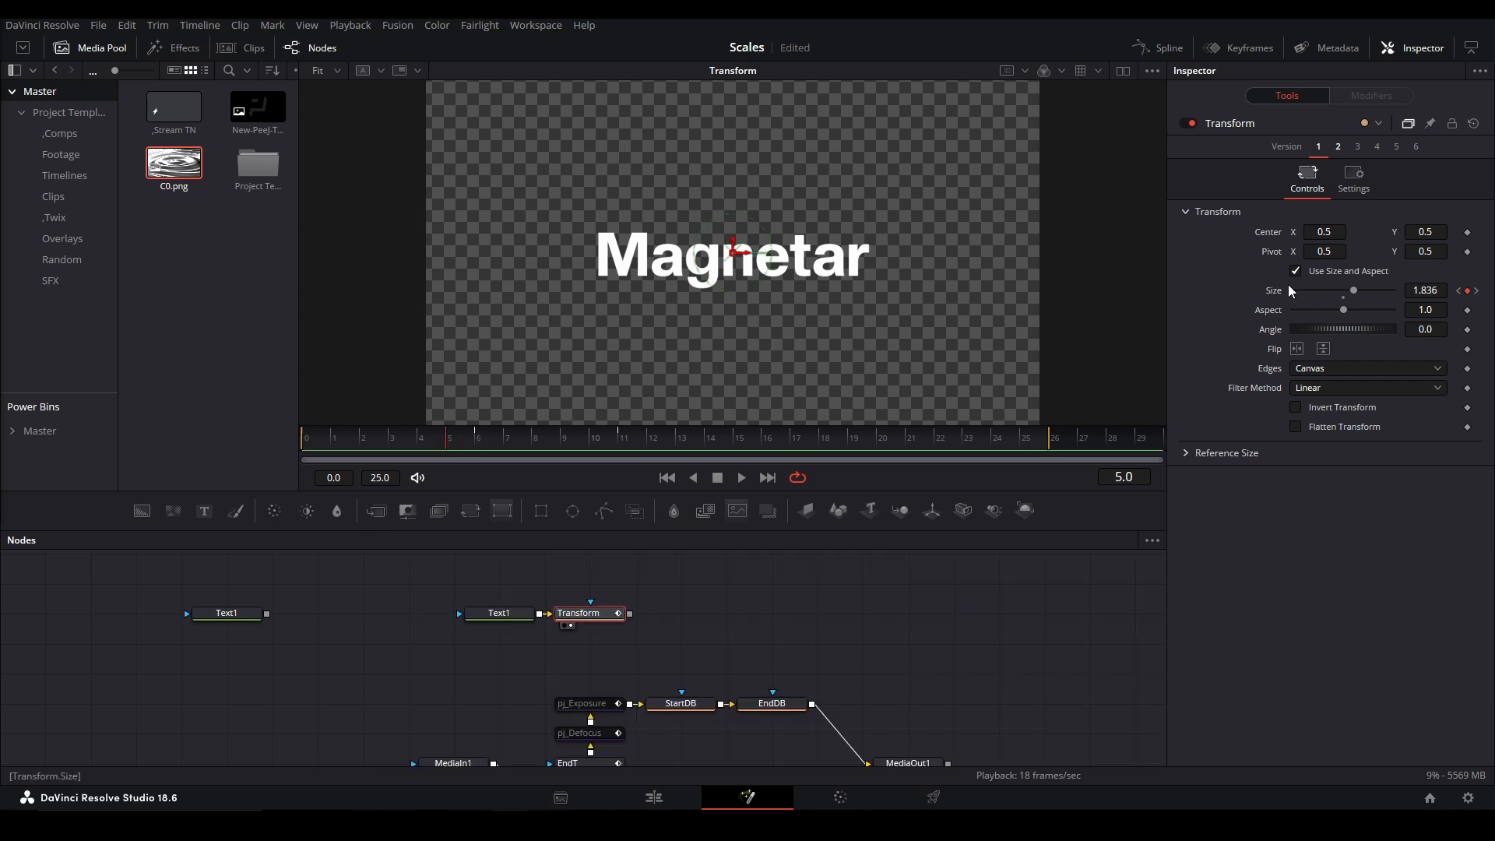
Modify Size with a Keyframe Stretcher mapping source frames 0–120 to 24–96.
{"action": "right_click", "coordinate": [1423, 289]}
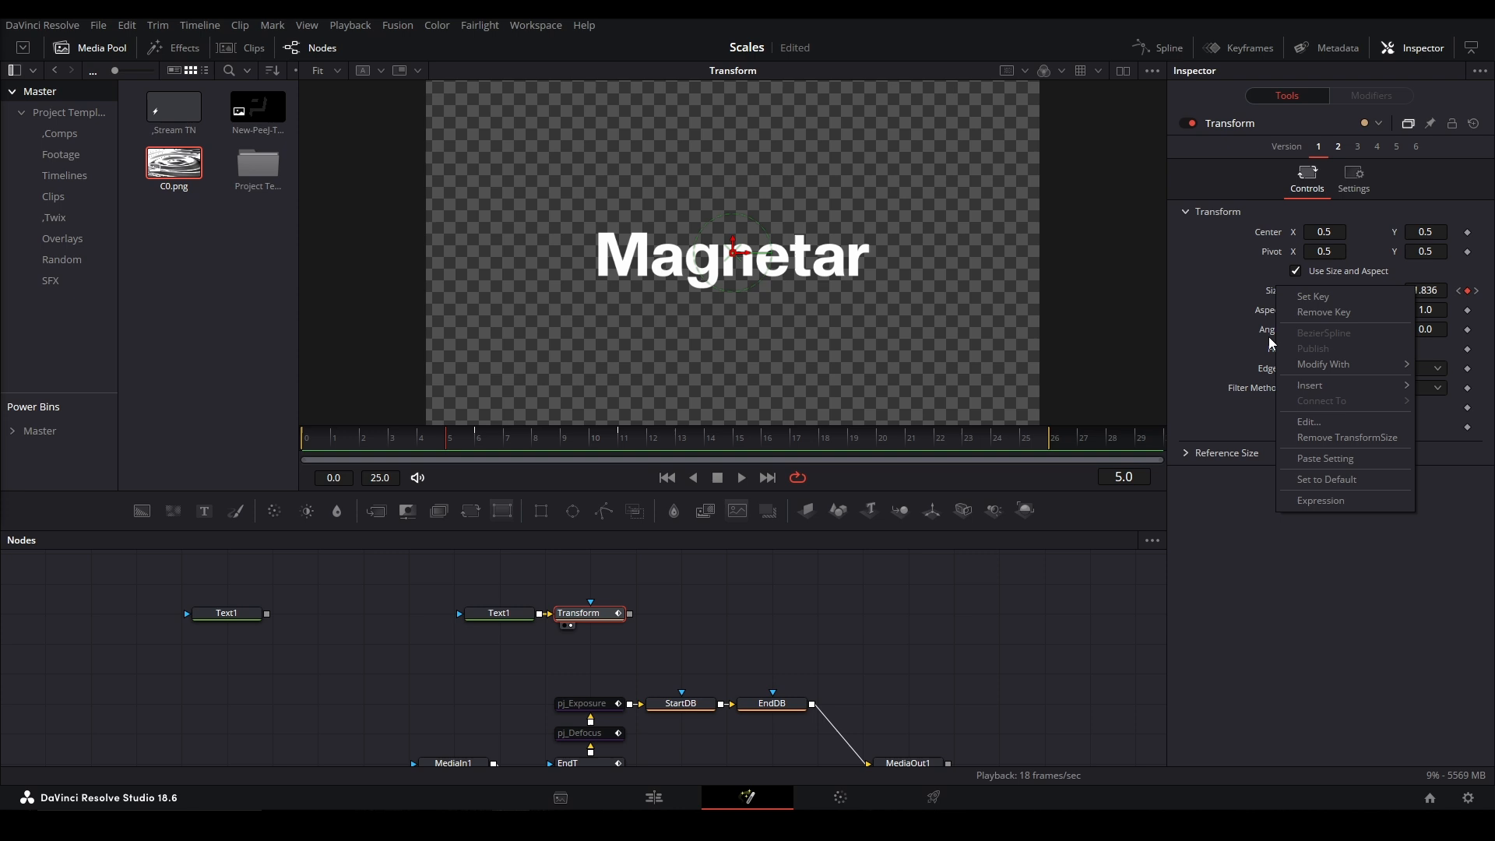
{"action": "mouse_move", "coordinate": [1309, 385]}
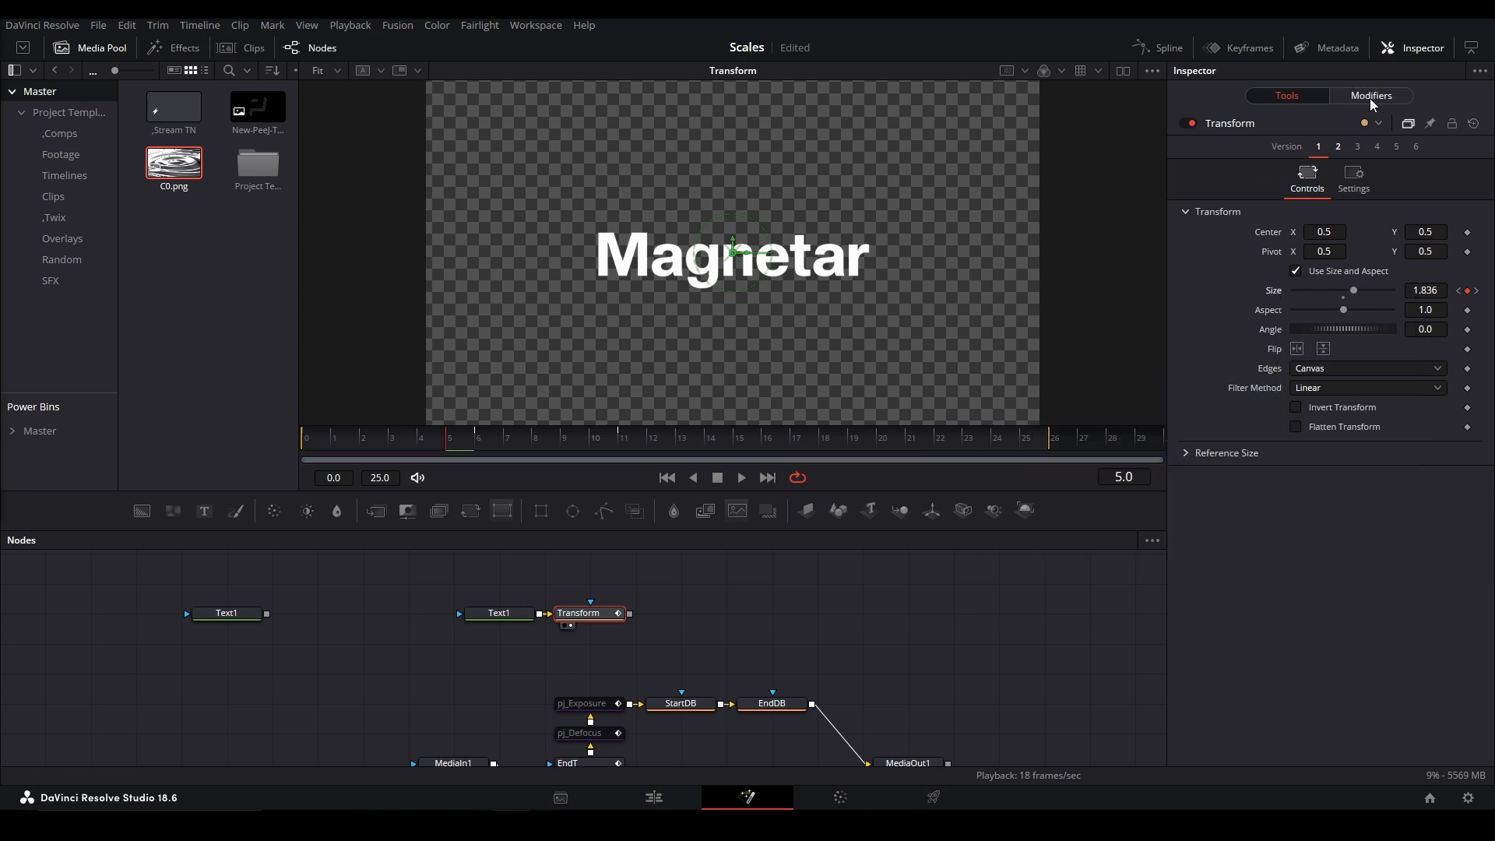
{"action": "left_click", "coordinate": [1370, 95]}
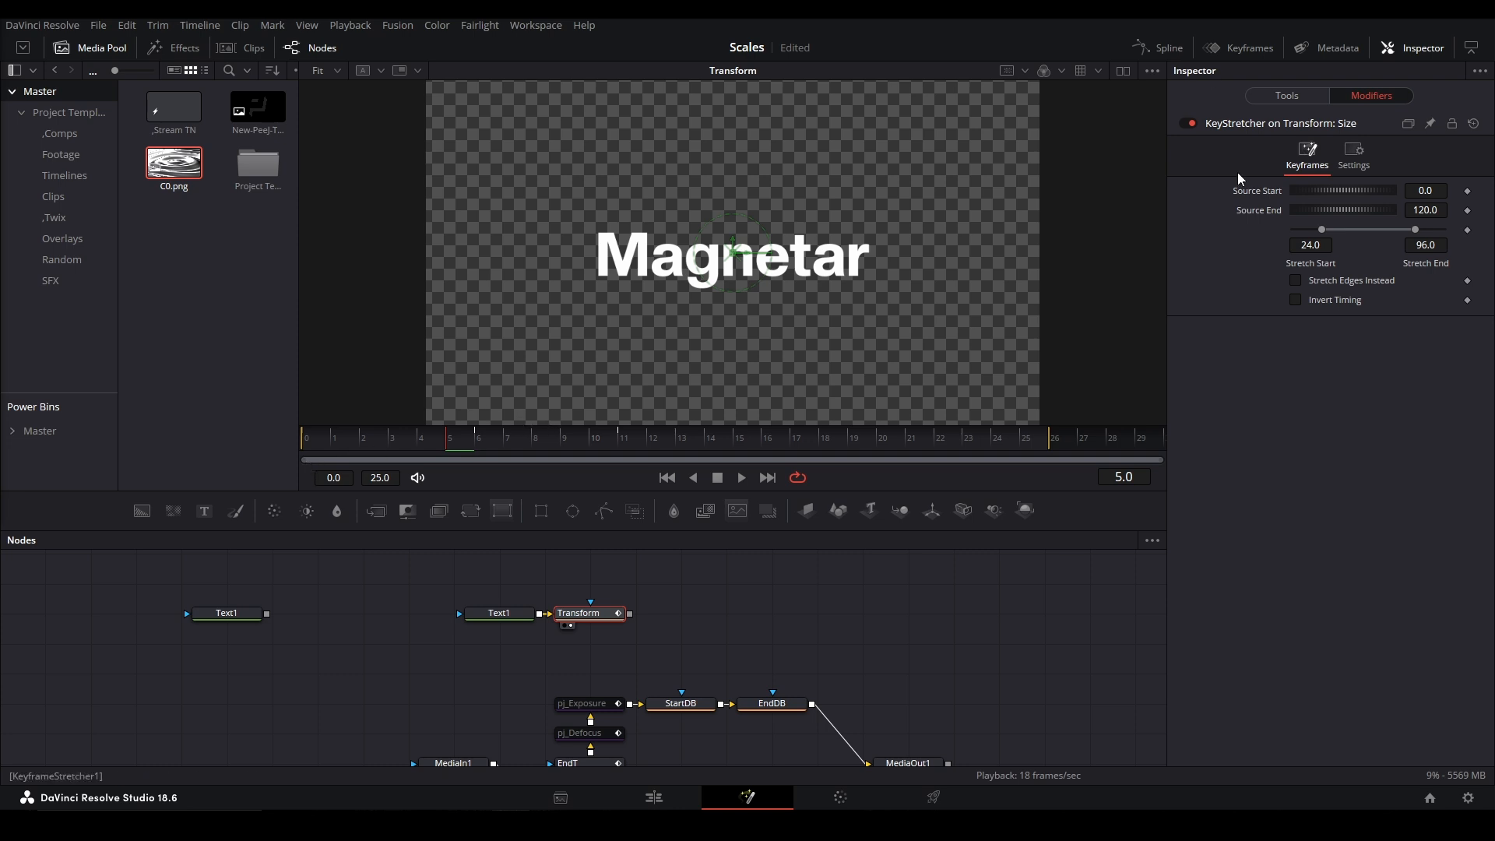
{"action": "mouse_move", "coordinate": [993, 413]}
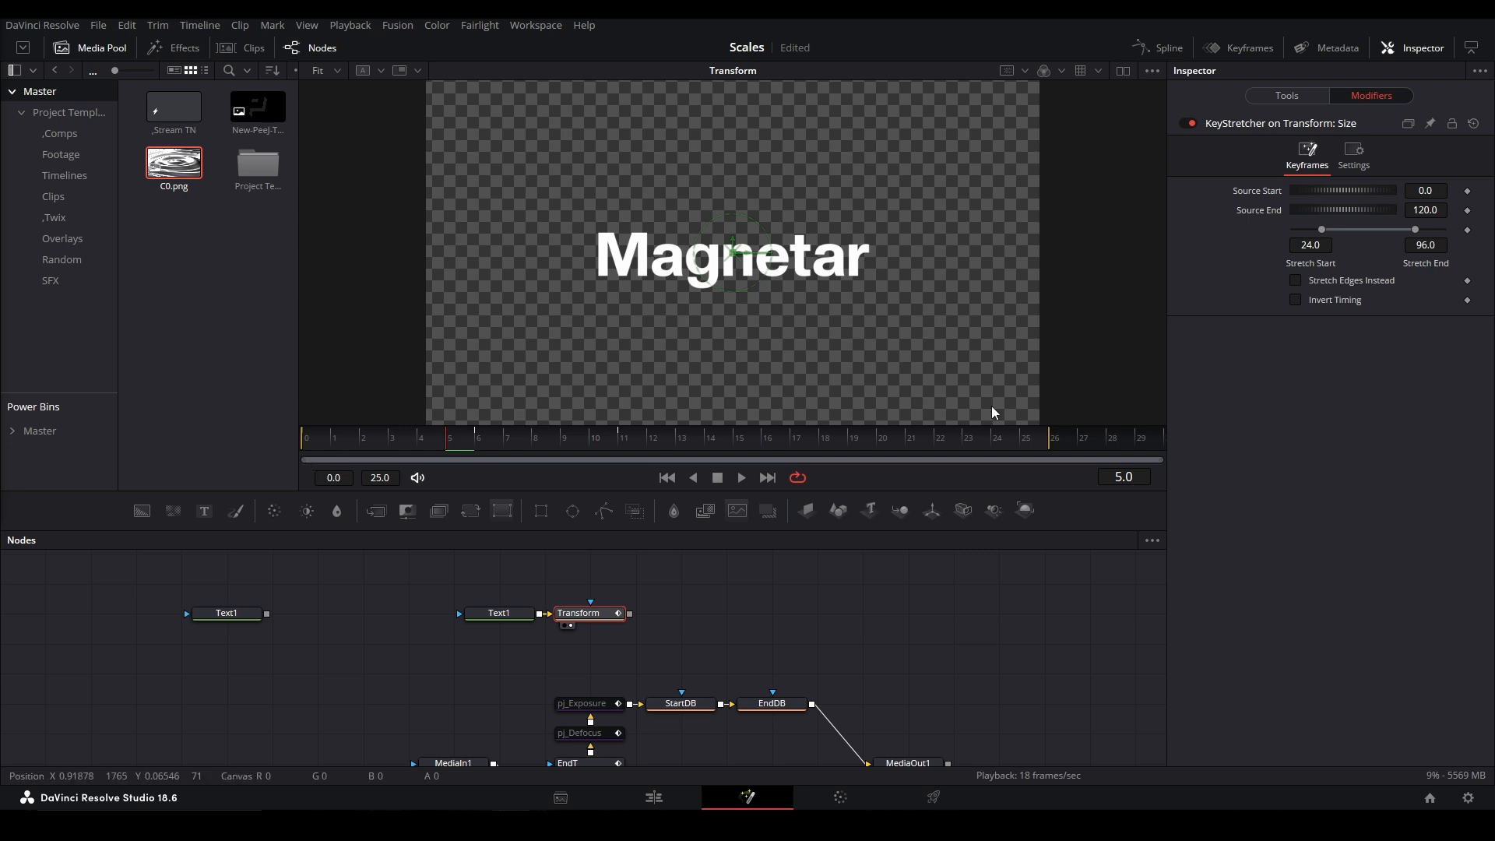
{"action": "mouse_move", "coordinate": [539, 413]}
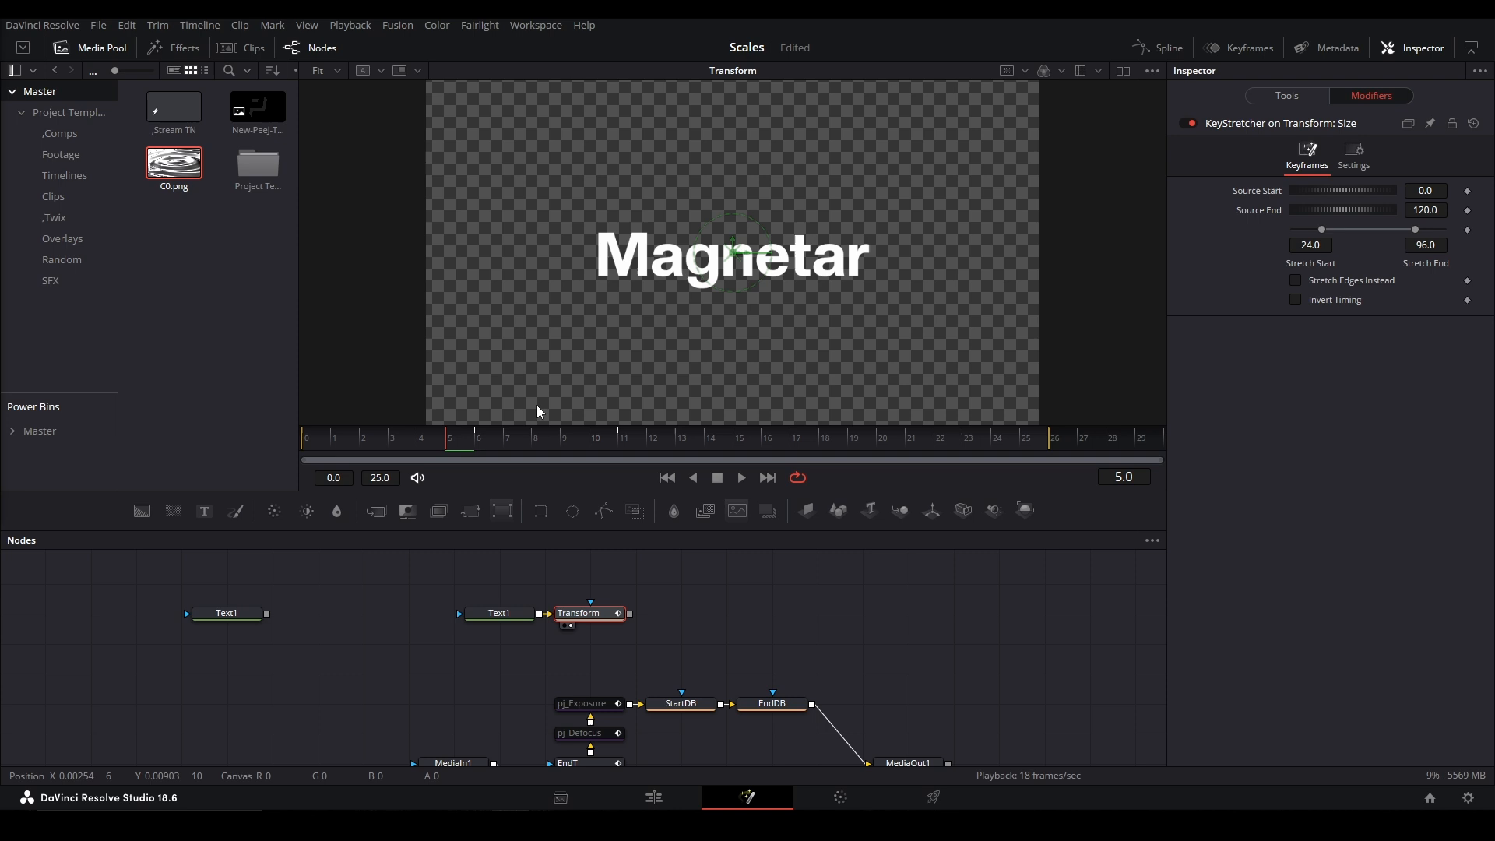
{"action": "left_click", "coordinate": [1426, 210]}
{"action": "type", "text": "wesuckless"}
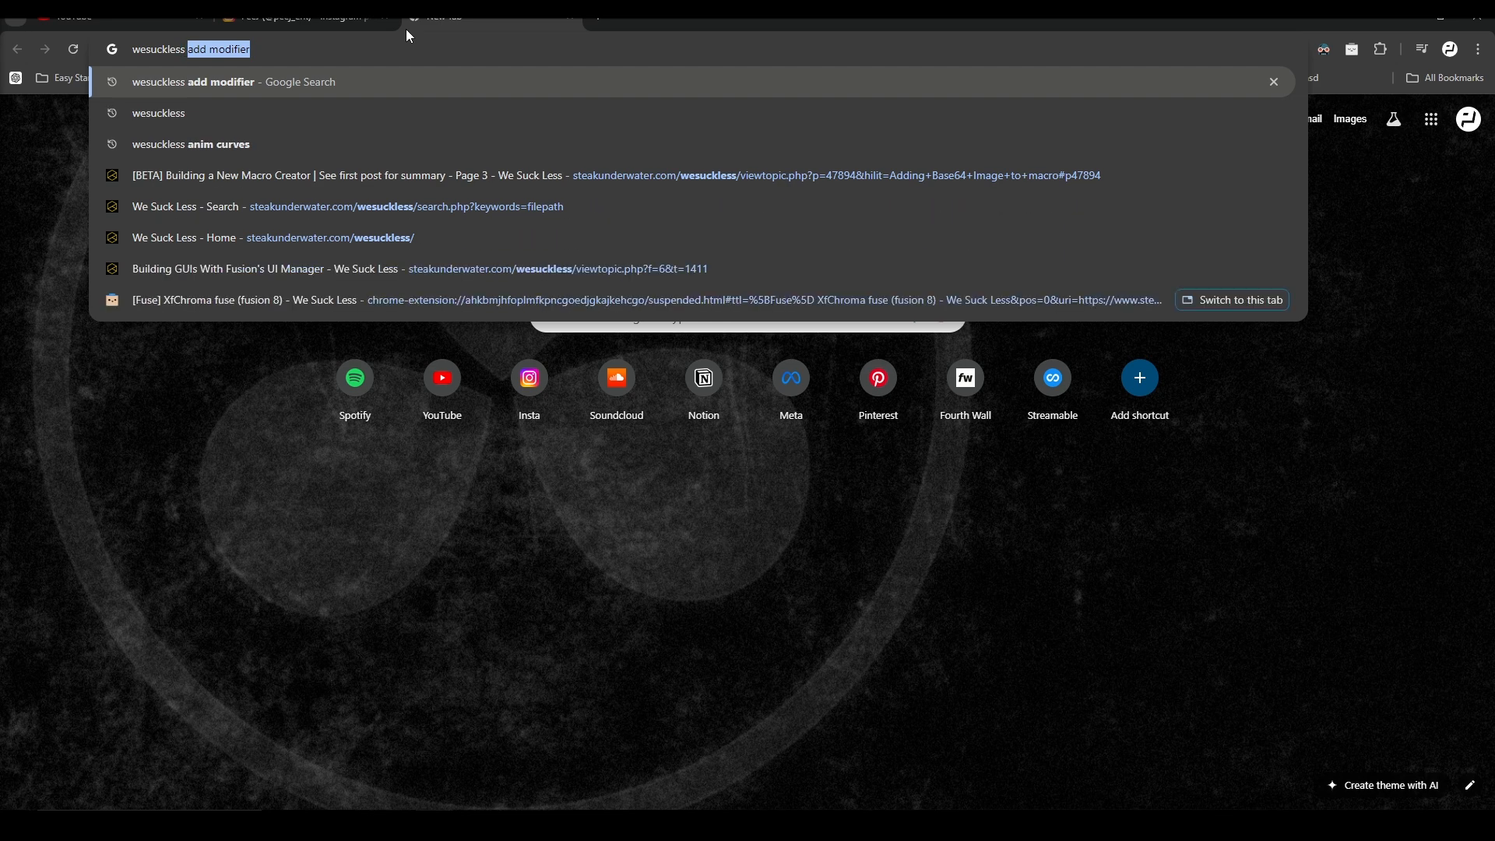
Search Google for wesuckless and land on the We Suck Less forum home page.
{"action": "left_click", "coordinate": [158, 112]}
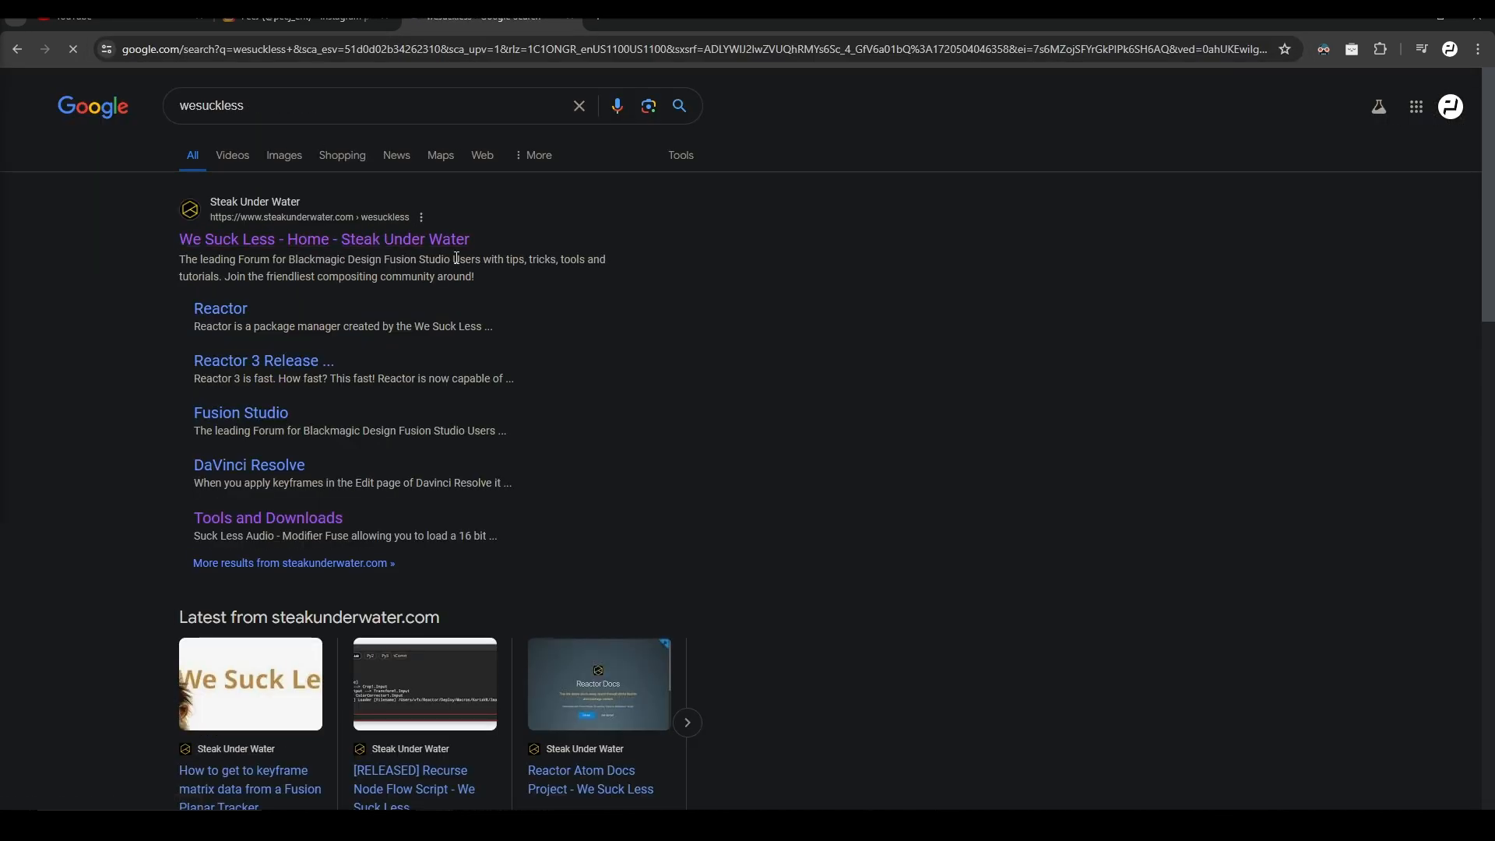
{"action": "left_click", "coordinate": [324, 239]}
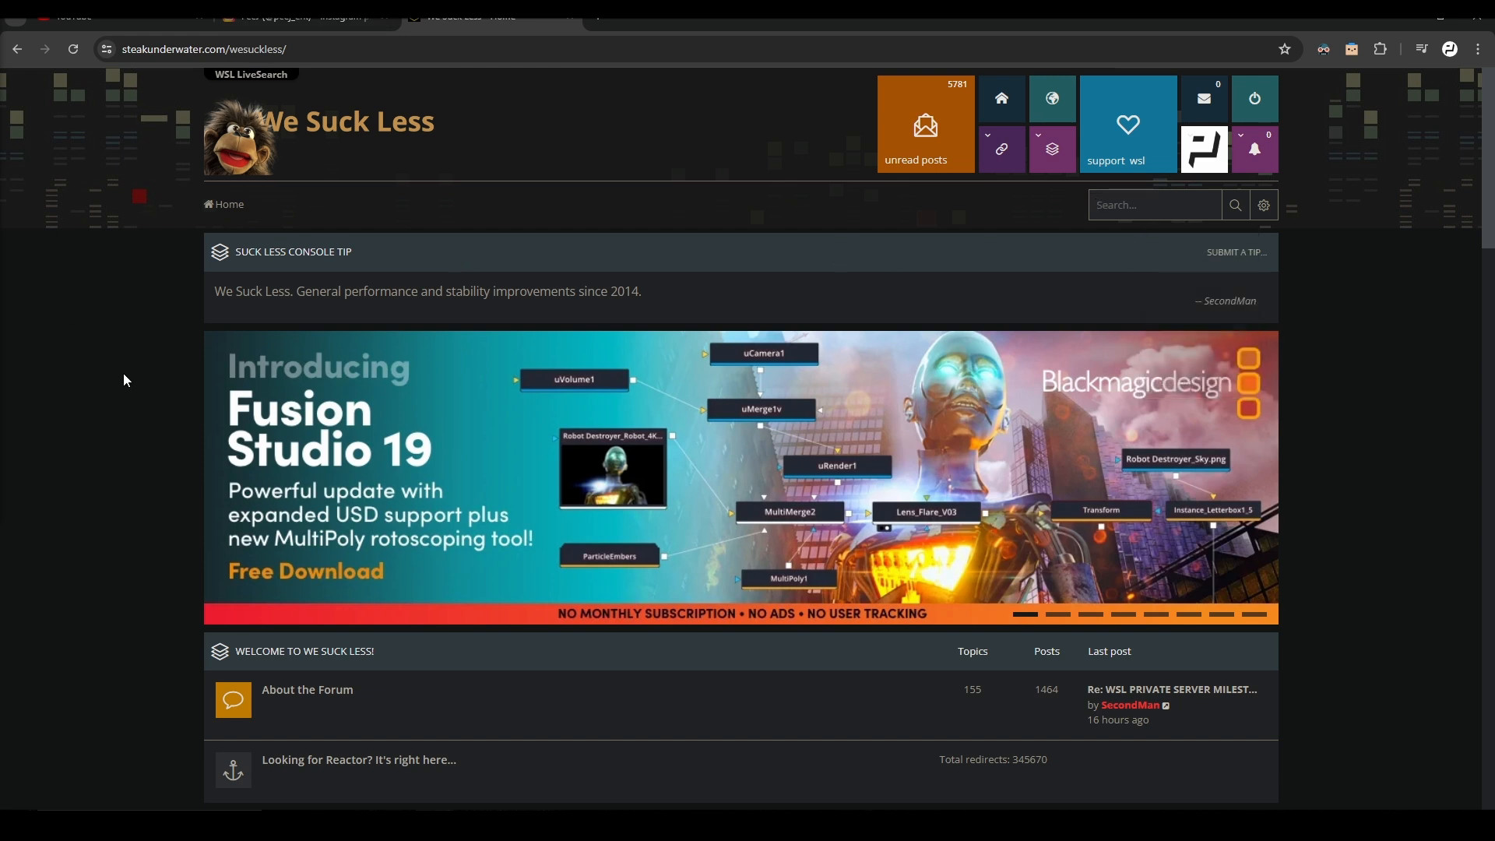
{"action": "mouse_move", "coordinate": [490, 566]}
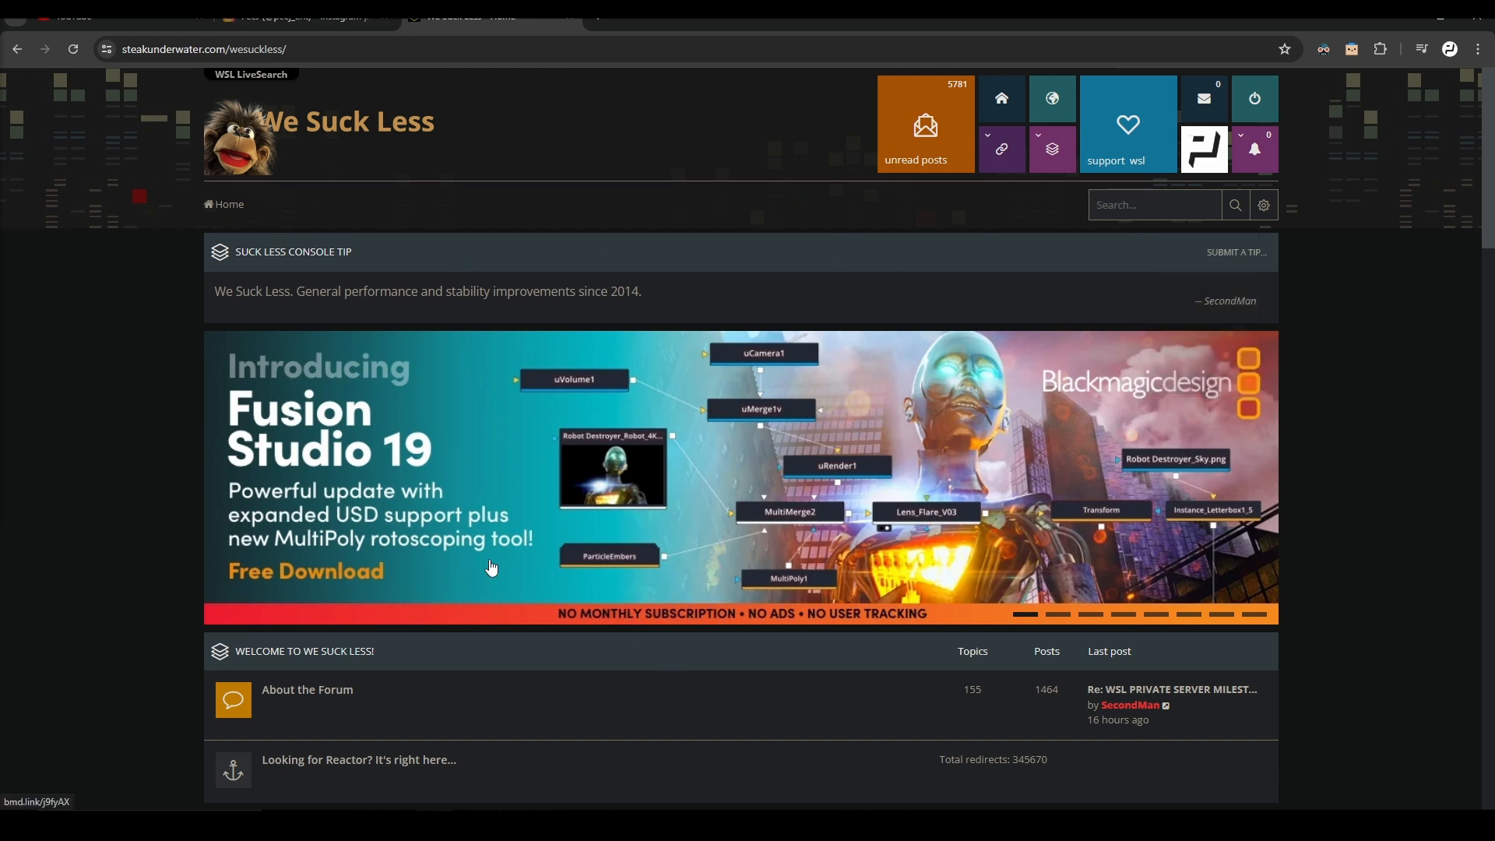
{"action": "mouse_move", "coordinate": [246, 368]}
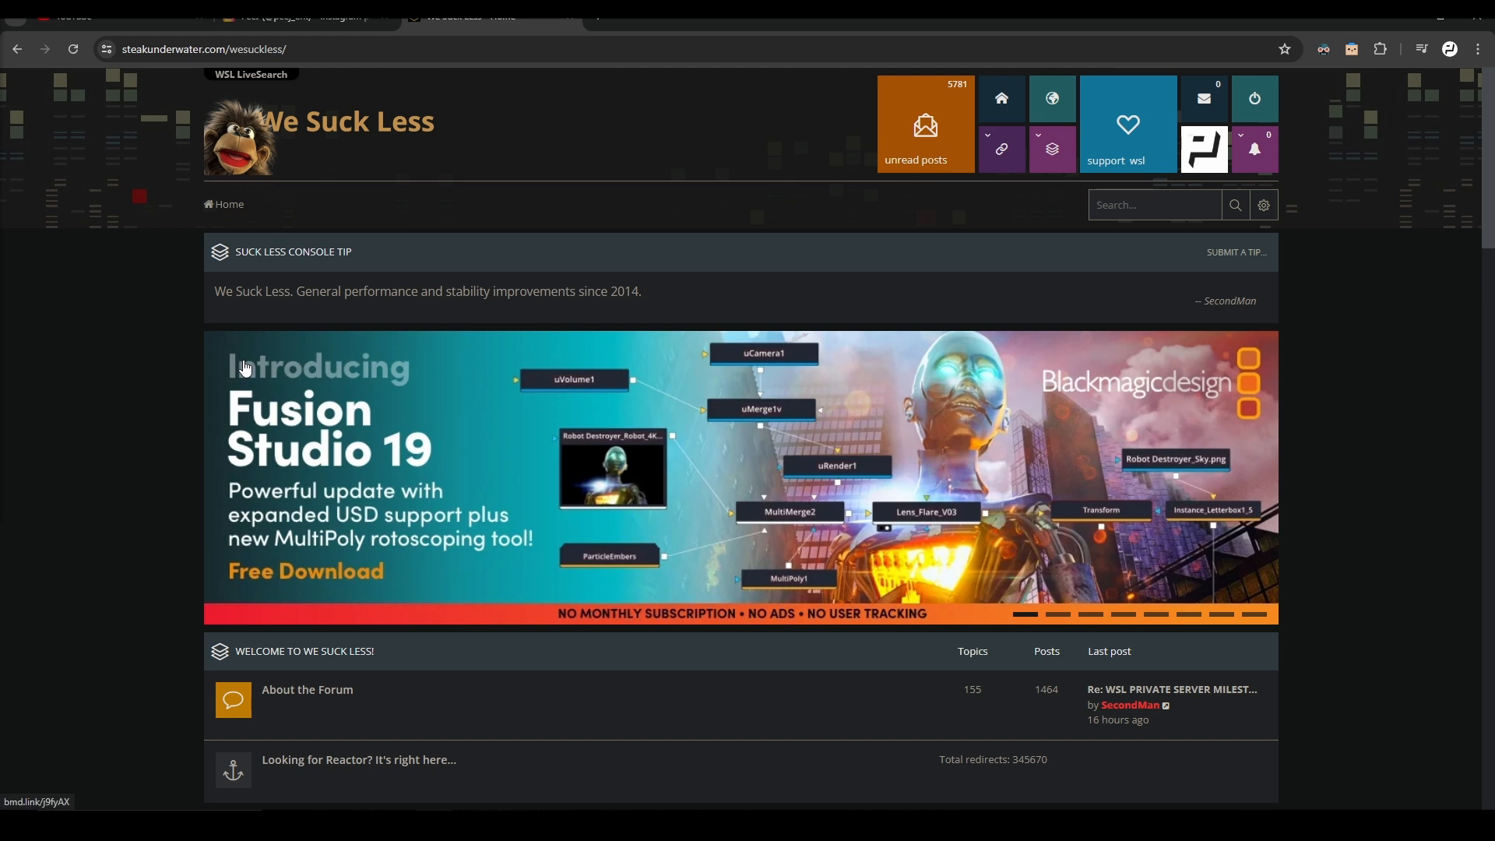
Find and open the 'Script to paste clipboard image as Fusion loader' topic.
{"action": "left_click", "coordinate": [1155, 205]}
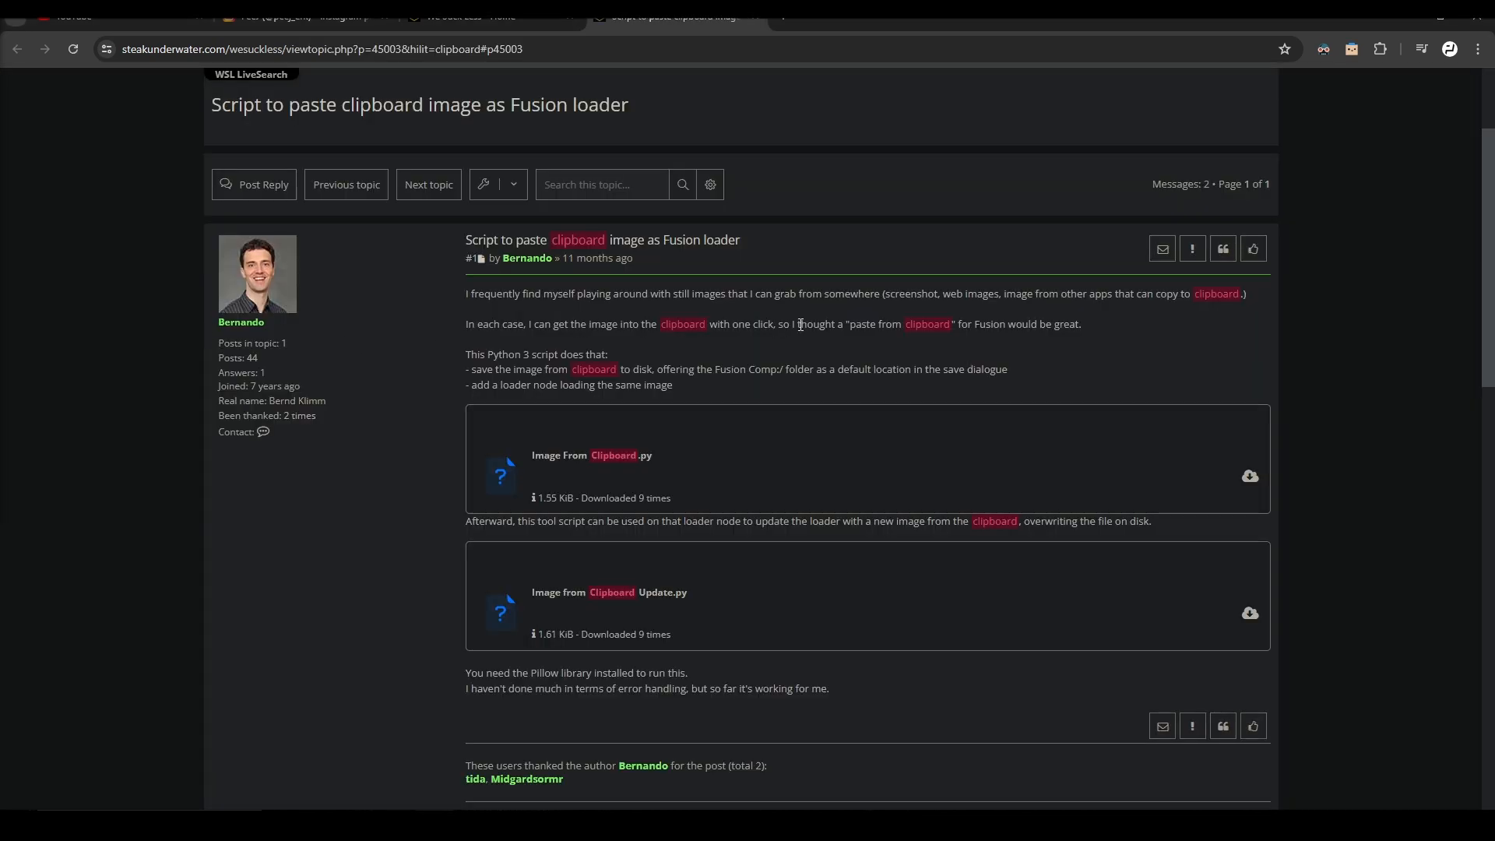
{"action": "mouse_move", "coordinate": [834, 369]}
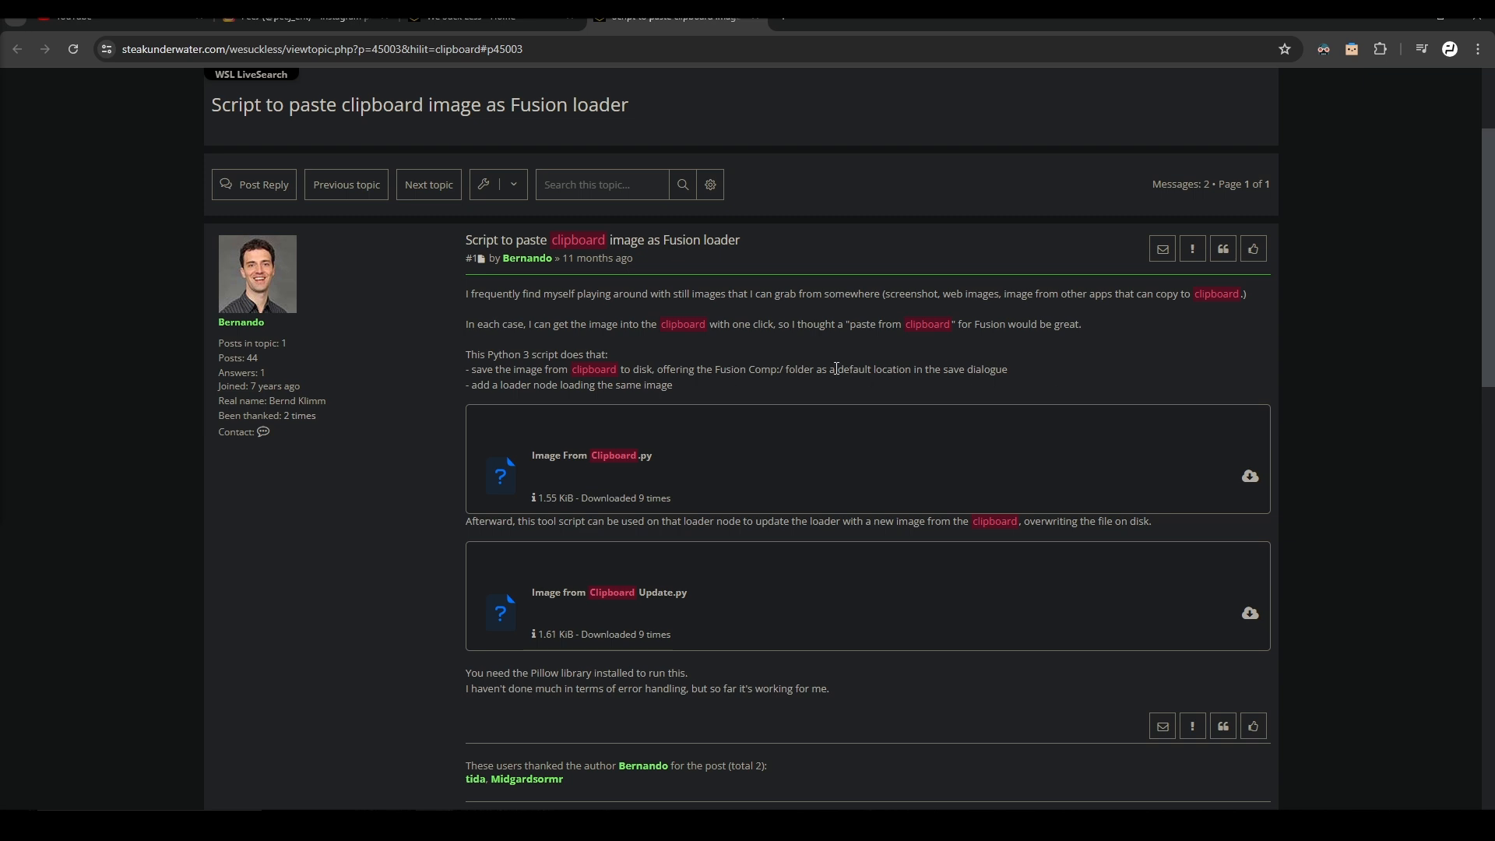
{"action": "mouse_move", "coordinate": [919, 417]}
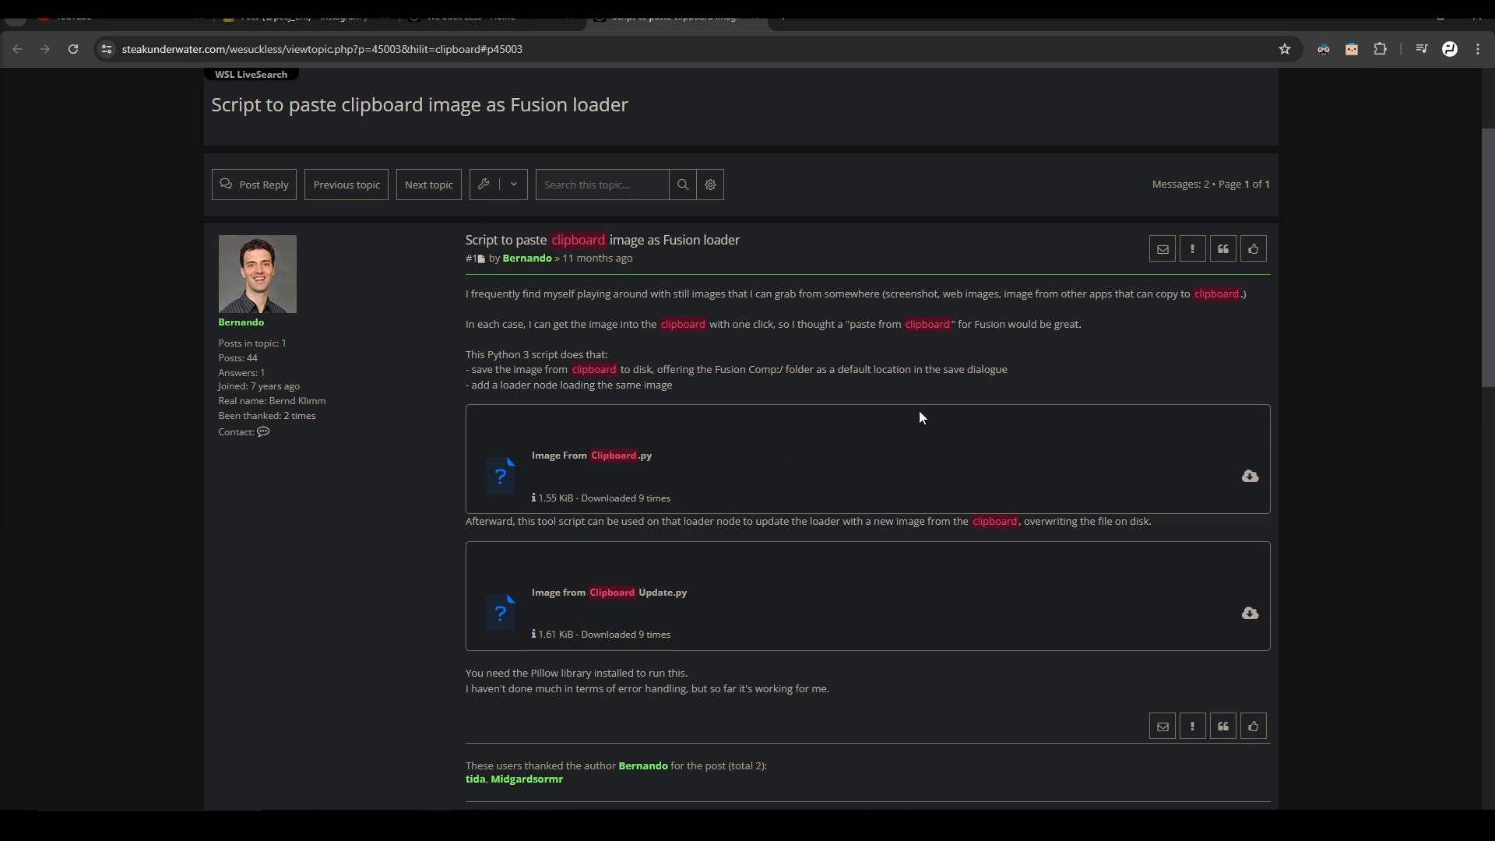
{"action": "mouse_move", "coordinate": [504, 467]}
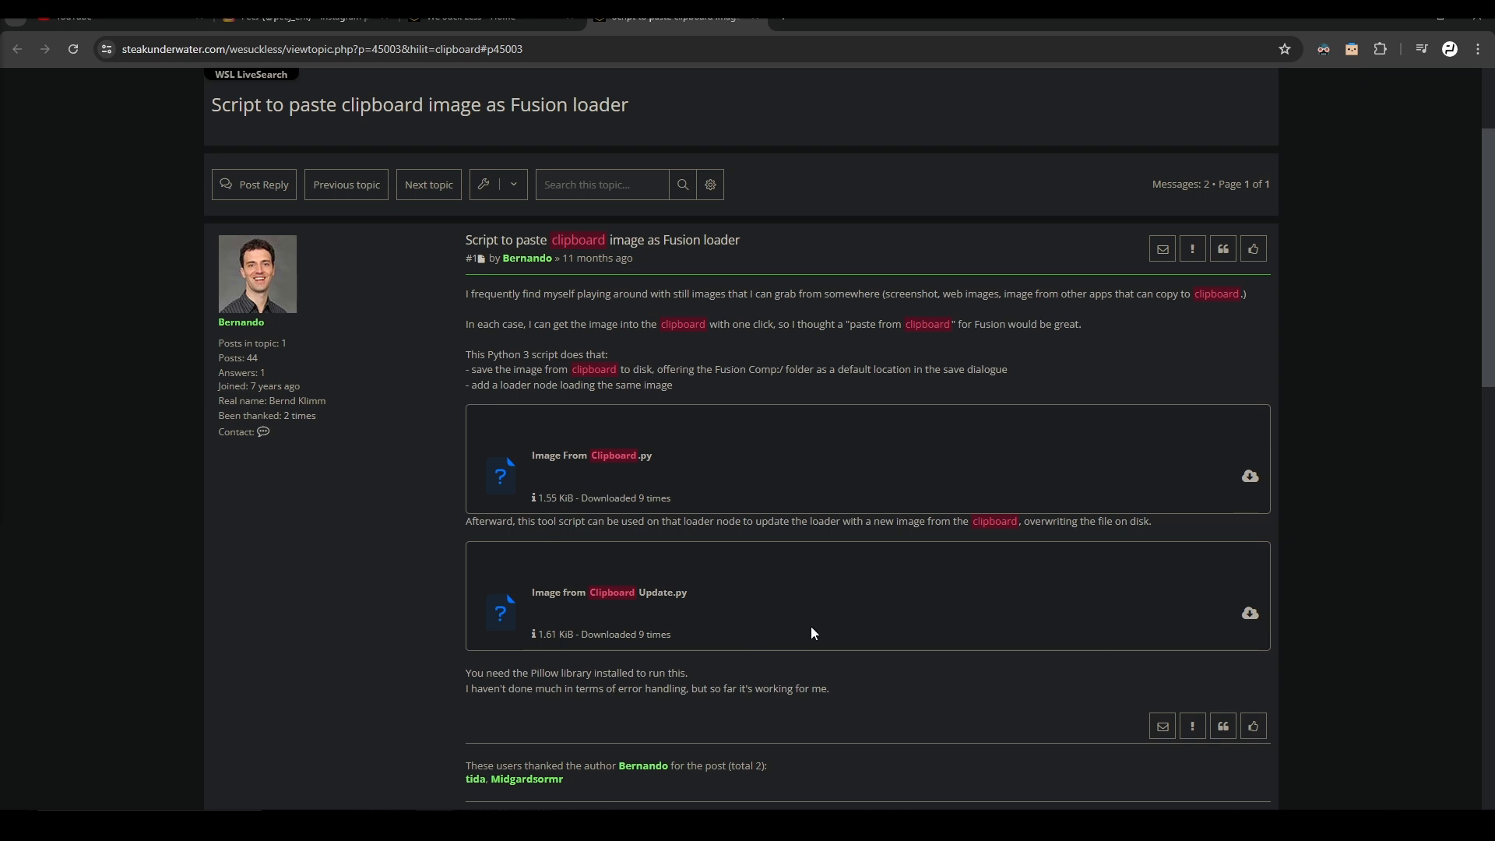
{"action": "mouse_move", "coordinate": [931, 290]}
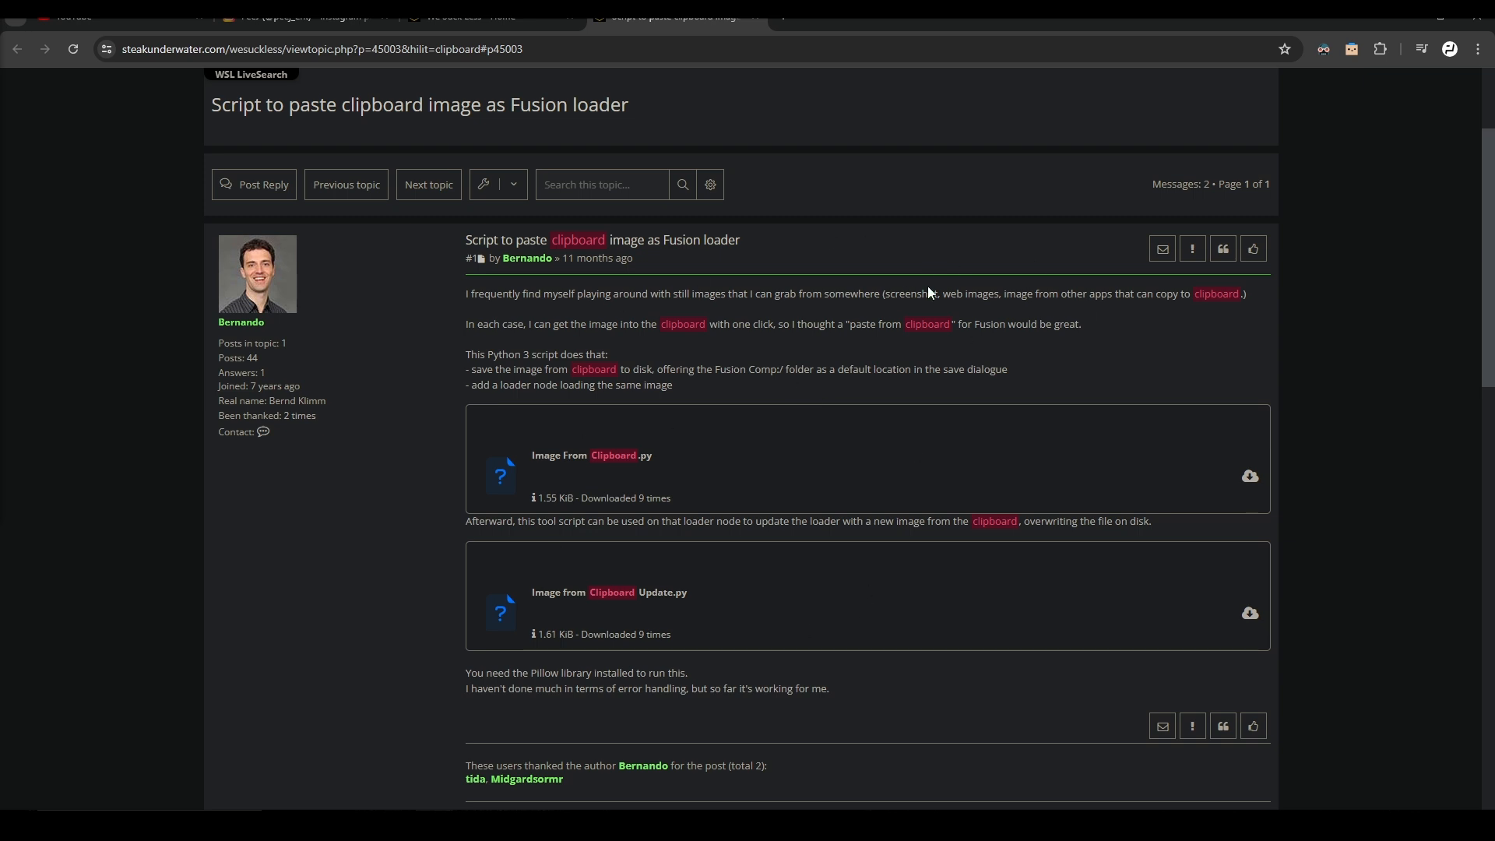
{"action": "mouse_move", "coordinate": [195, 324]}
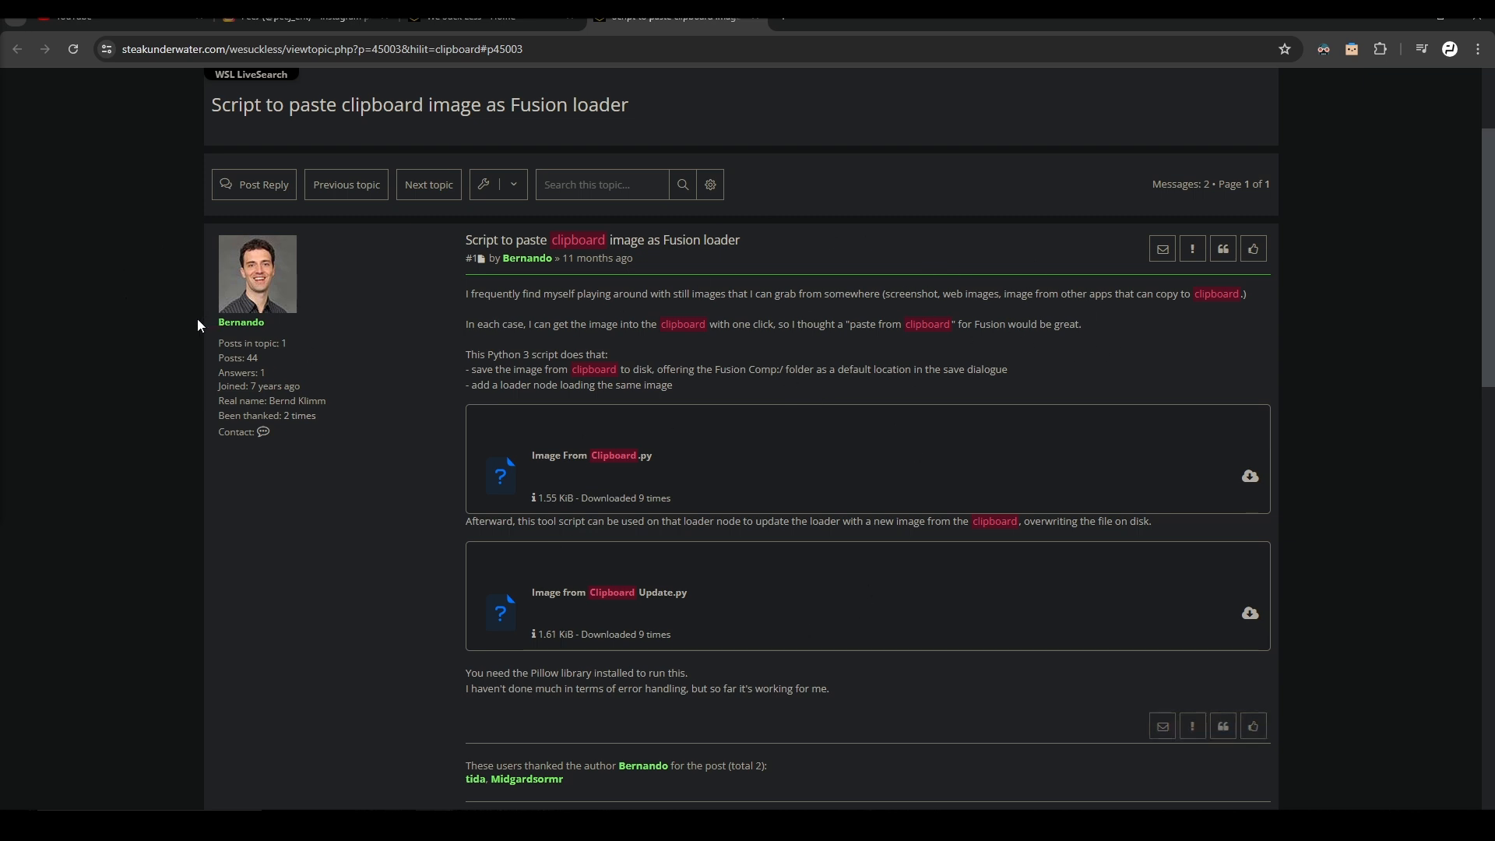
{"action": "mouse_move", "coordinate": [620, 464]}
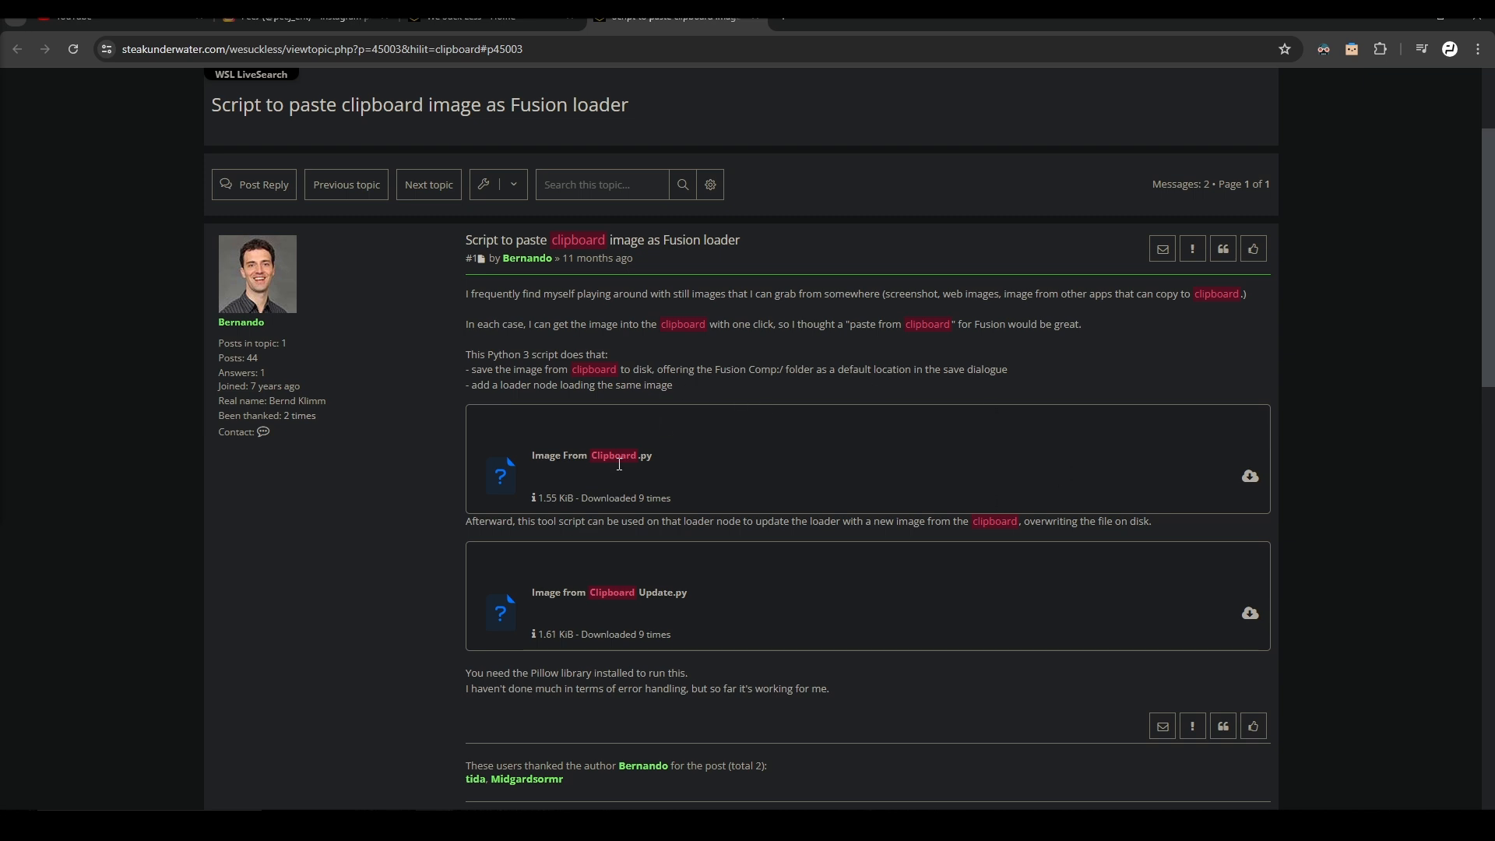
{"action": "mouse_move", "coordinate": [1264, 425]}
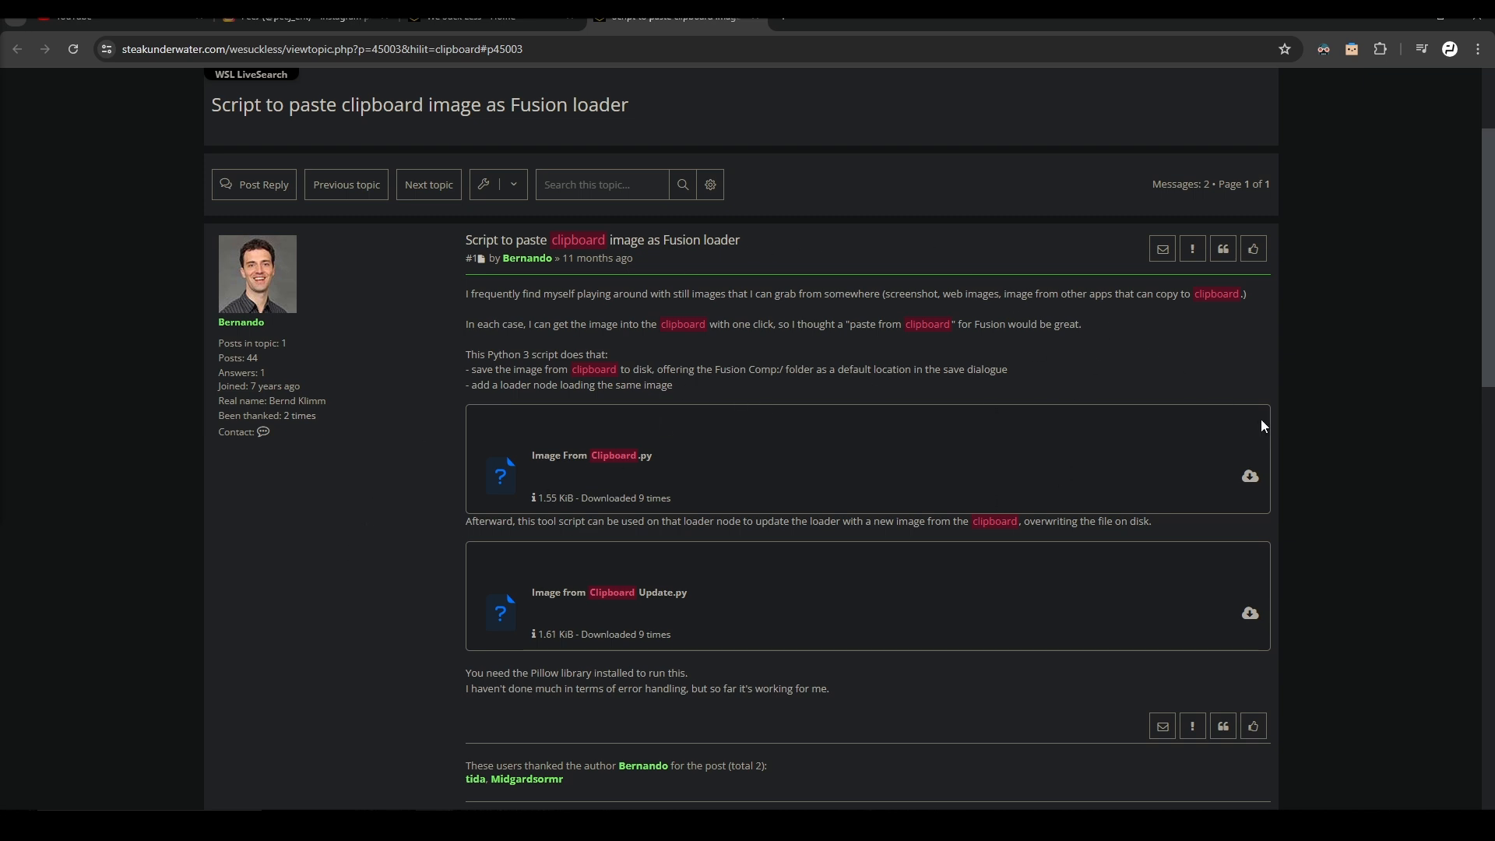
{"action": "mouse_move", "coordinate": [411, 573]}
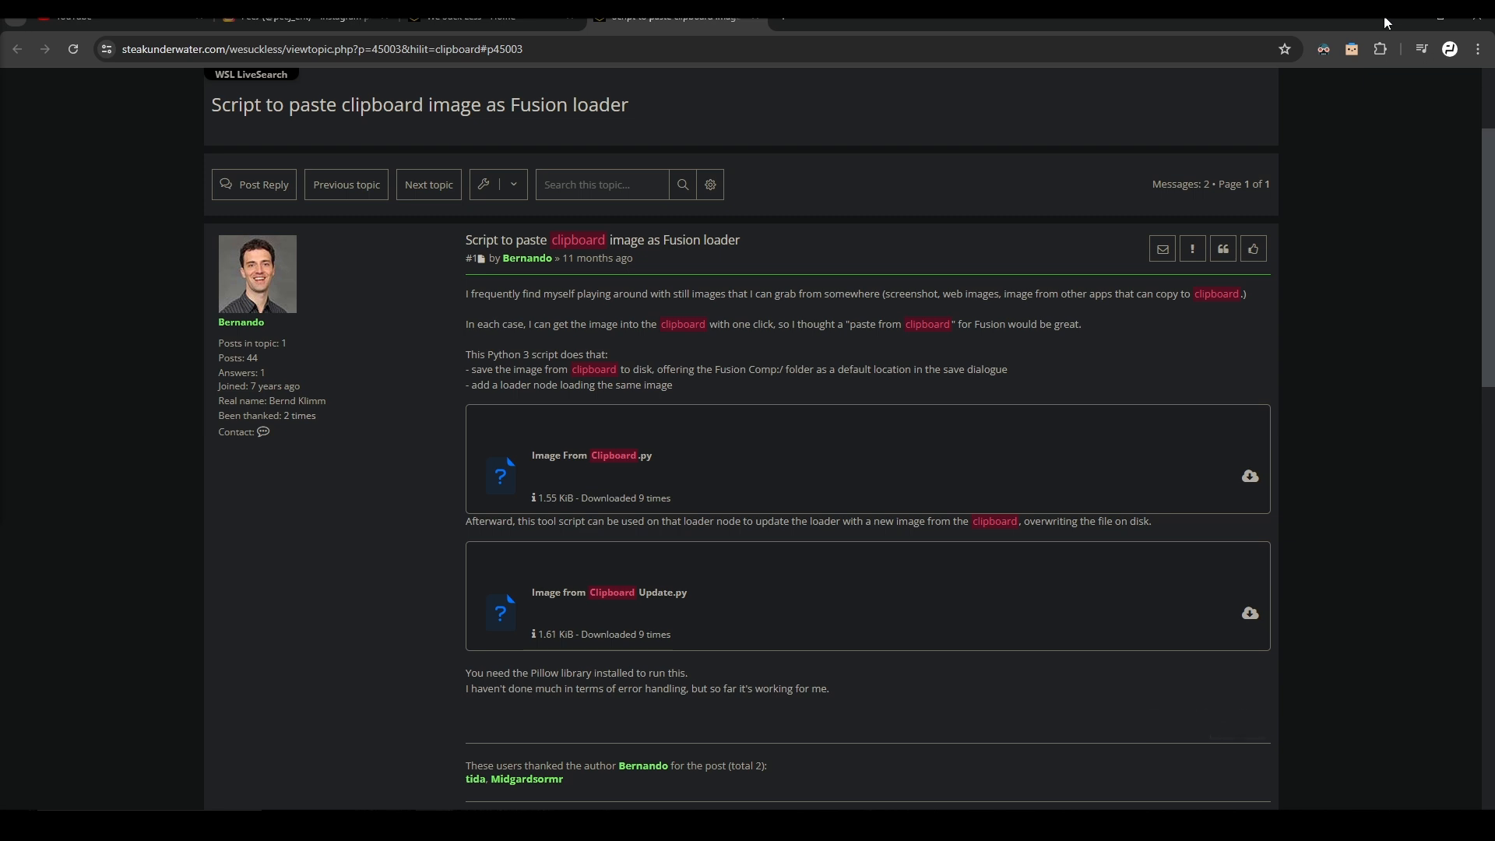
{"action": "mouse_move", "coordinate": [950, 117]}
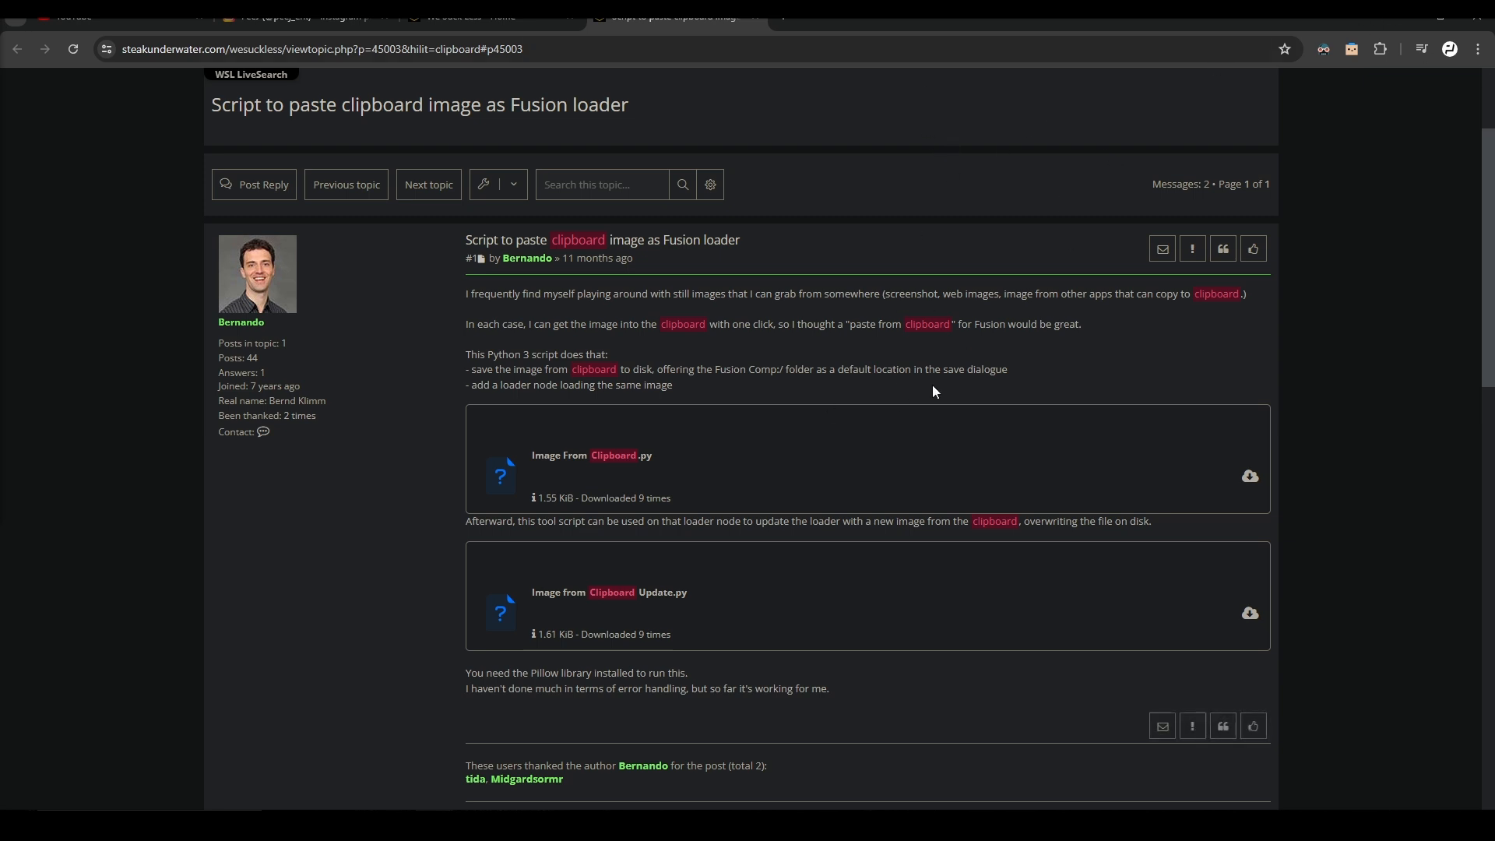
{"action": "mouse_move", "coordinate": [745, 345]}
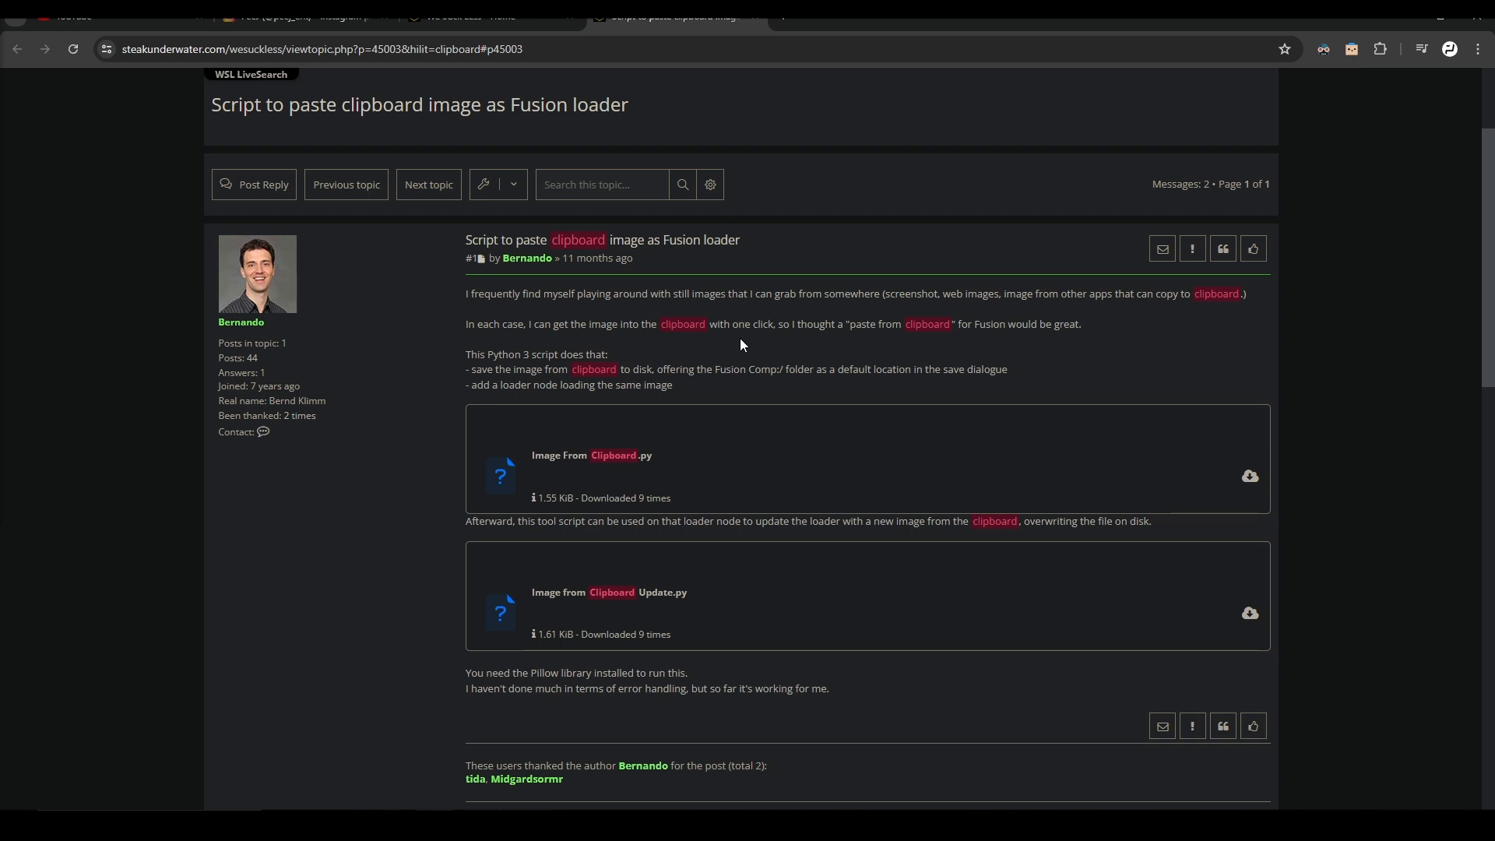
{"action": "mouse_move", "coordinate": [1258, 313]}
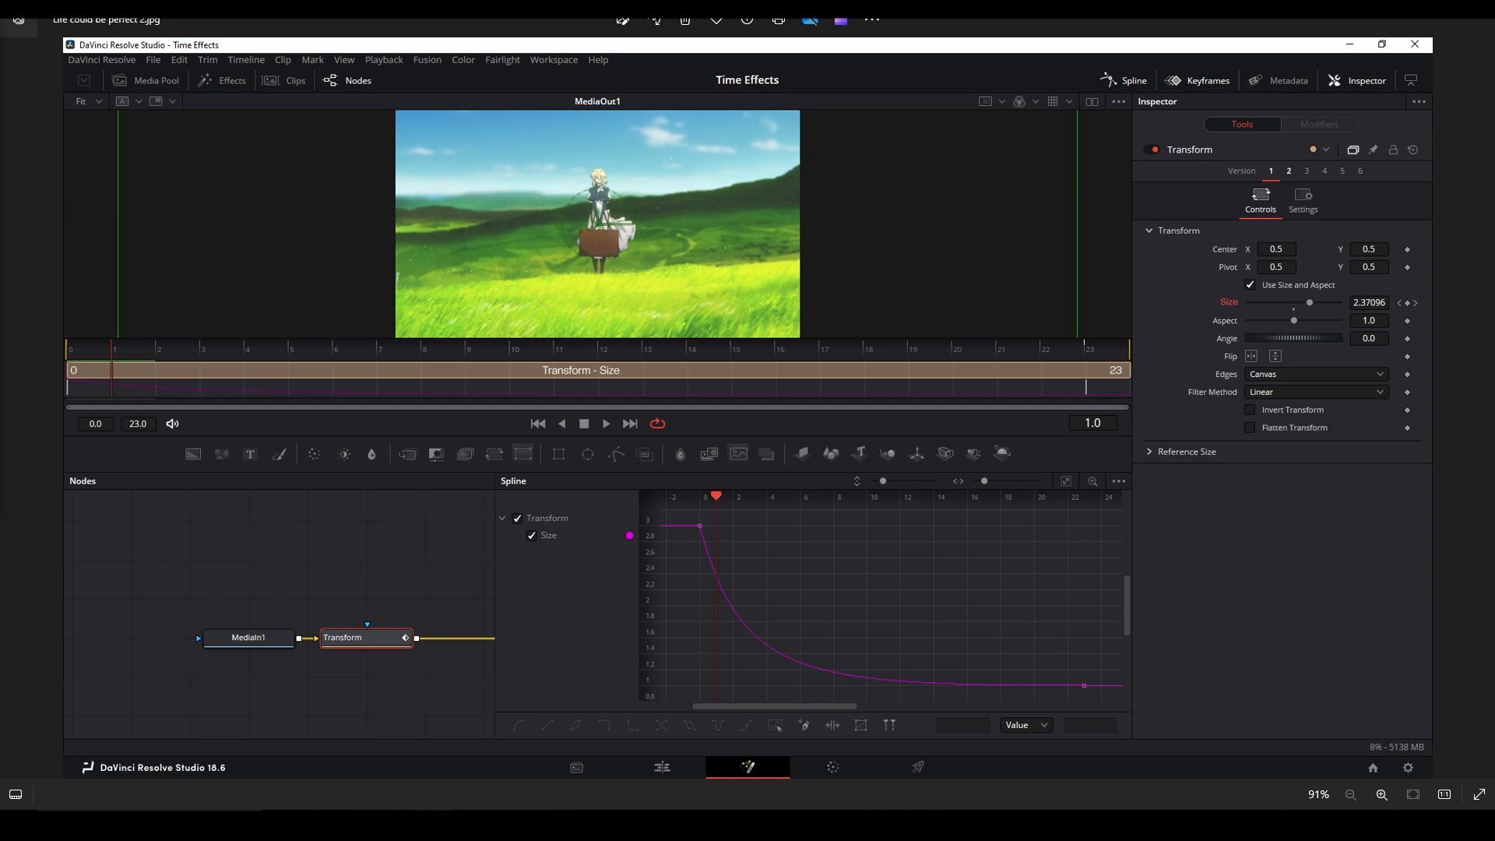
{"action": "mouse_move", "coordinate": [34, 123]}
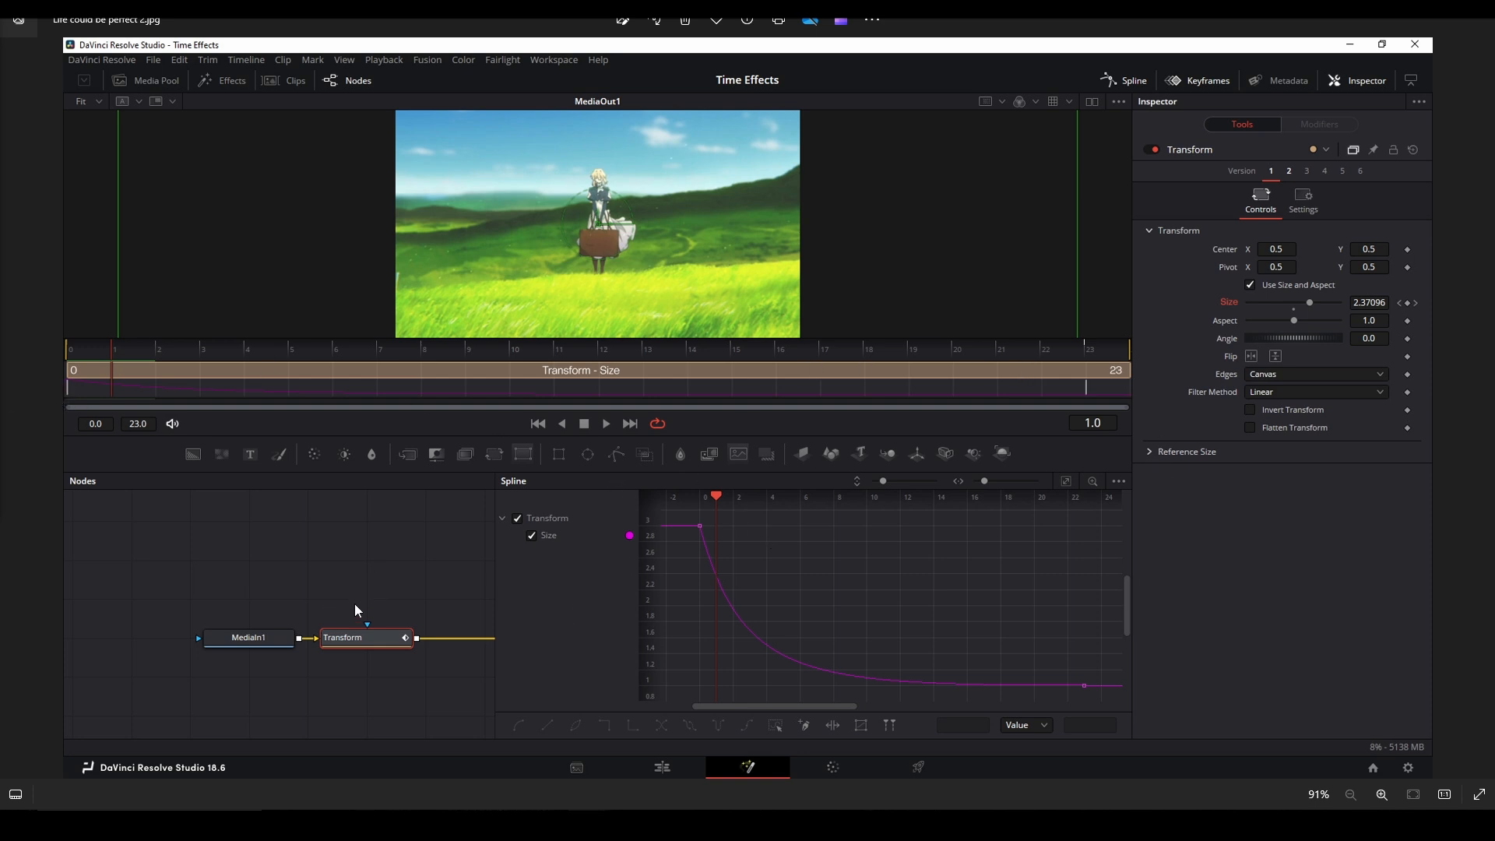
{"action": "mouse_move", "coordinate": [959, 390]}
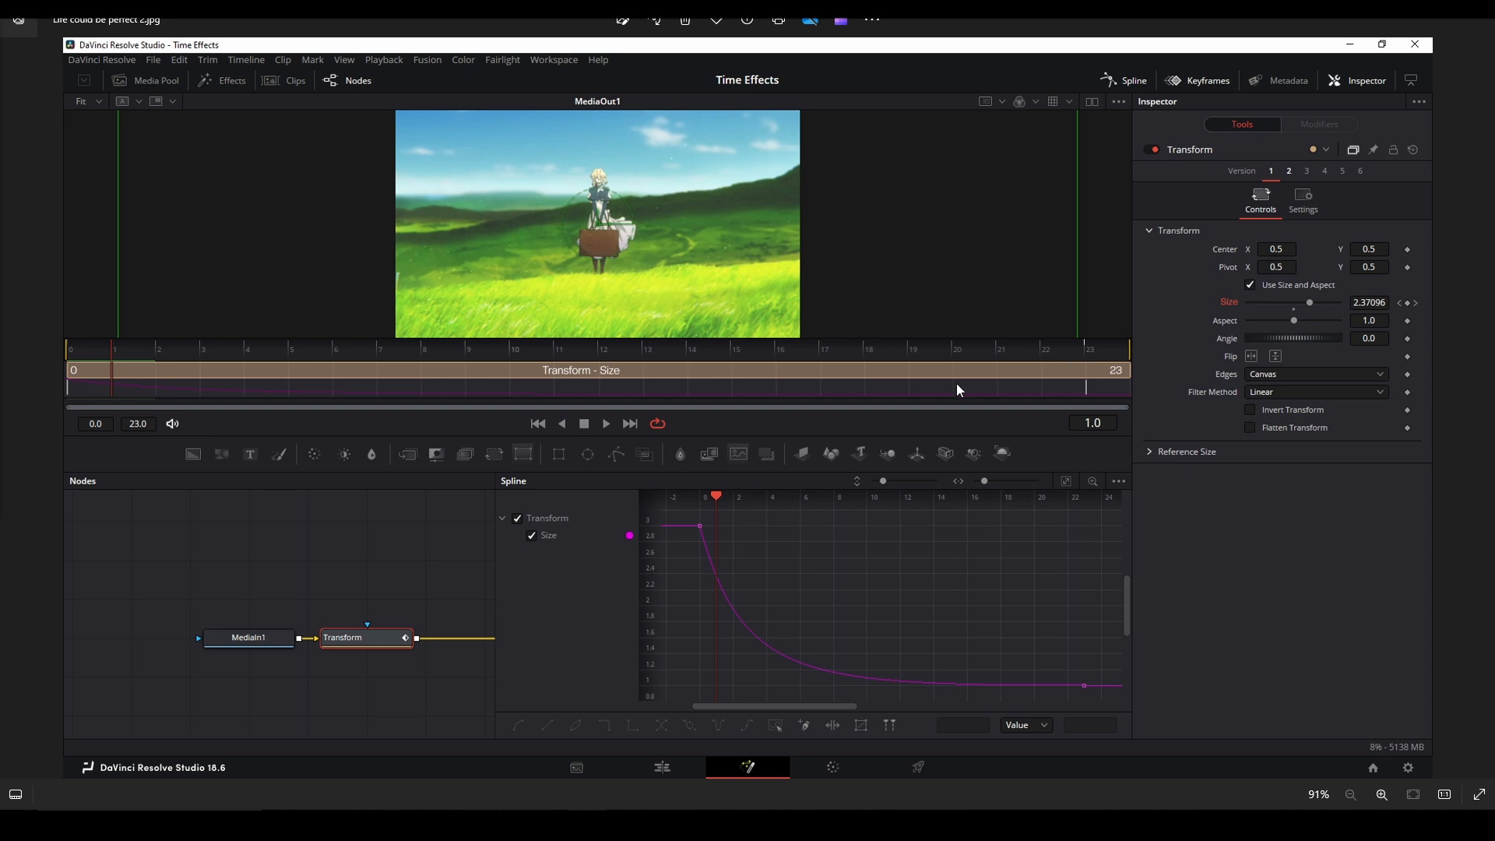
{"action": "mouse_move", "coordinate": [805, 439]}
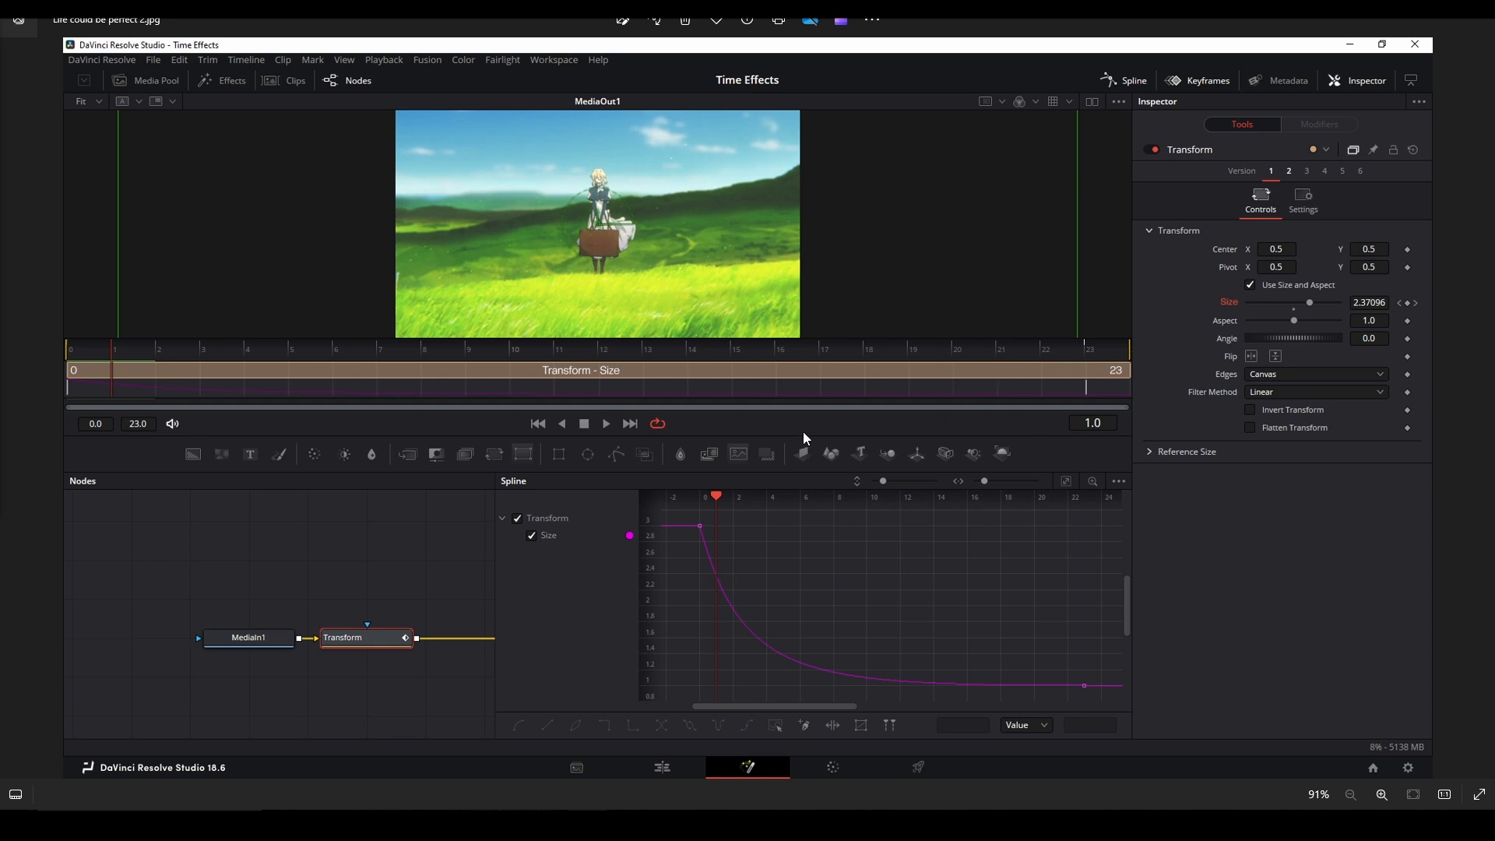
{"action": "mouse_move", "coordinate": [1240, 297]}
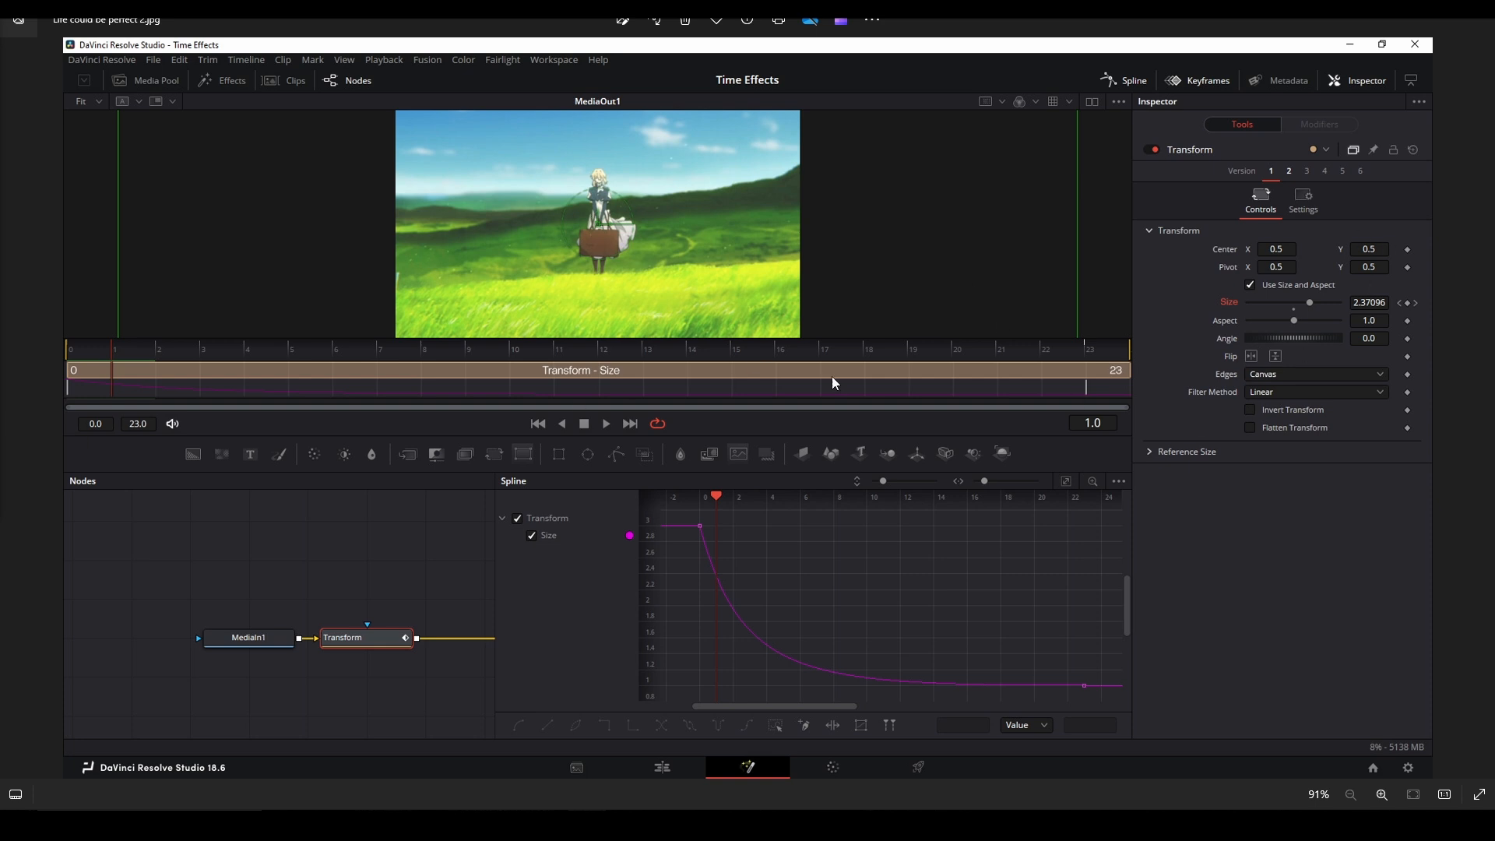
{"action": "mouse_move", "coordinate": [604, 314]}
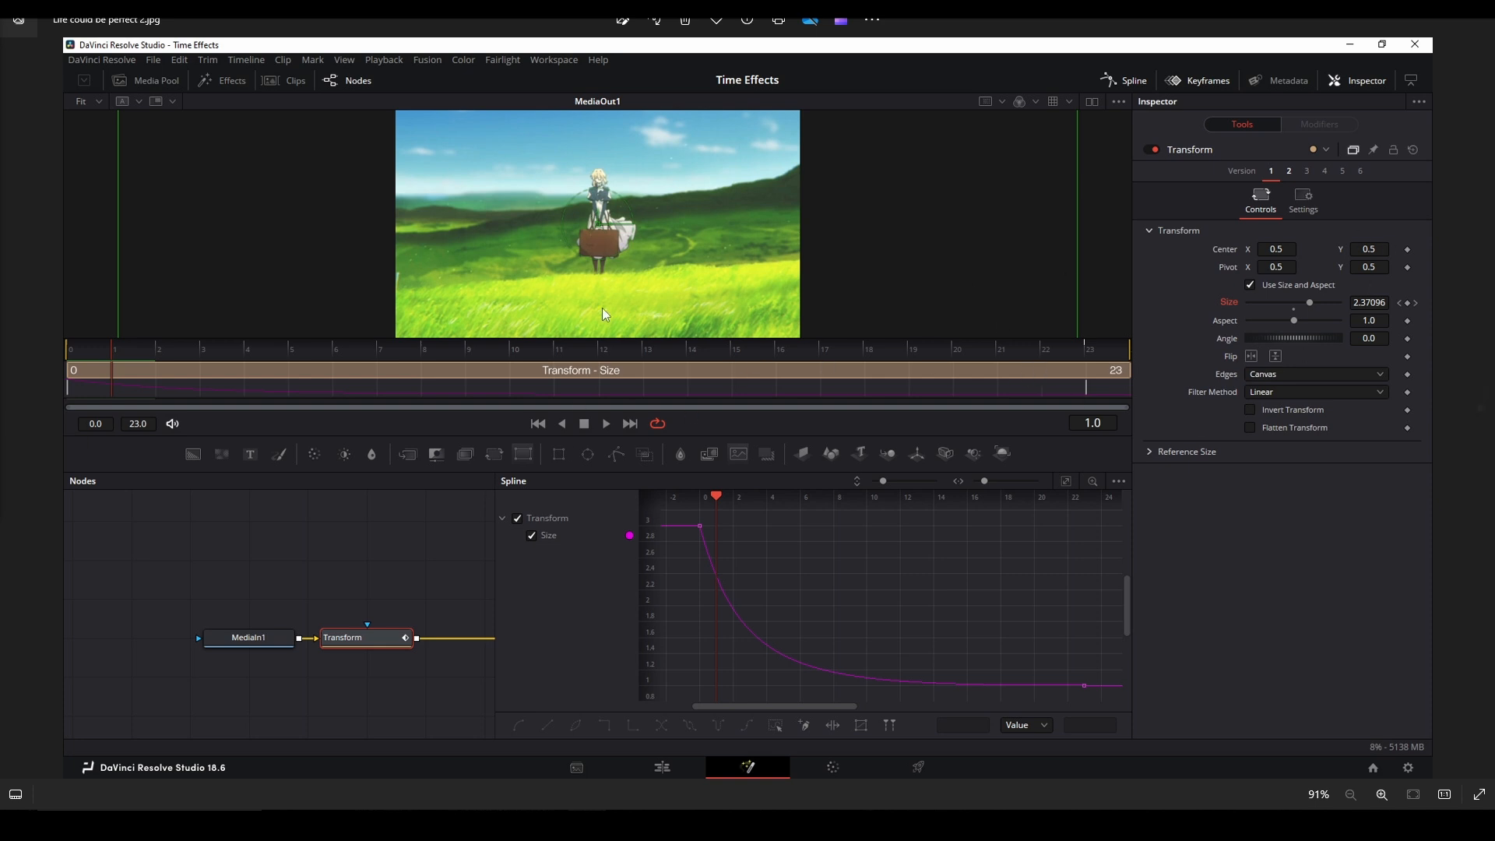
{"action": "mouse_move", "coordinate": [980, 380]}
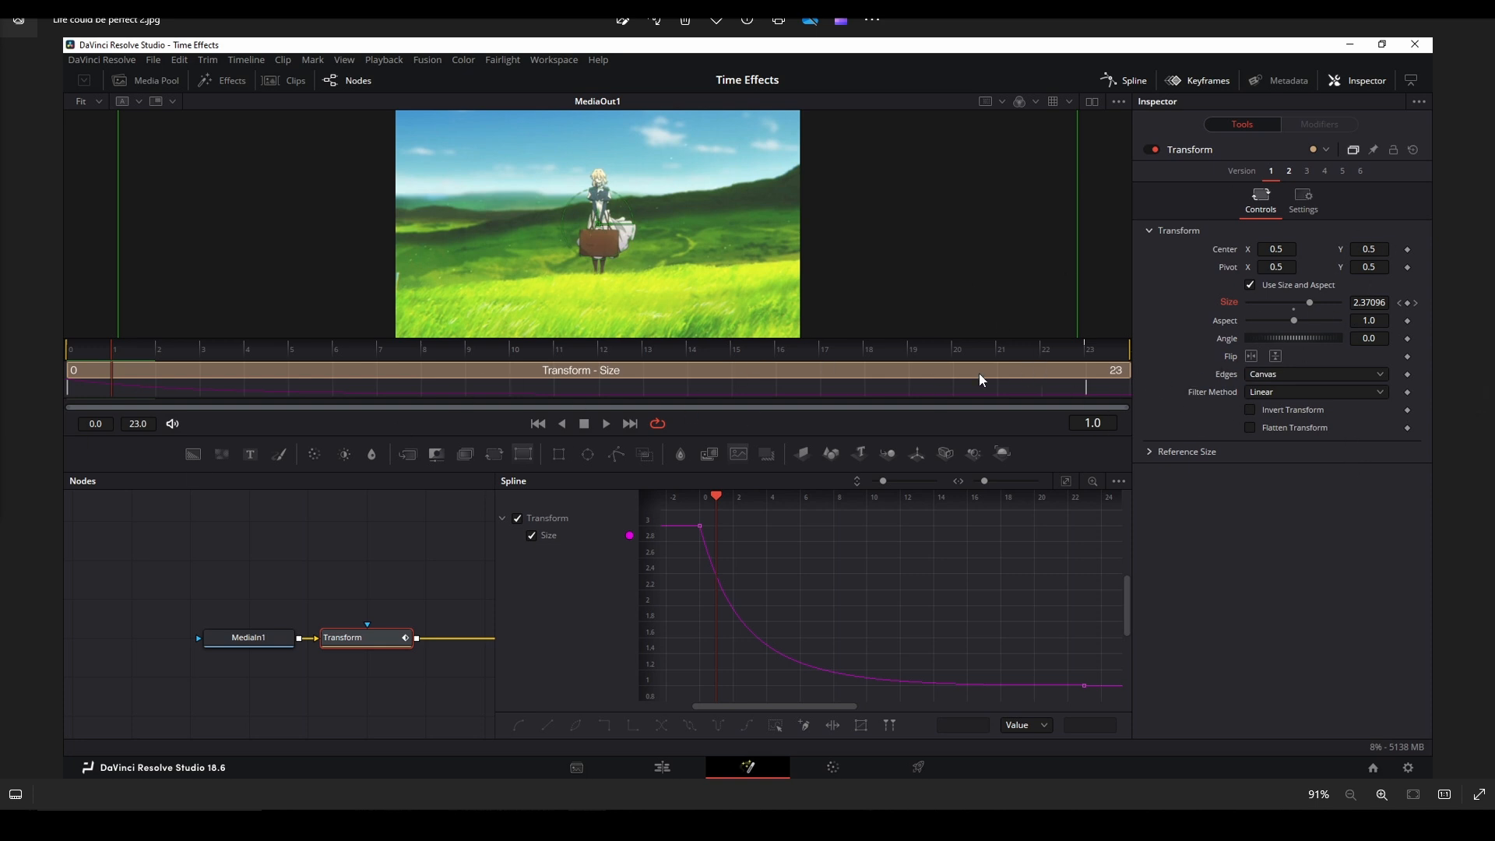
{"action": "mouse_move", "coordinate": [802, 408]}
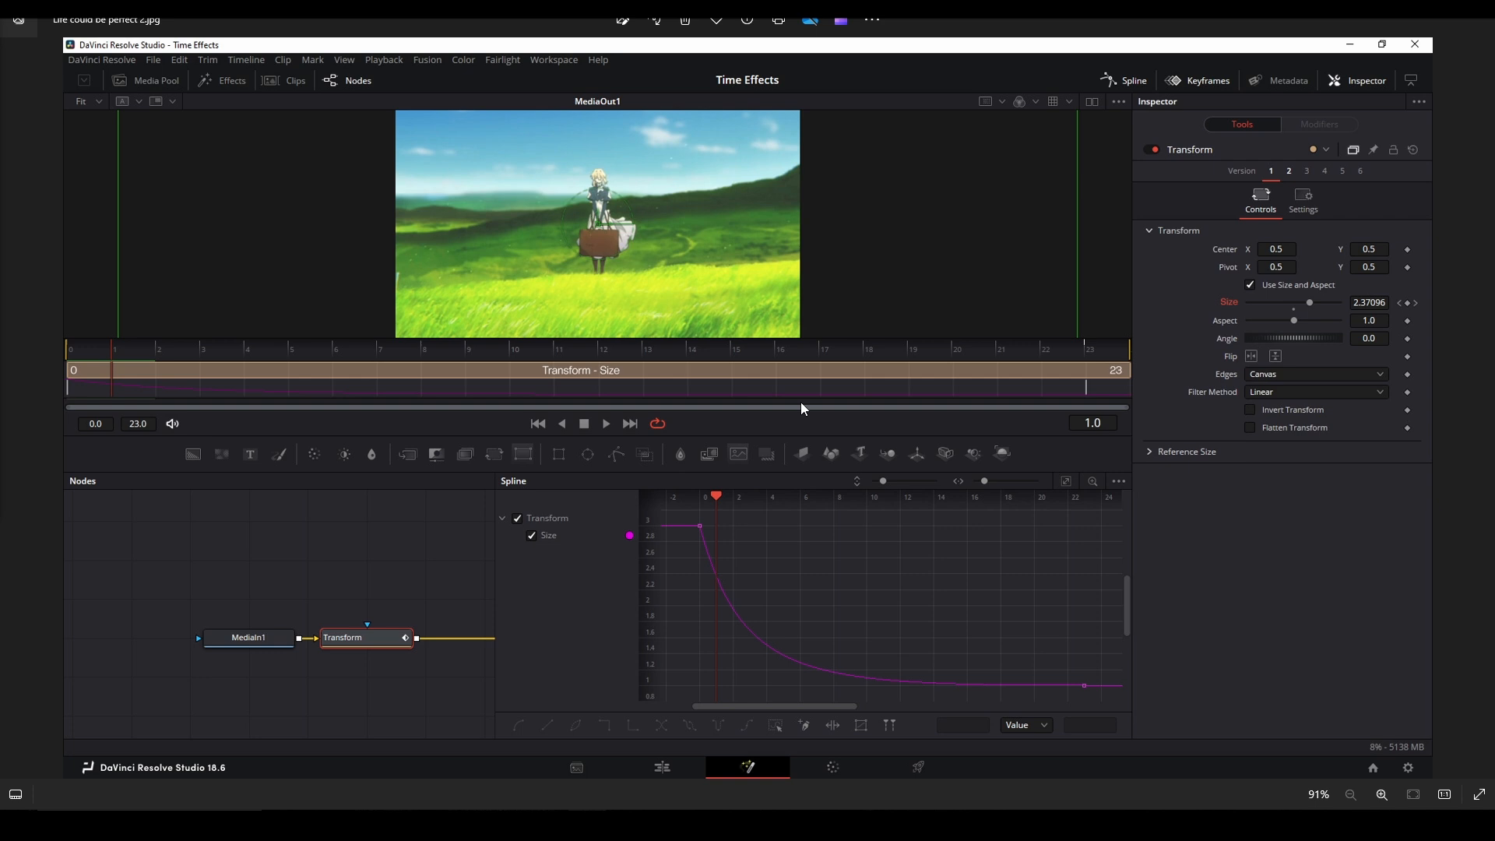
{"action": "mouse_move", "coordinate": [1196, 73]}
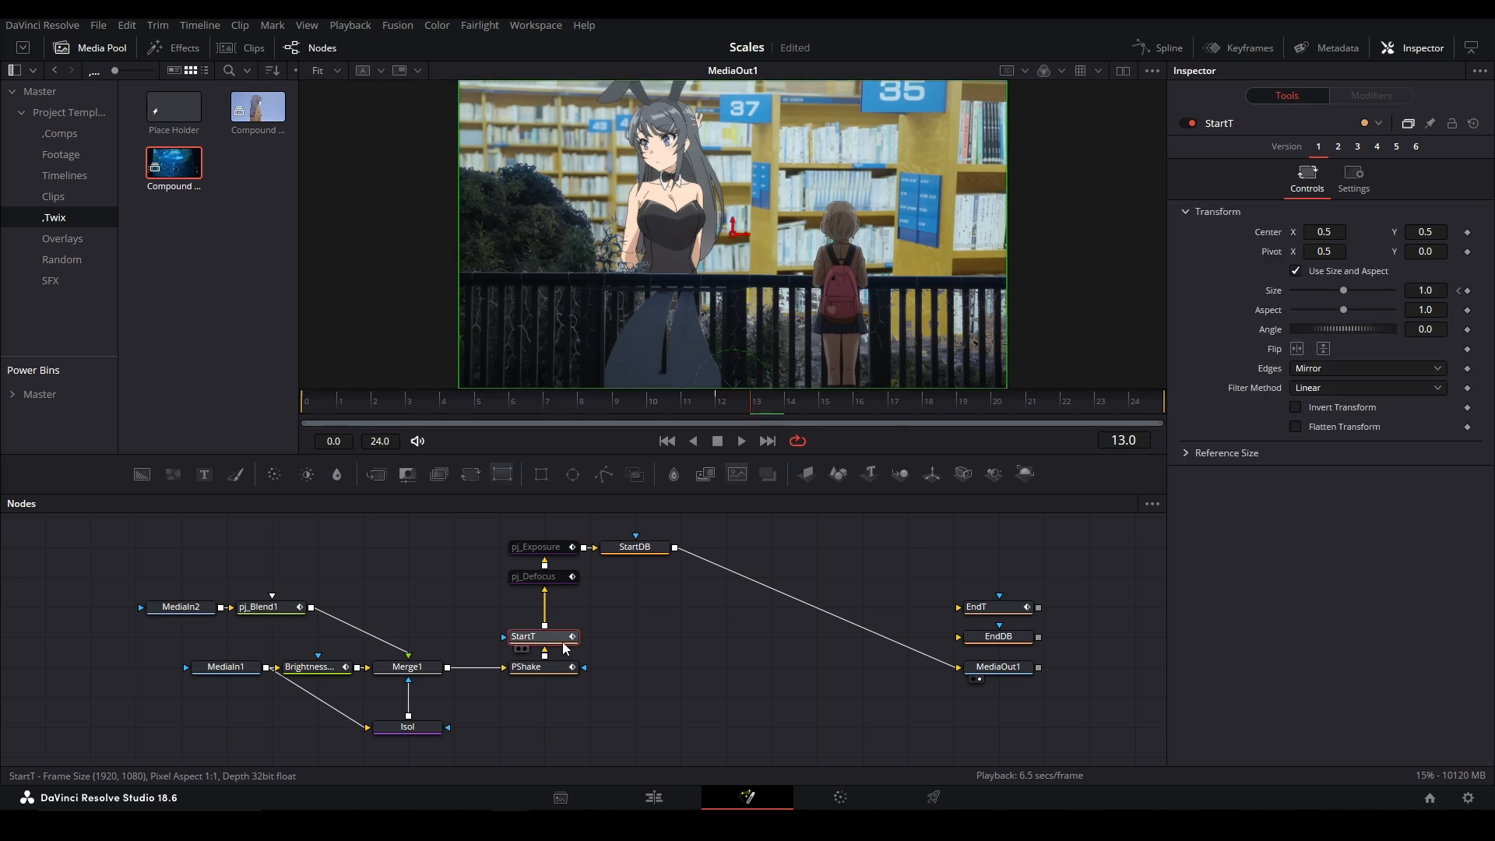
Bring up context options on the StartT Transform node in the Scales comp.
{"action": "right_click", "coordinate": [562, 648]}
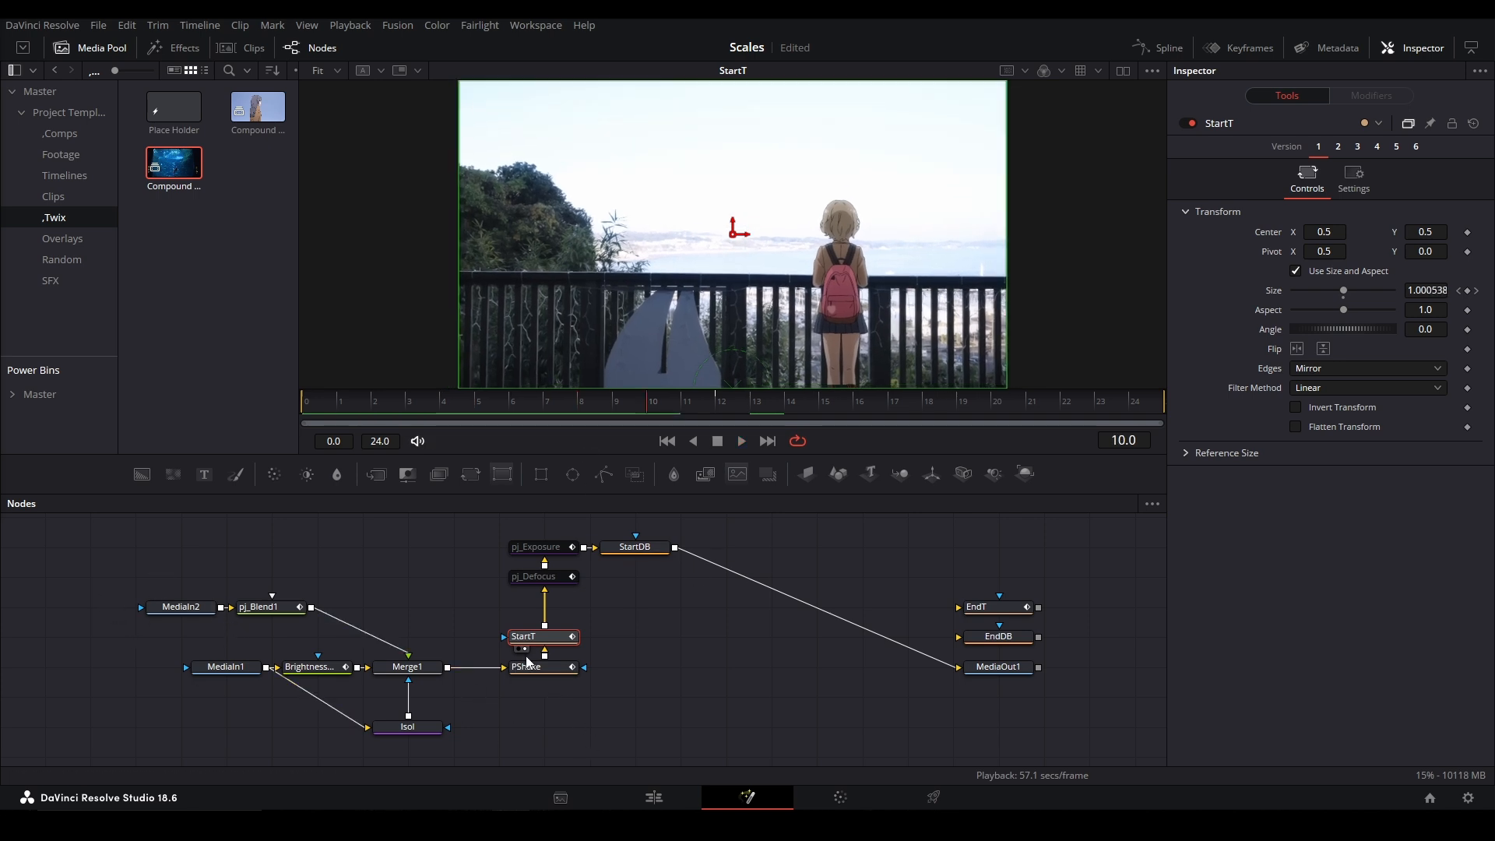
{"action": "mouse_move", "coordinate": [549, 641]}
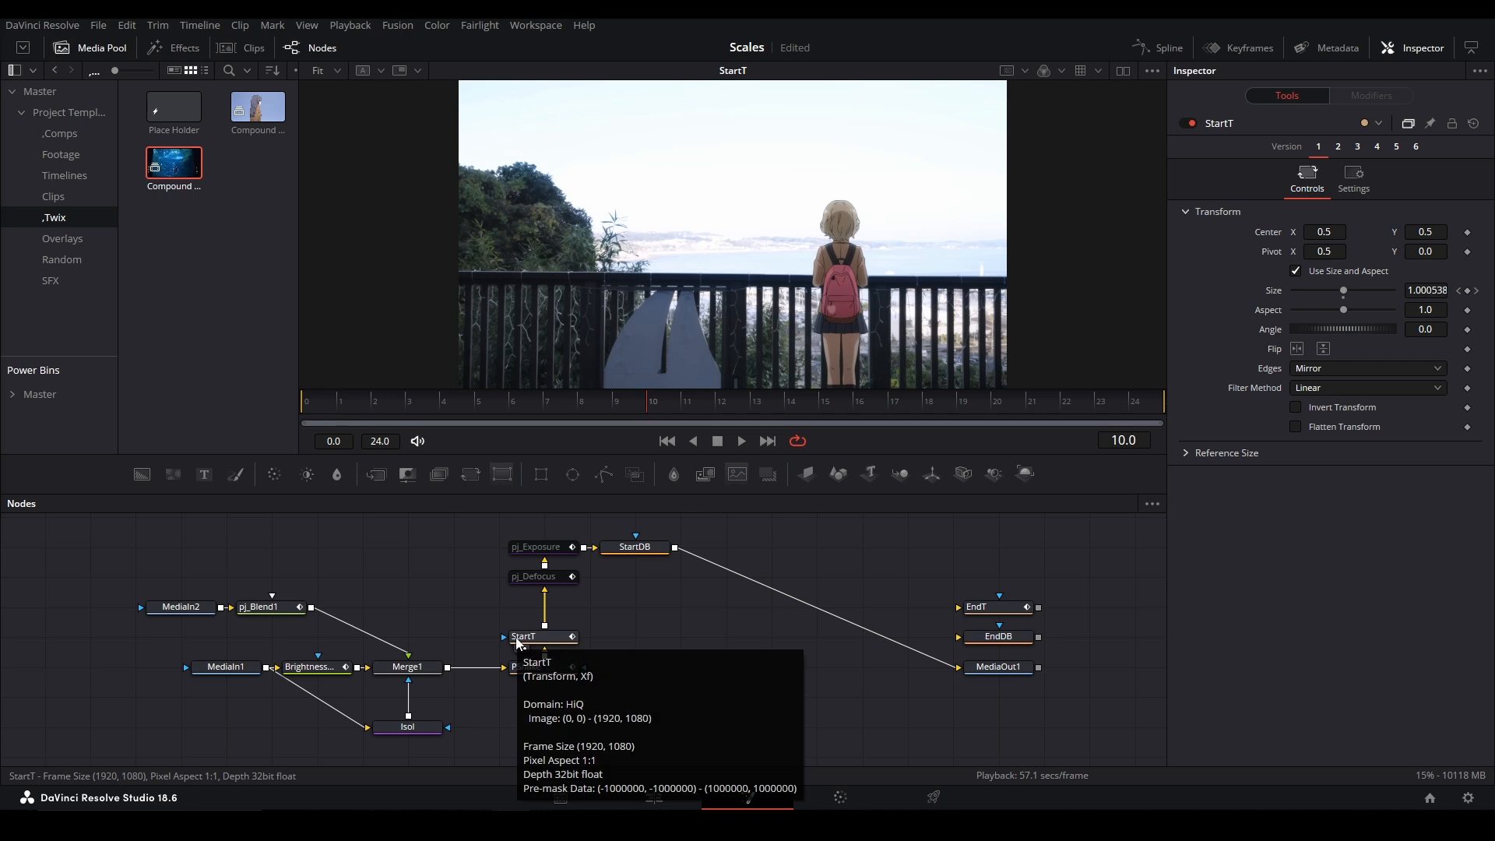
{"action": "right_click", "coordinate": [531, 635]}
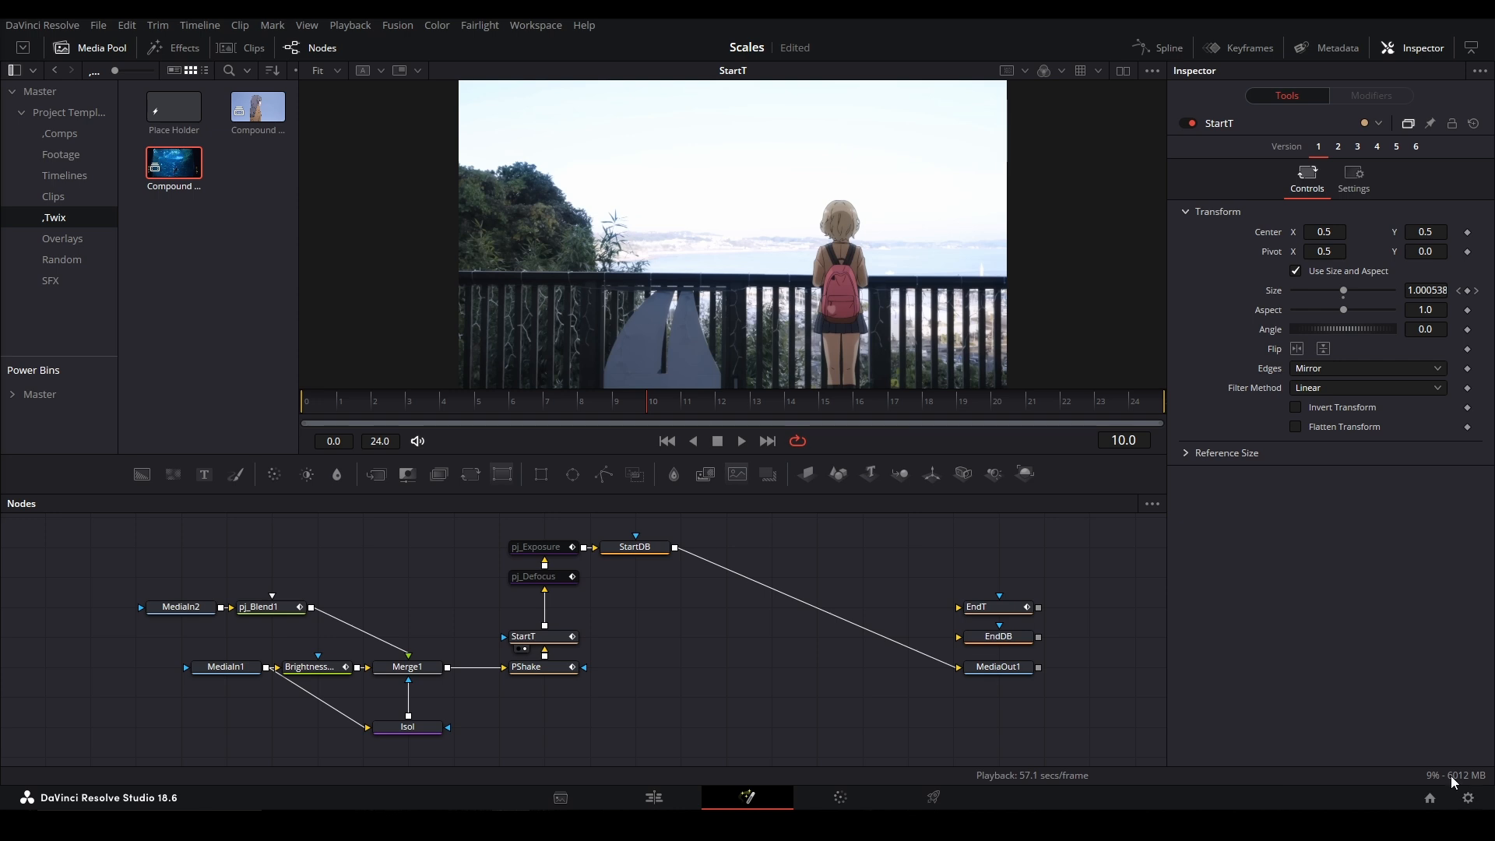
{"action": "mouse_move", "coordinate": [1476, 775]}
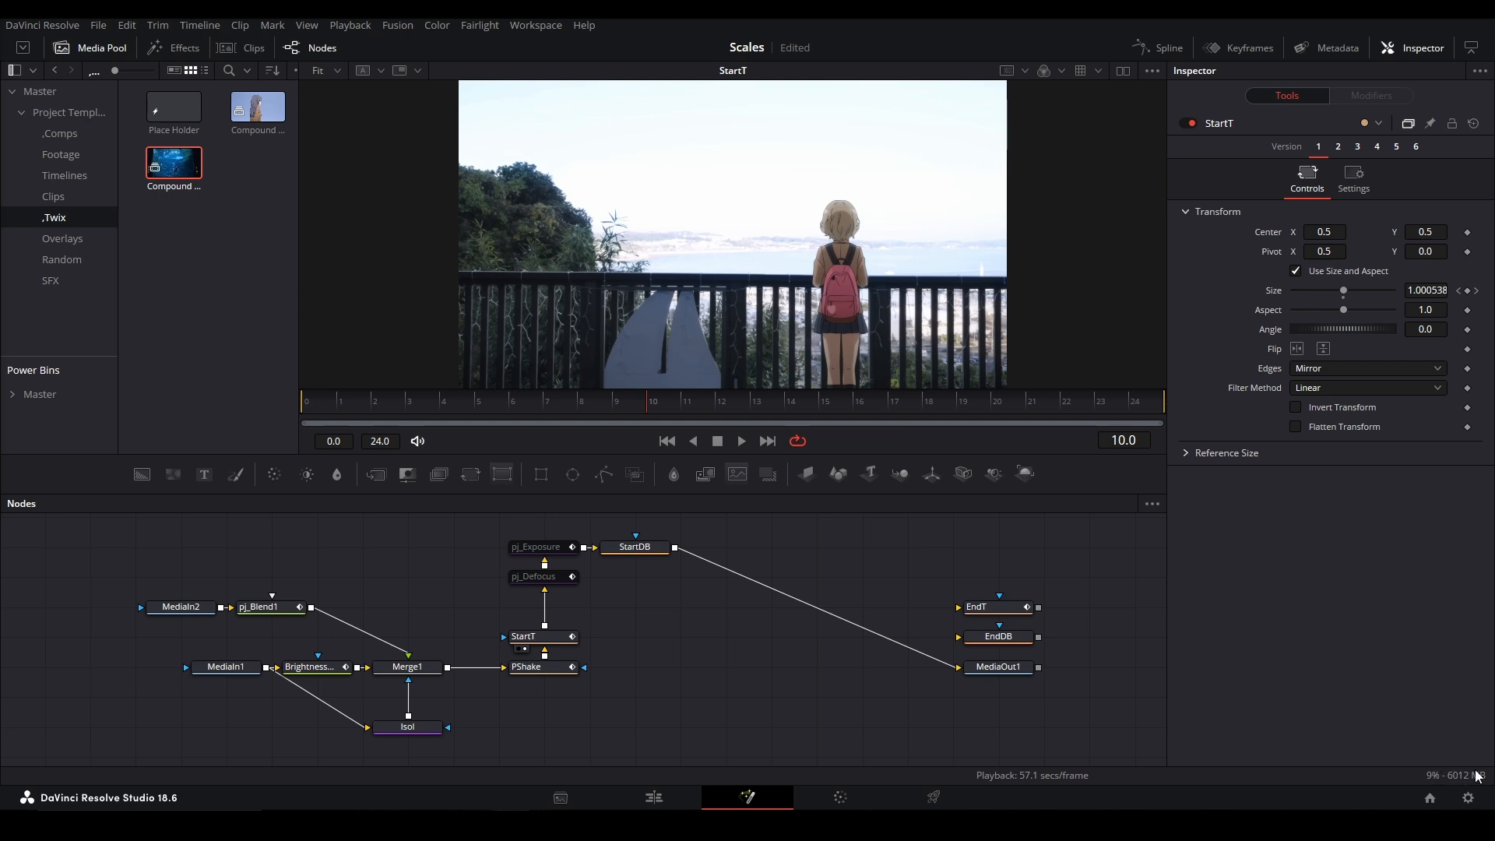
{"action": "mouse_move", "coordinate": [631, 613]}
{"action": "type", "text": "saver"}
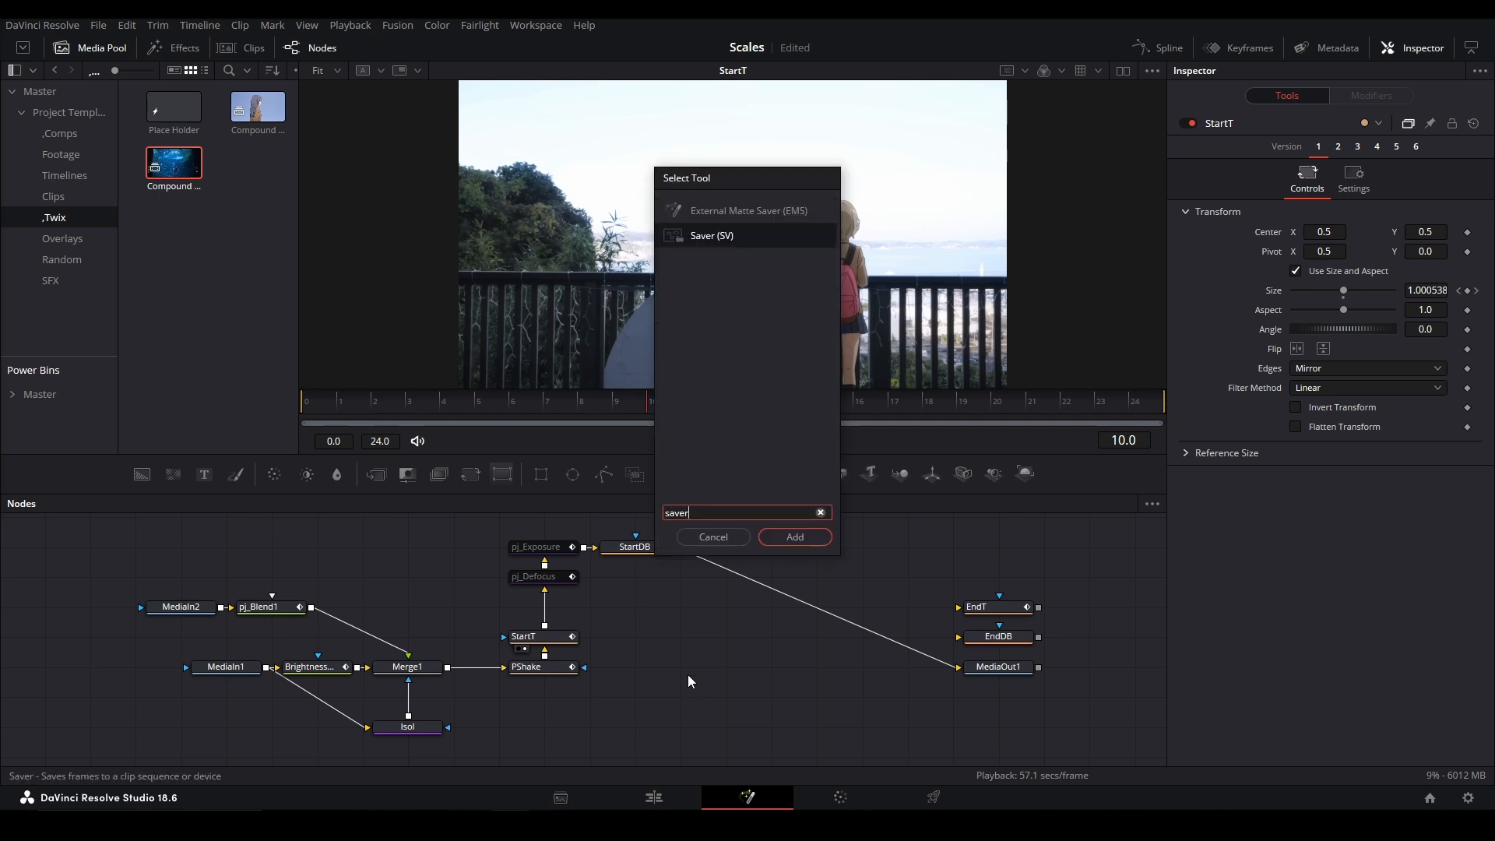
Add a Saver node connected after StartT, output filename not yet set.
{"action": "left_click", "coordinate": [794, 536]}
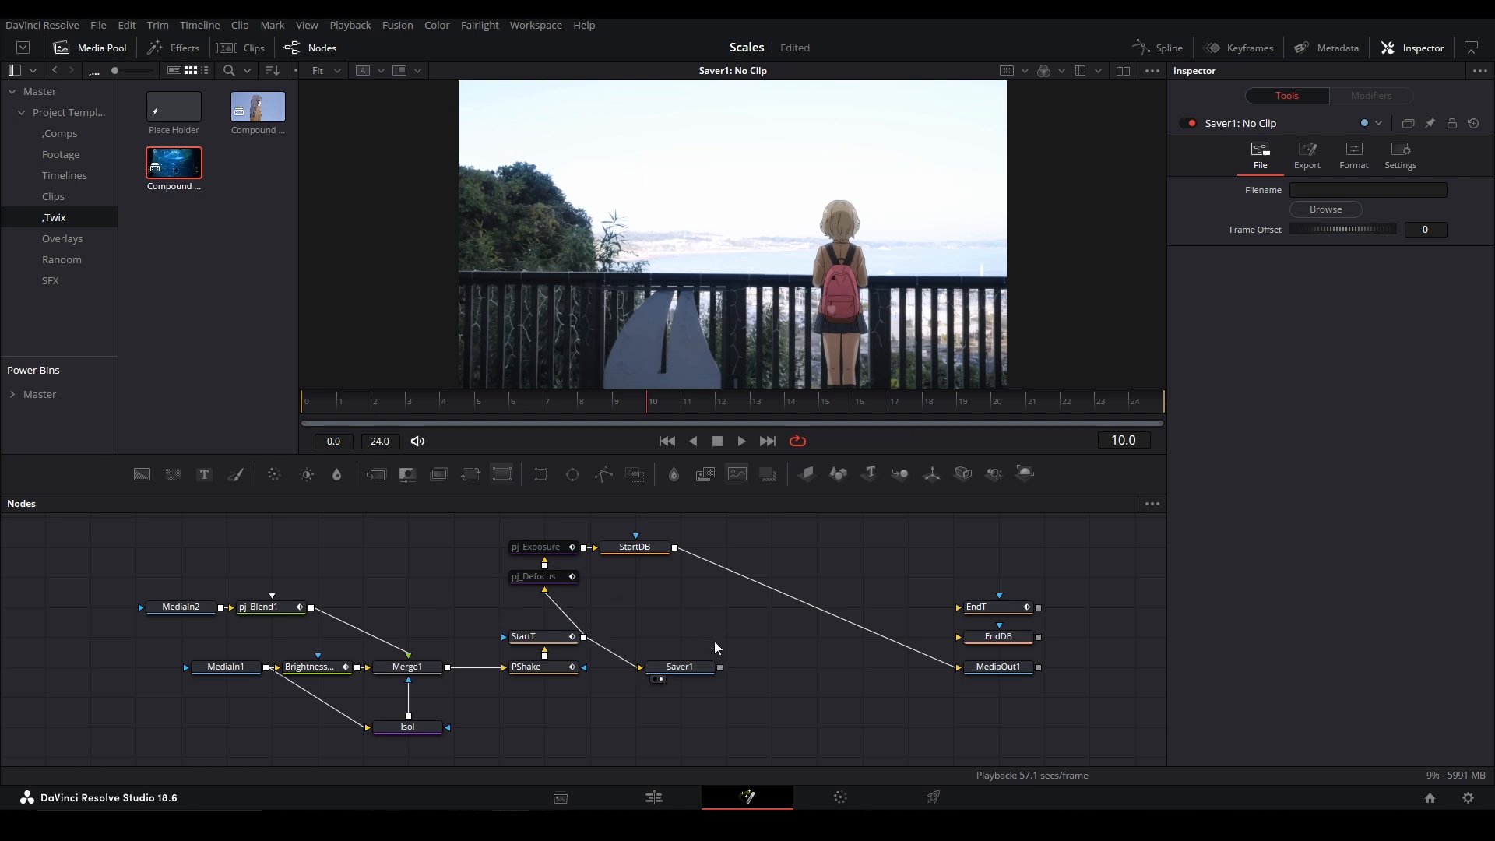
{"action": "left_click", "coordinate": [538, 635]}
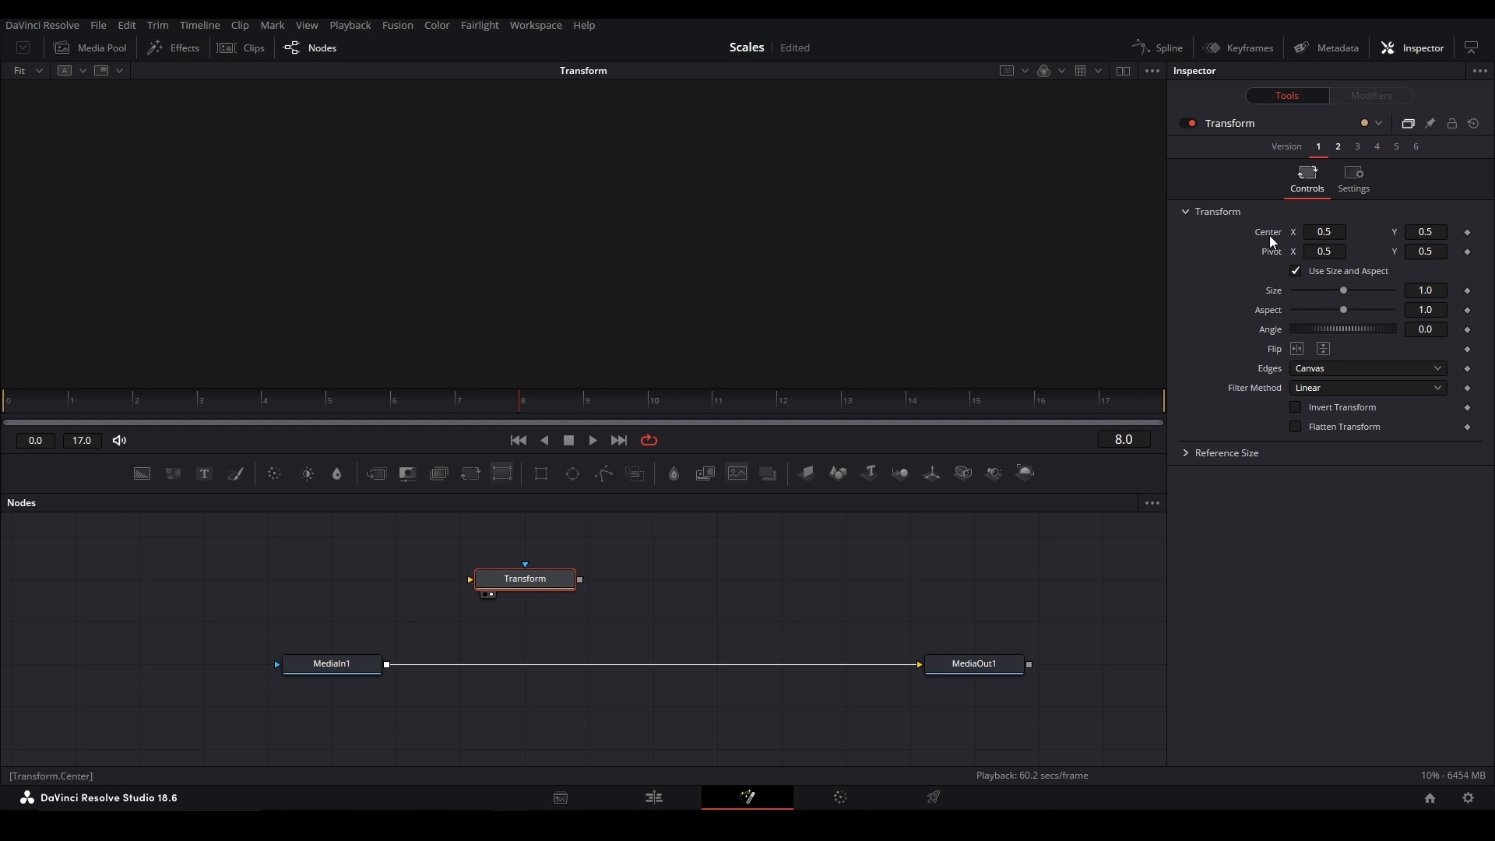
{"action": "mouse_move", "coordinate": [669, 610]}
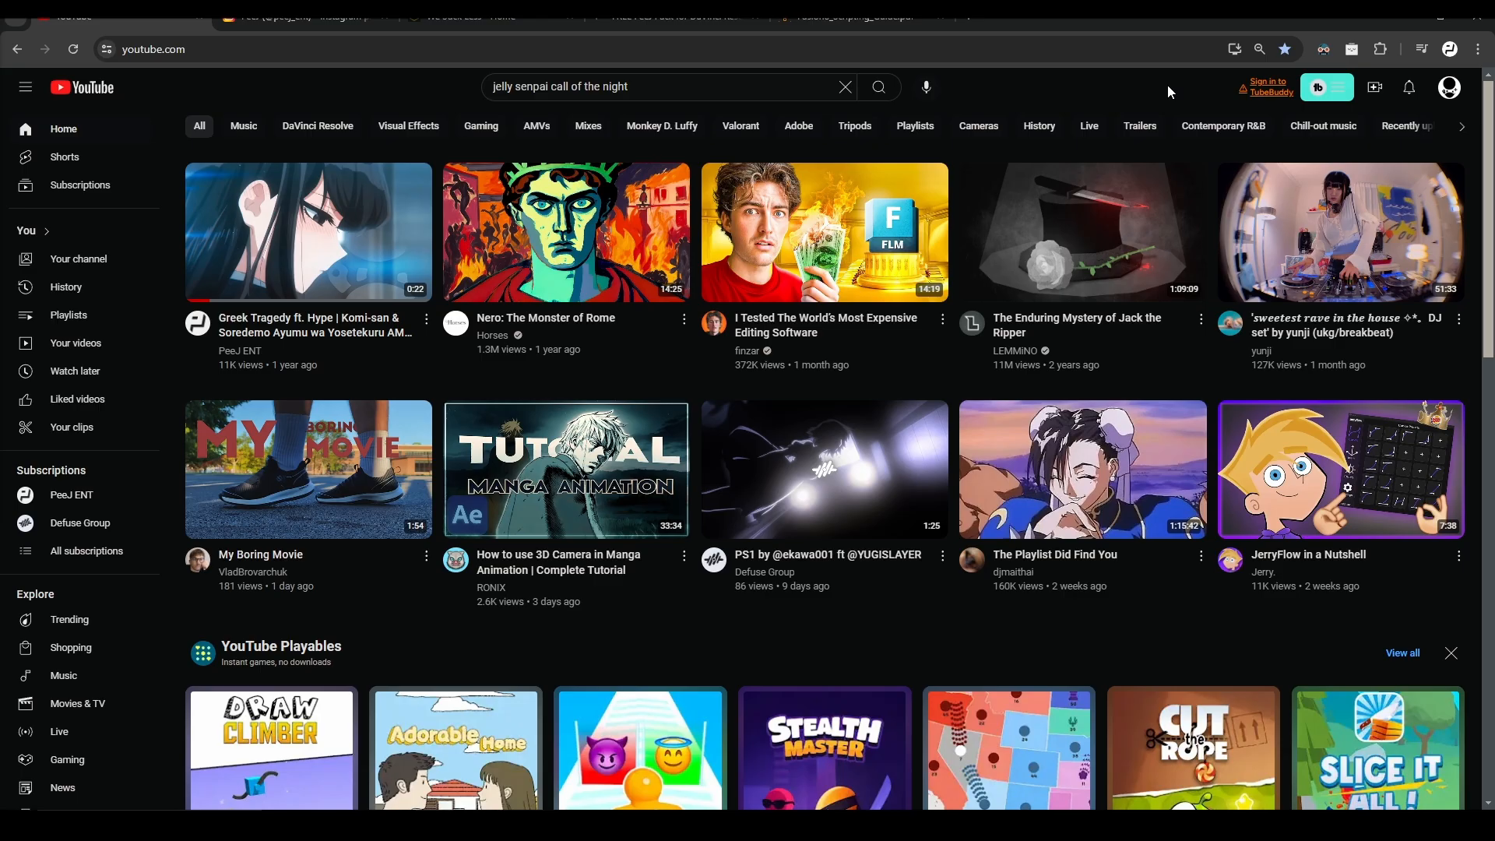
{"action": "mouse_move", "coordinate": [1488, 88]}
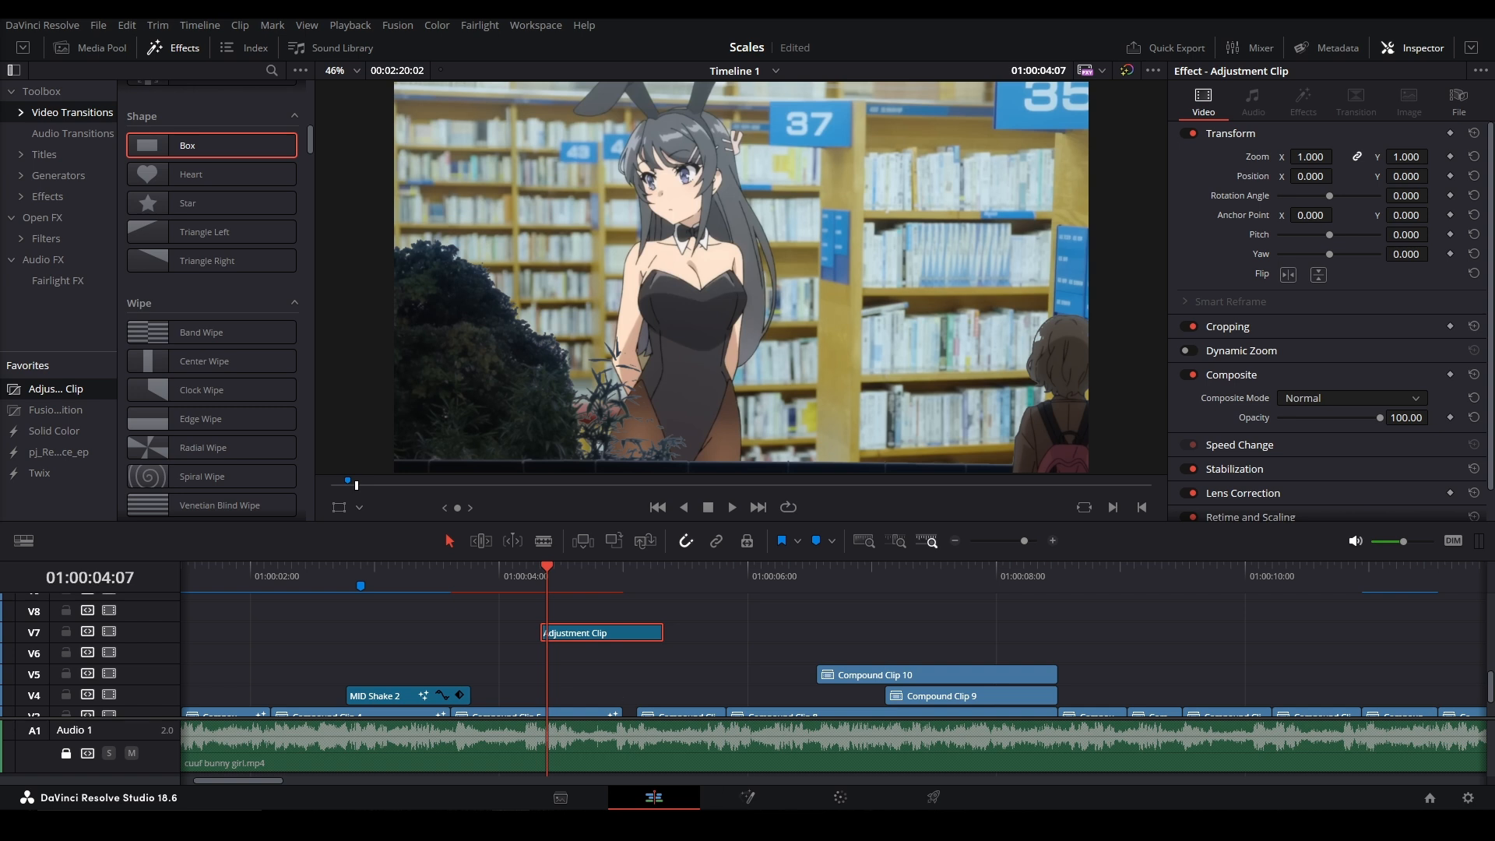
Go to the Edit page showing the Adjustment Clip and MID Shake 2 timeline.
{"action": "left_click", "coordinate": [839, 797]}
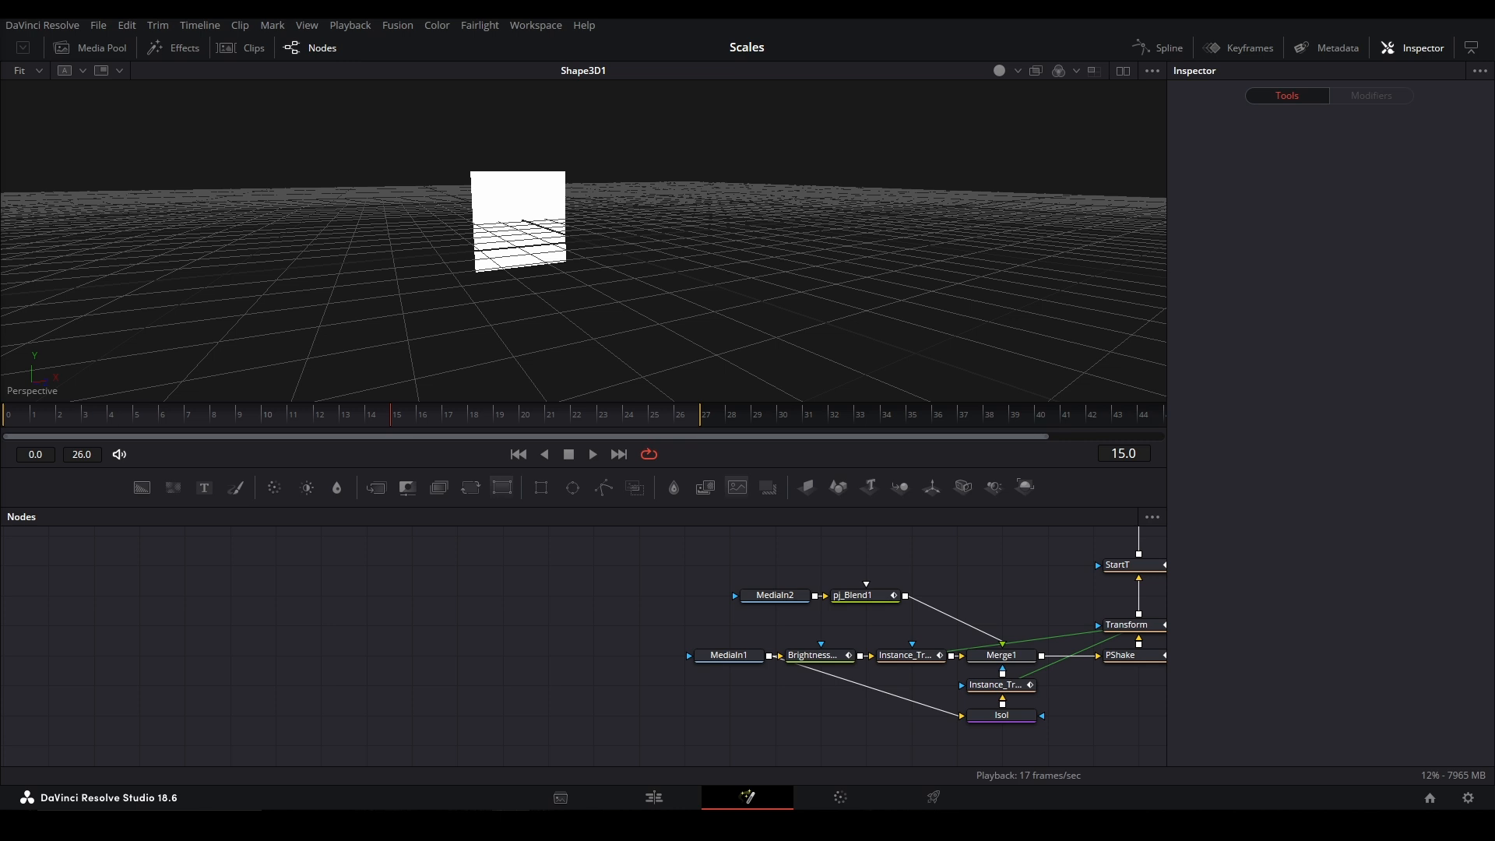
{"action": "mouse_move", "coordinate": [205, 487]}
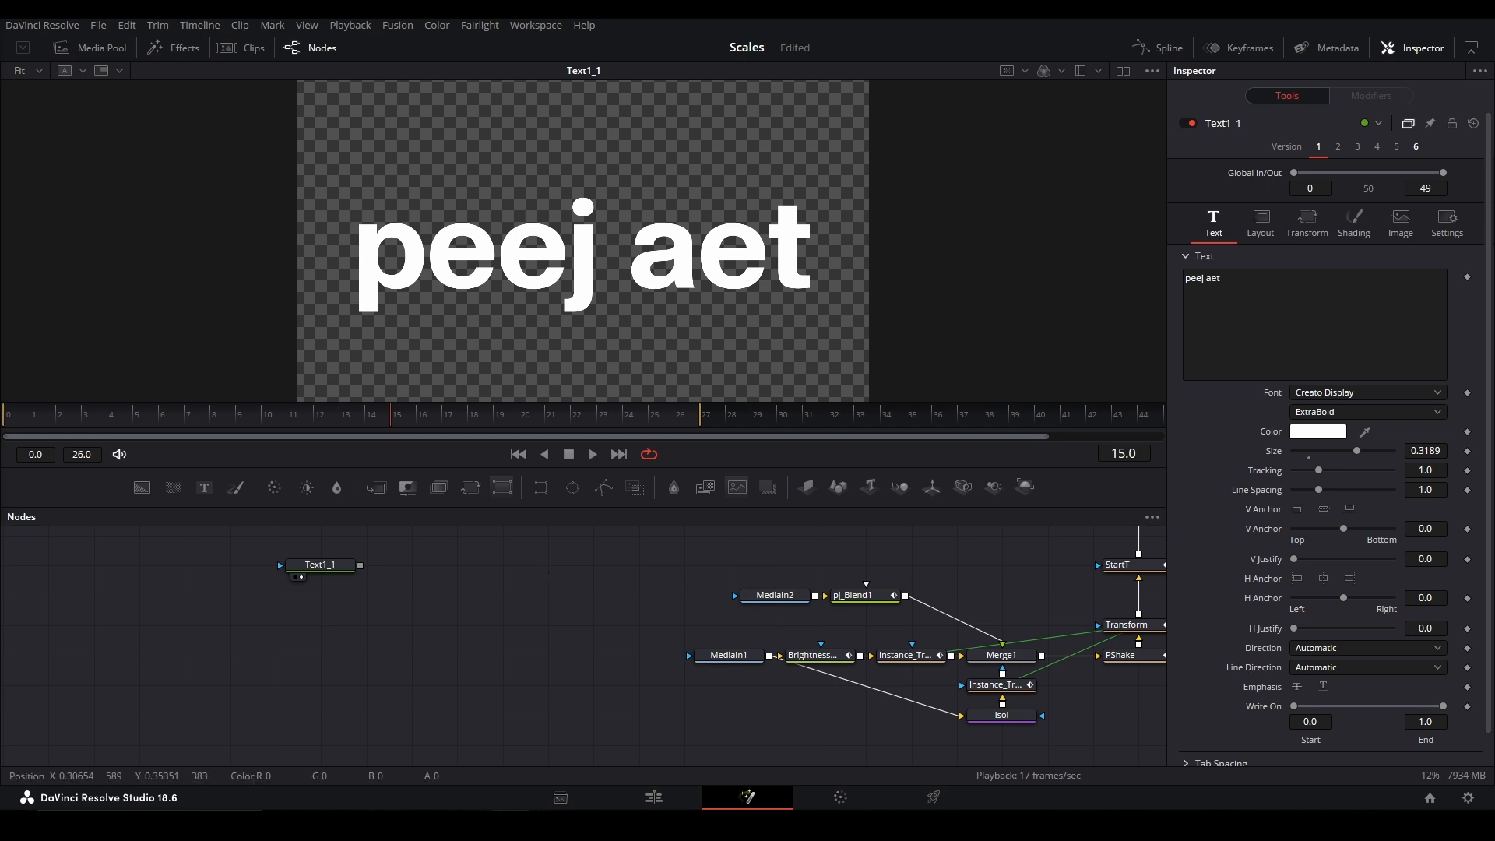
{"action": "mouse_move", "coordinate": [822, 310]}
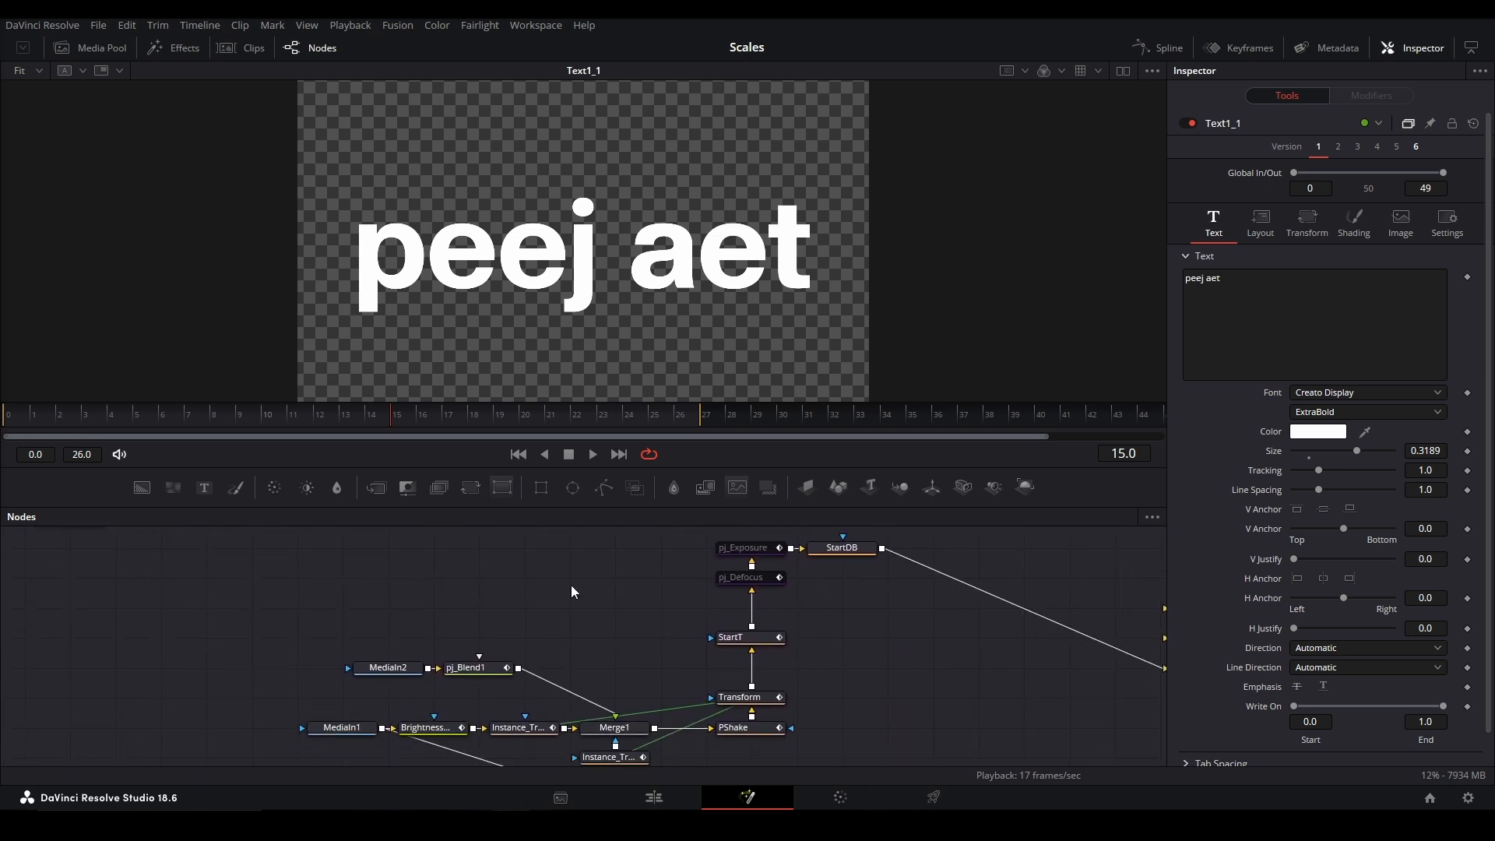
Pan the Nodes panel to bring the main Scales tree with Transform, StartT and StartDB into view.
{"action": "left_click", "coordinate": [386, 666]}
{"action": "type", "text": "cus"}
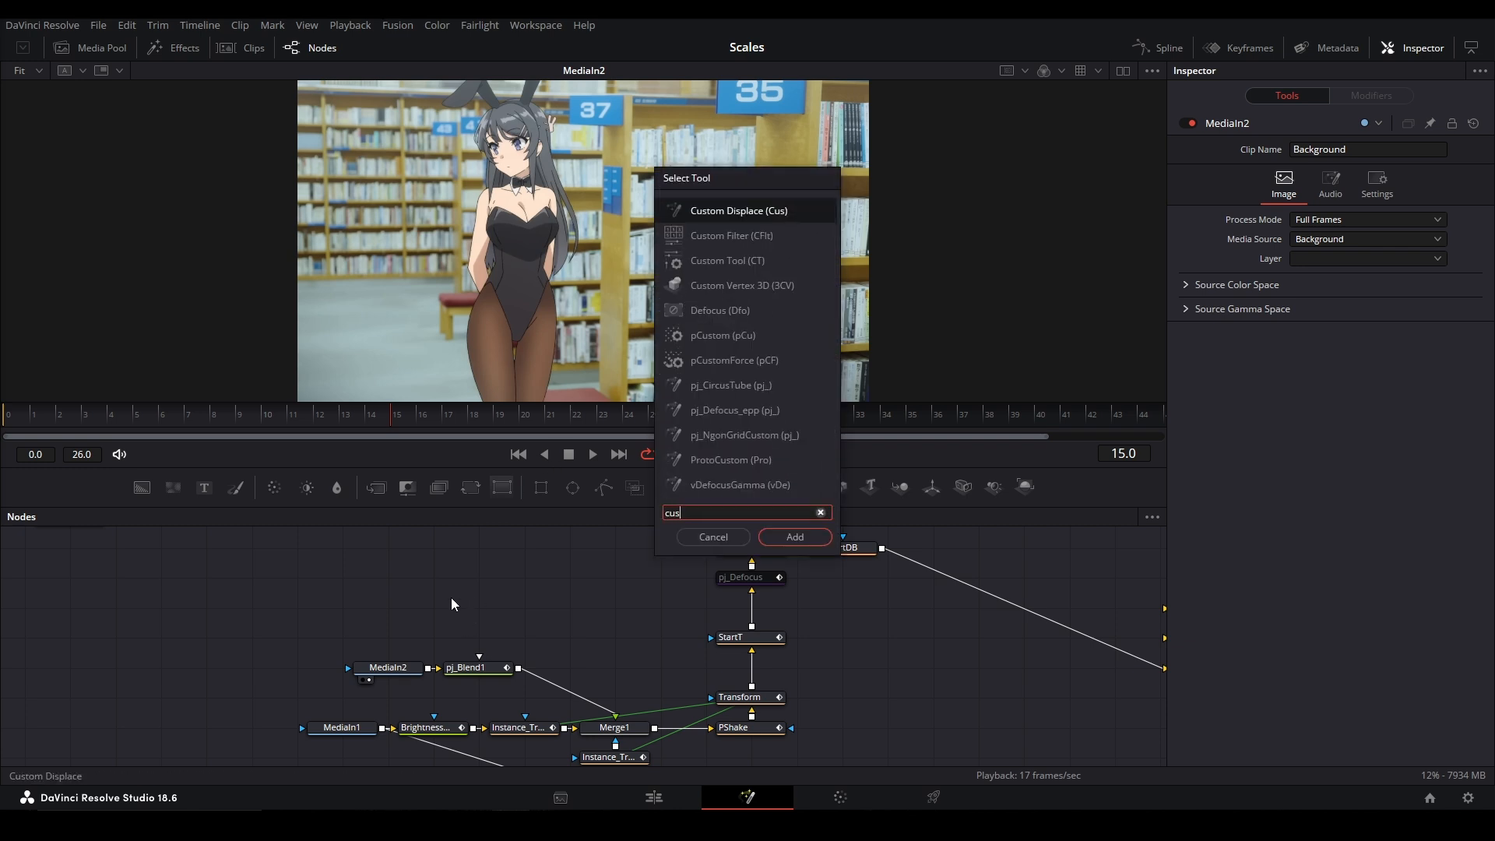
Add a Custom Filter after MediaIn2 and test edge-detect centre values -10 and -15 in its 3x3 matrix.
{"action": "left_click", "coordinate": [794, 535]}
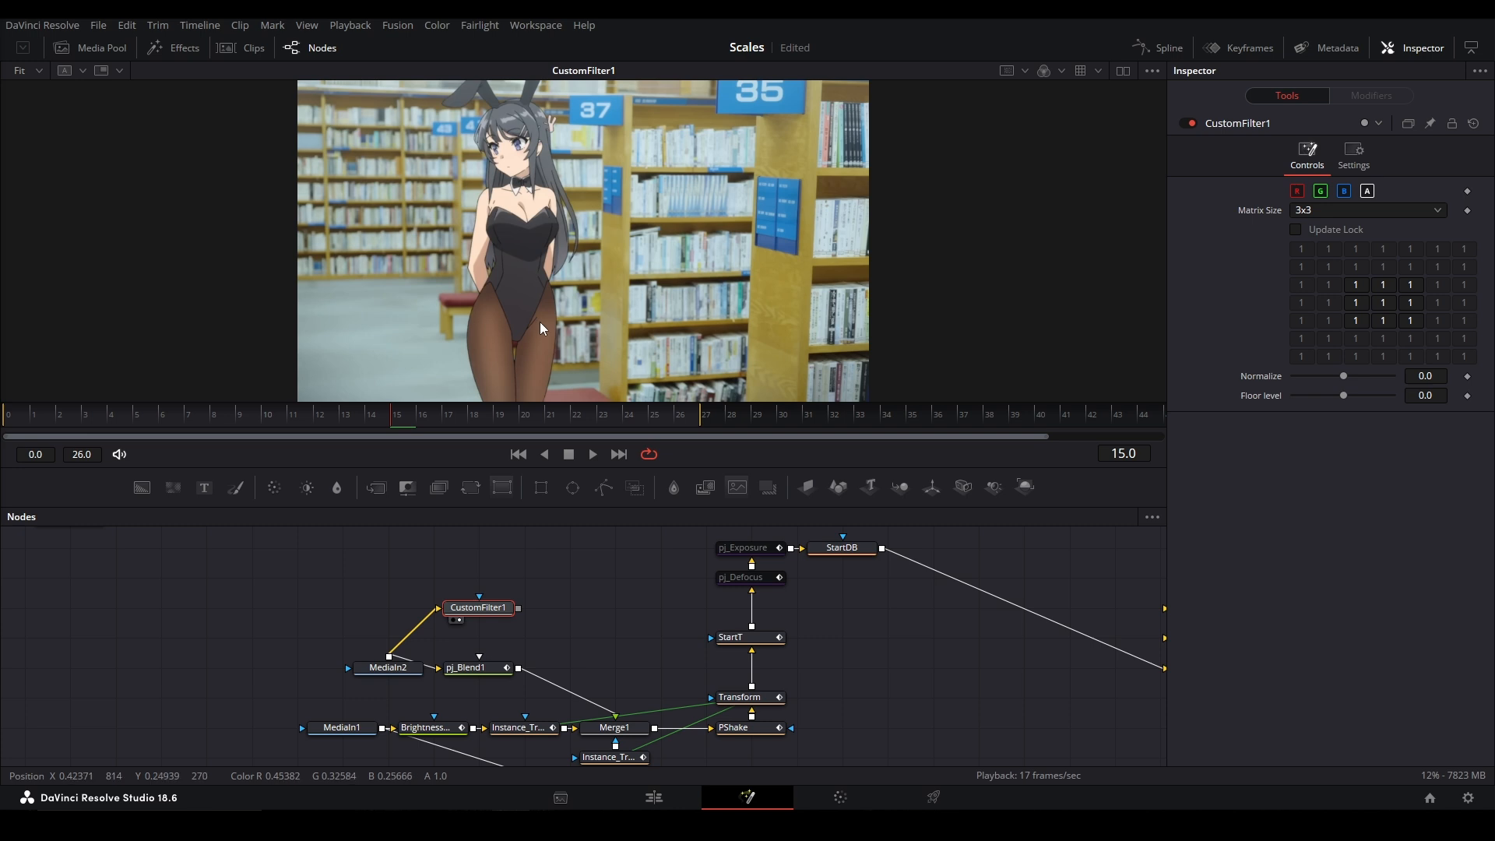
{"action": "left_click", "coordinate": [1411, 302]}
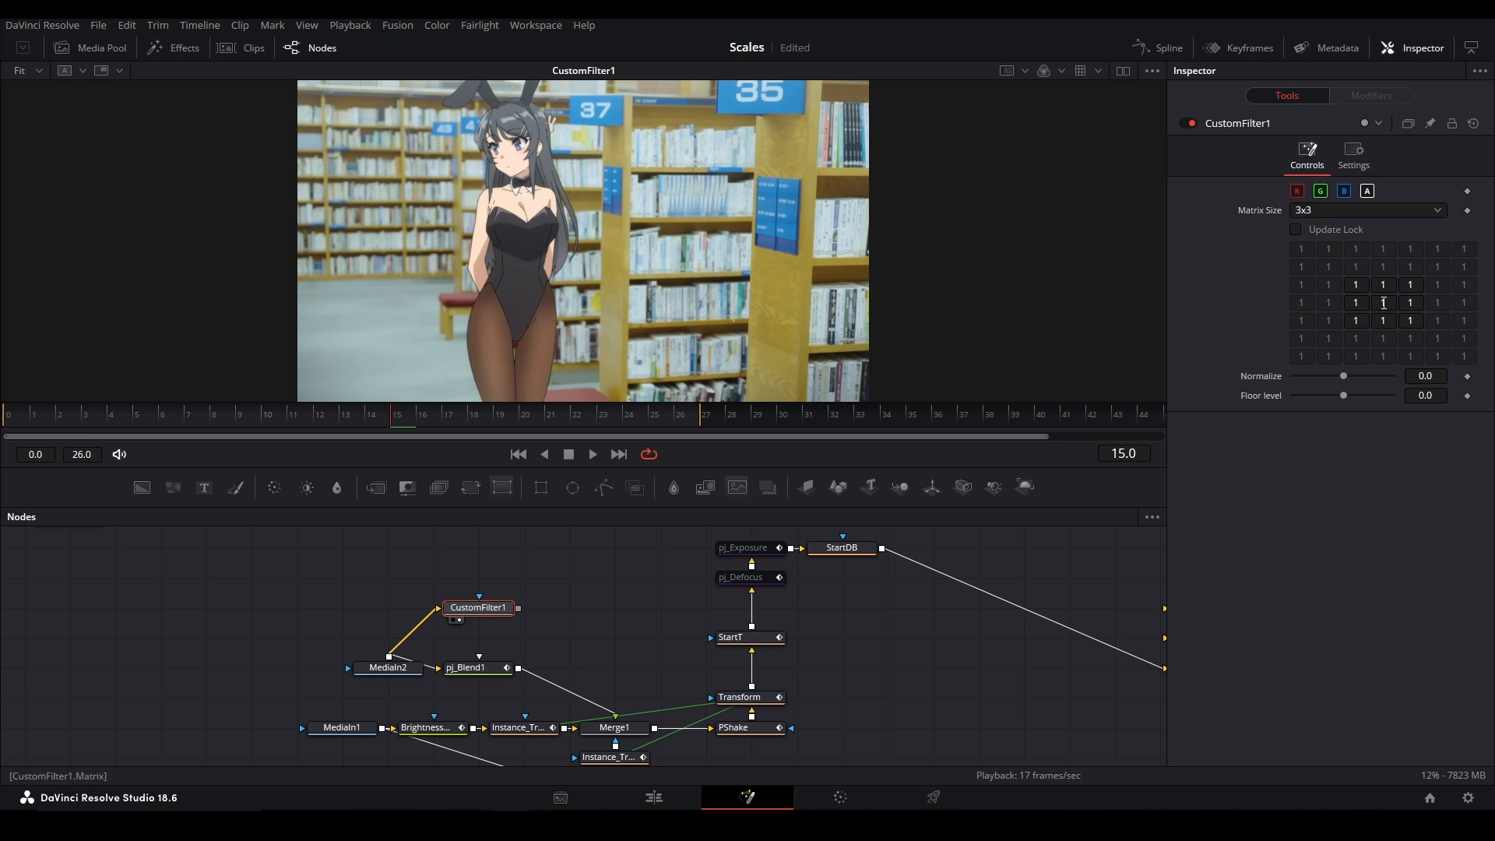
{"action": "mouse_move", "coordinate": [1288, 221]}
{"action": "type", "text": "-8"}
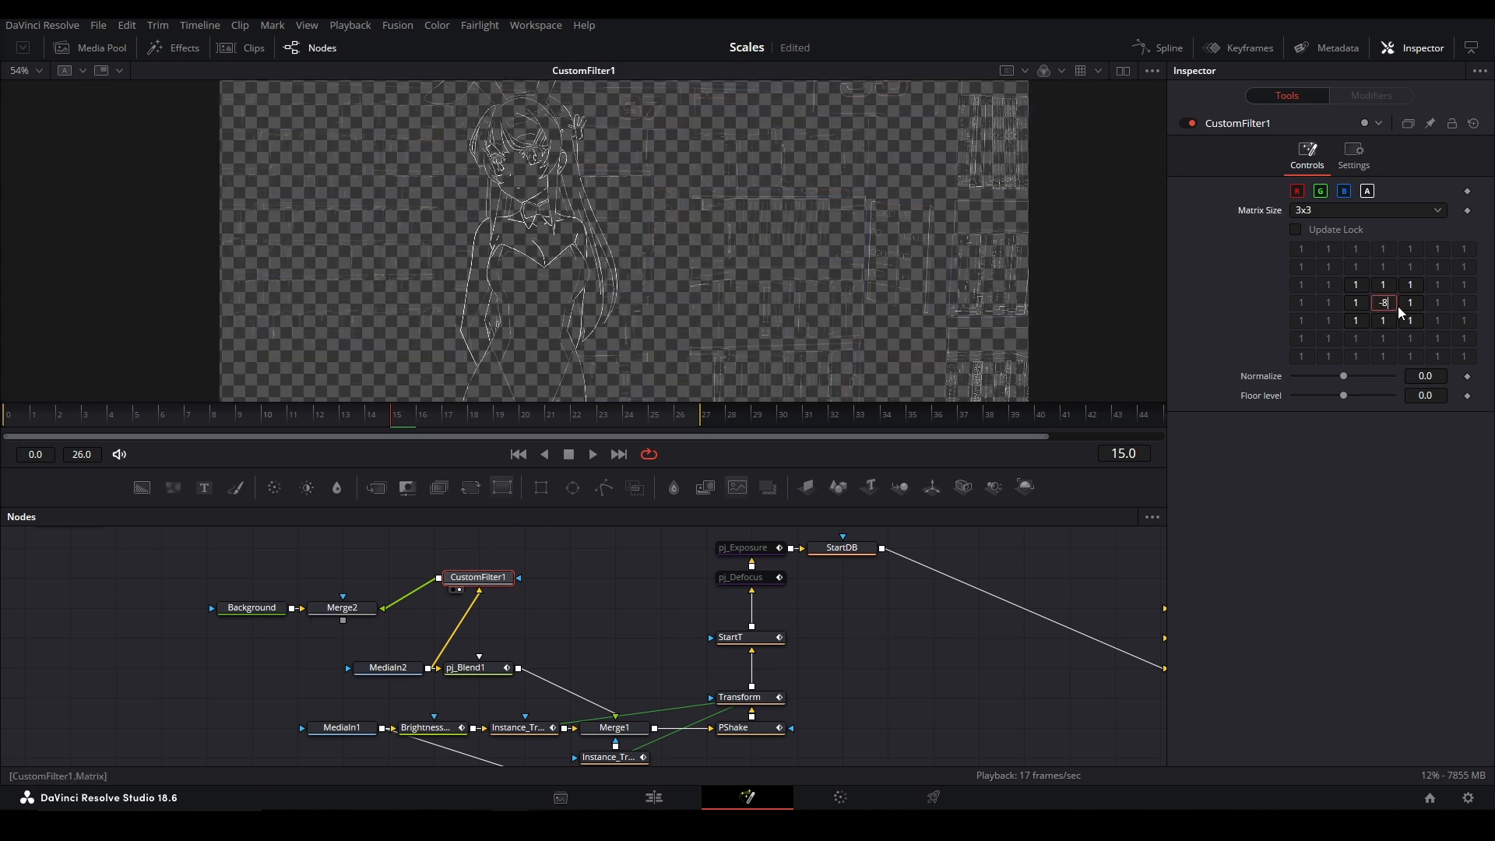
{"action": "type", "text": "-10"}
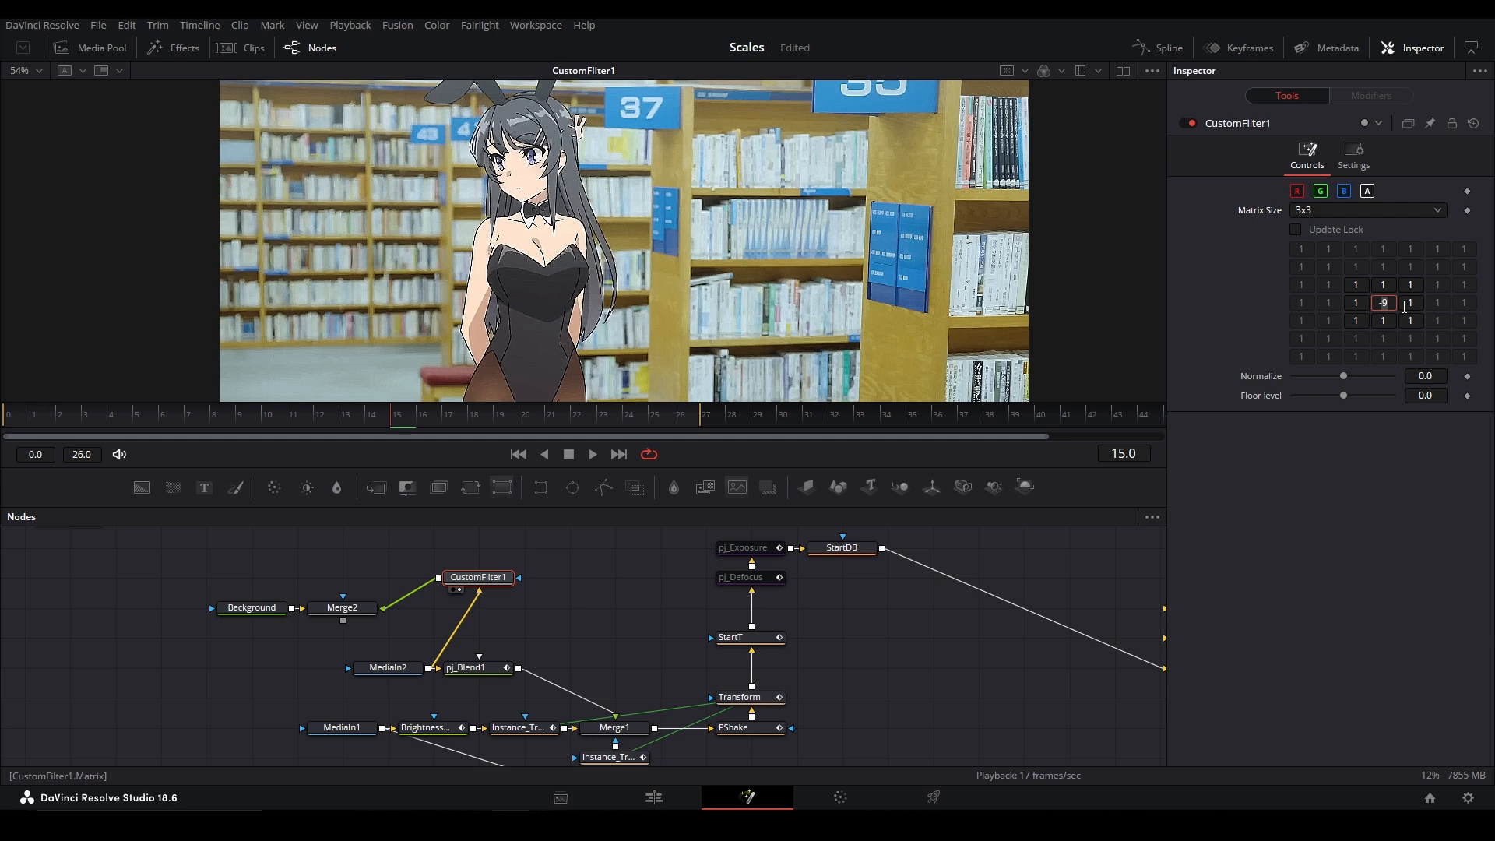
{"action": "type", "text": "-15"}
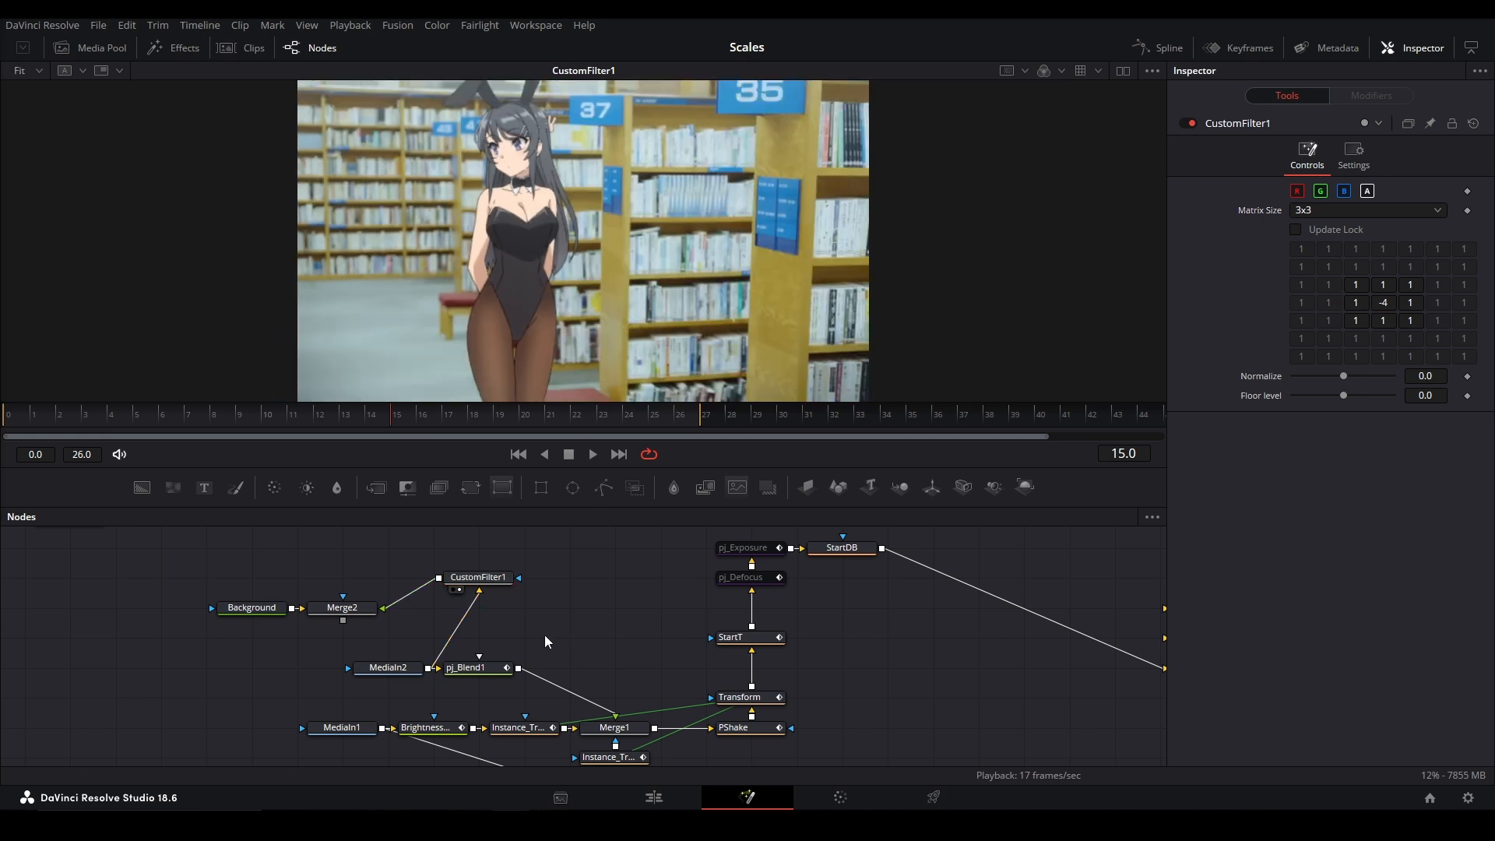
{"action": "left_click", "coordinate": [388, 667]}
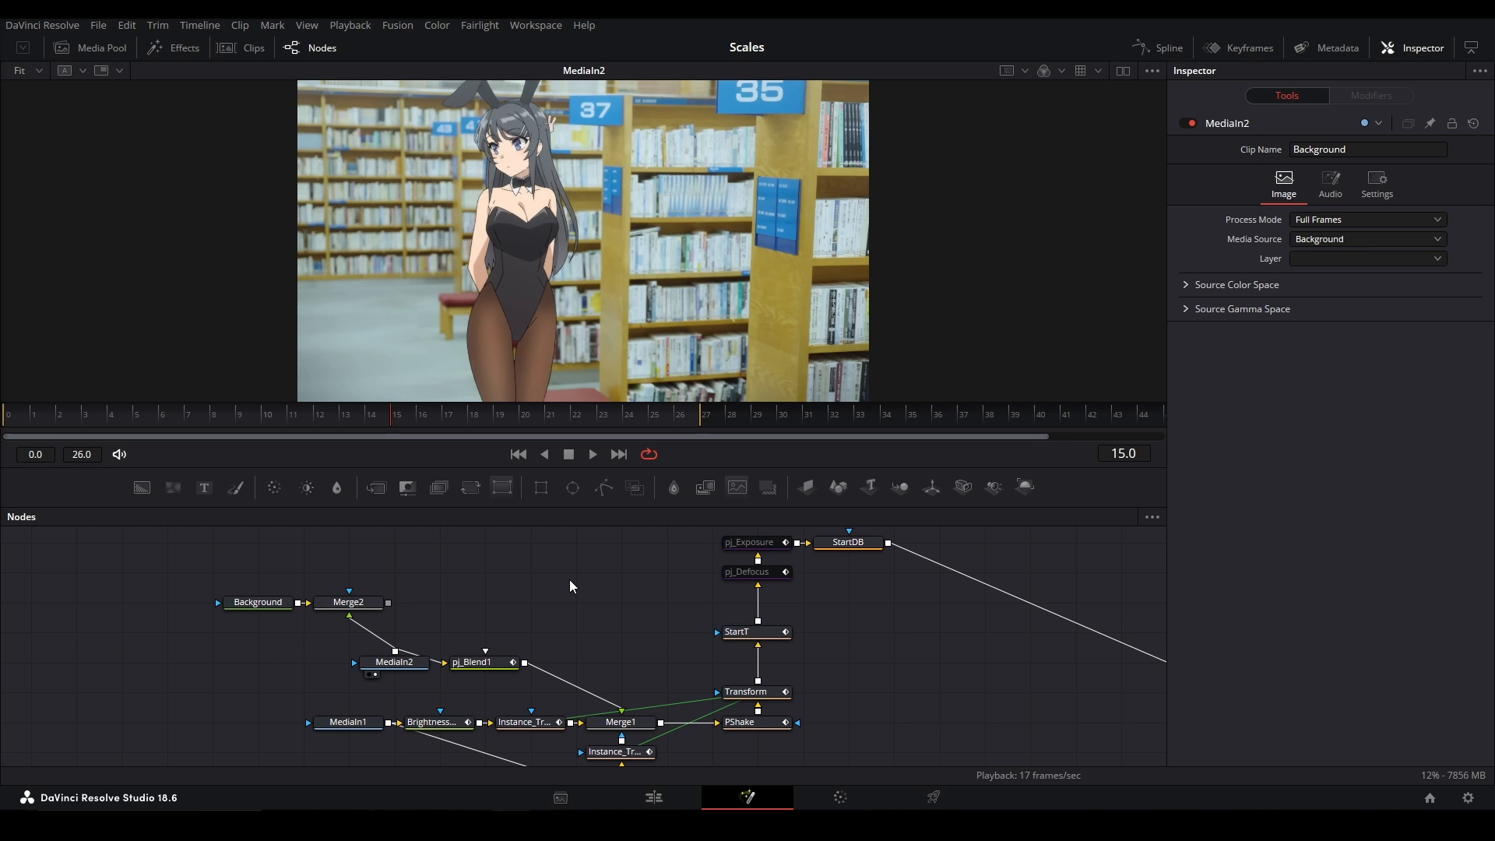
{"action": "mouse_move", "coordinate": [494, 551]}
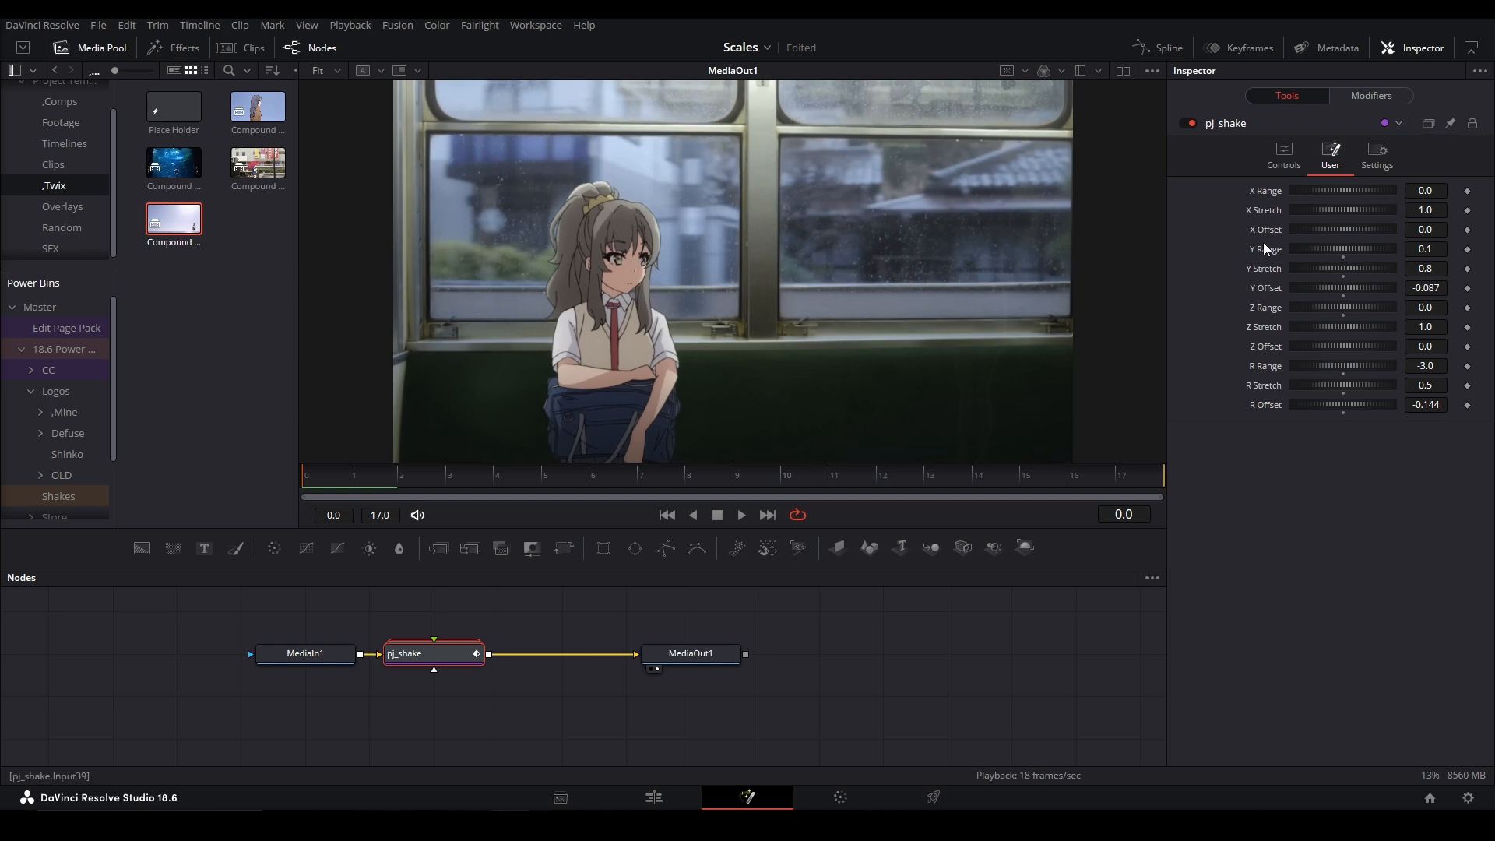
Review pj_shake's Modifiers Rotate easing, return to its User settings and bring up the spline graph.
{"action": "left_click", "coordinate": [1371, 95]}
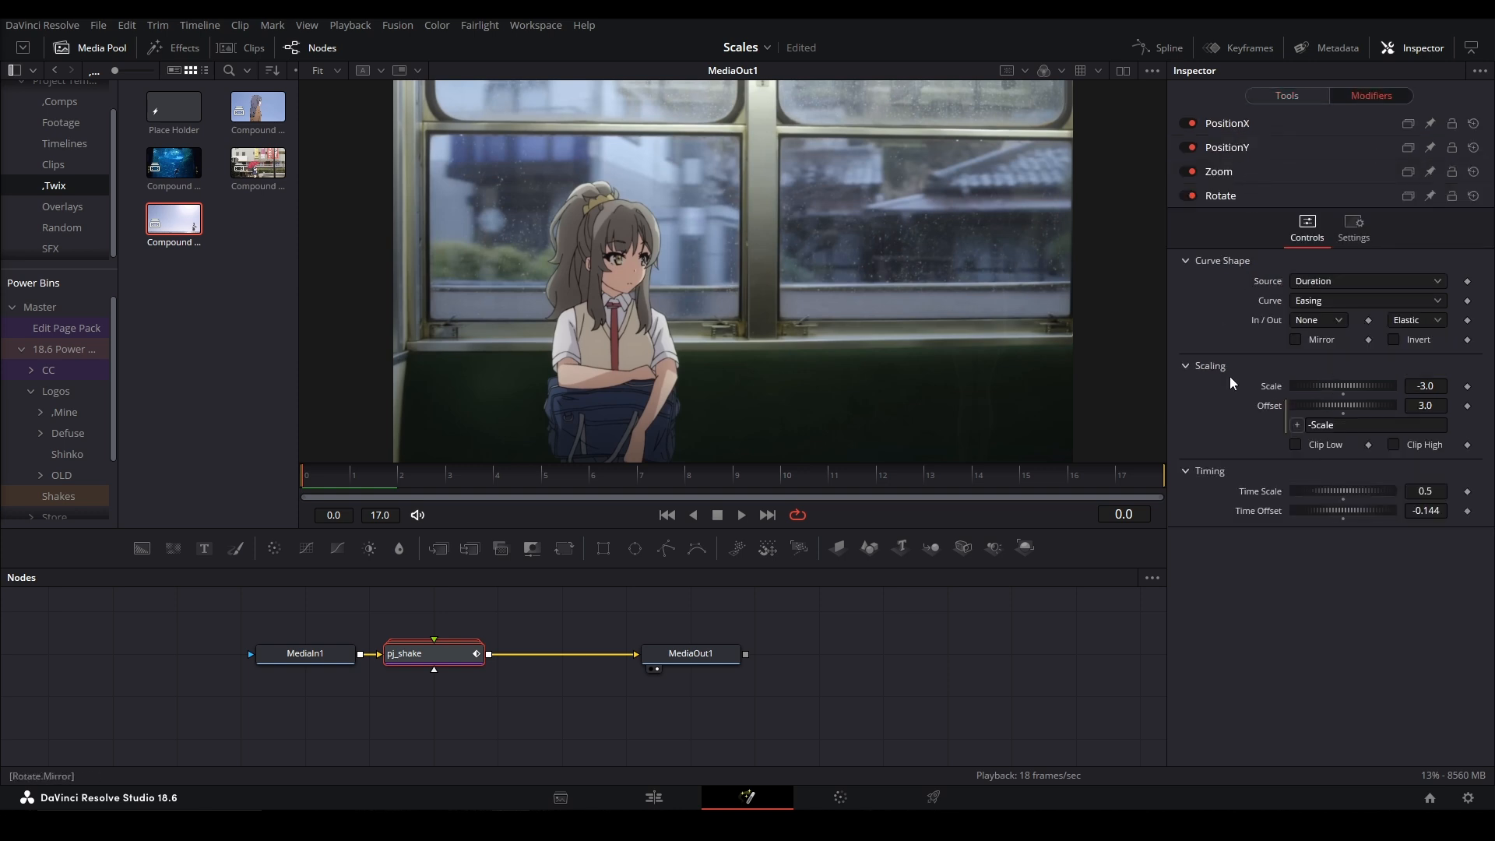
{"action": "left_click", "coordinate": [1286, 95]}
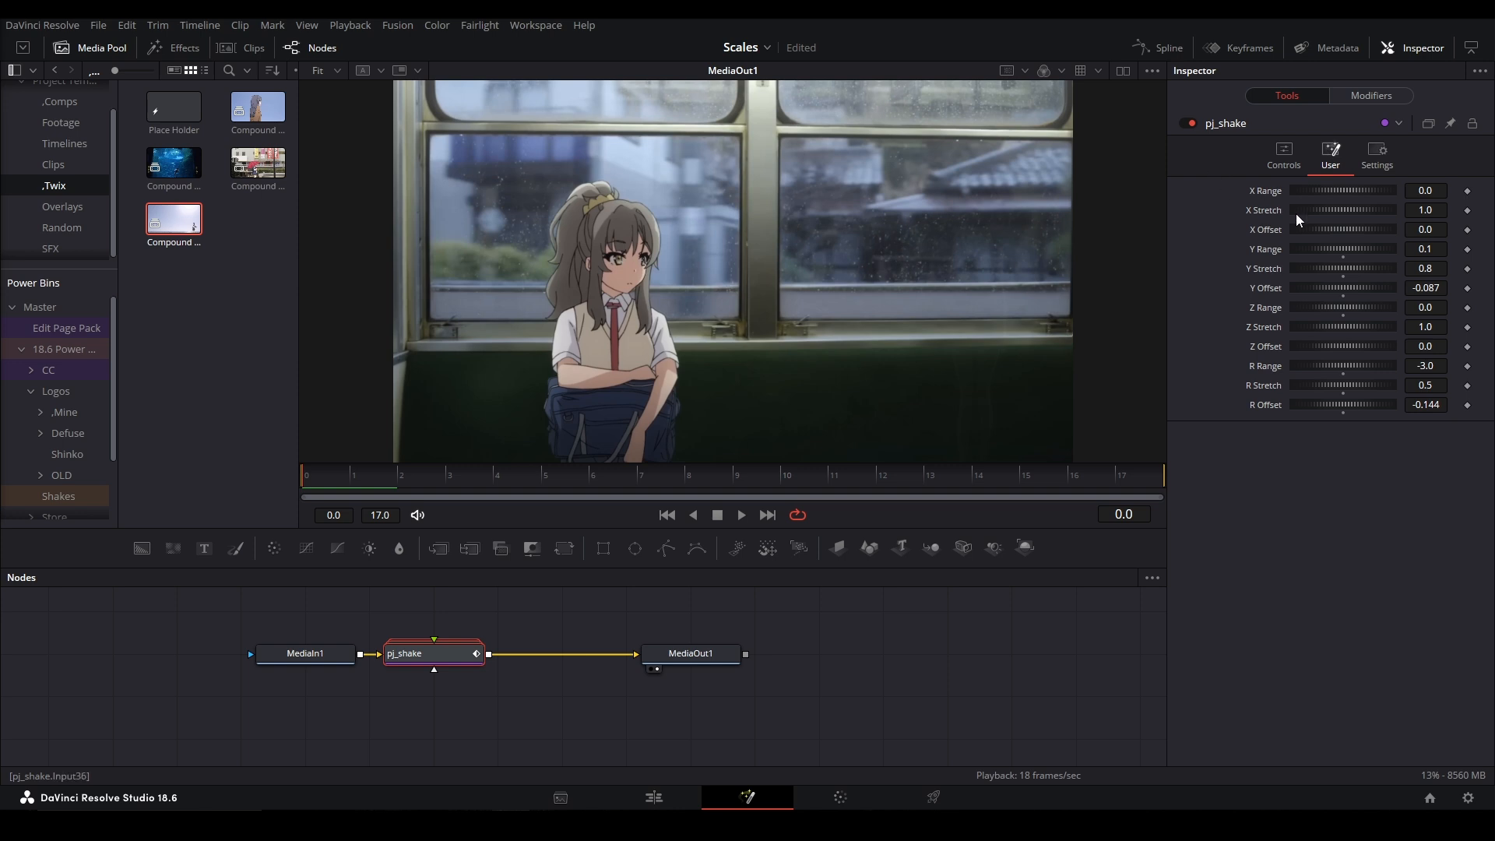
{"action": "mouse_move", "coordinate": [1333, 254]}
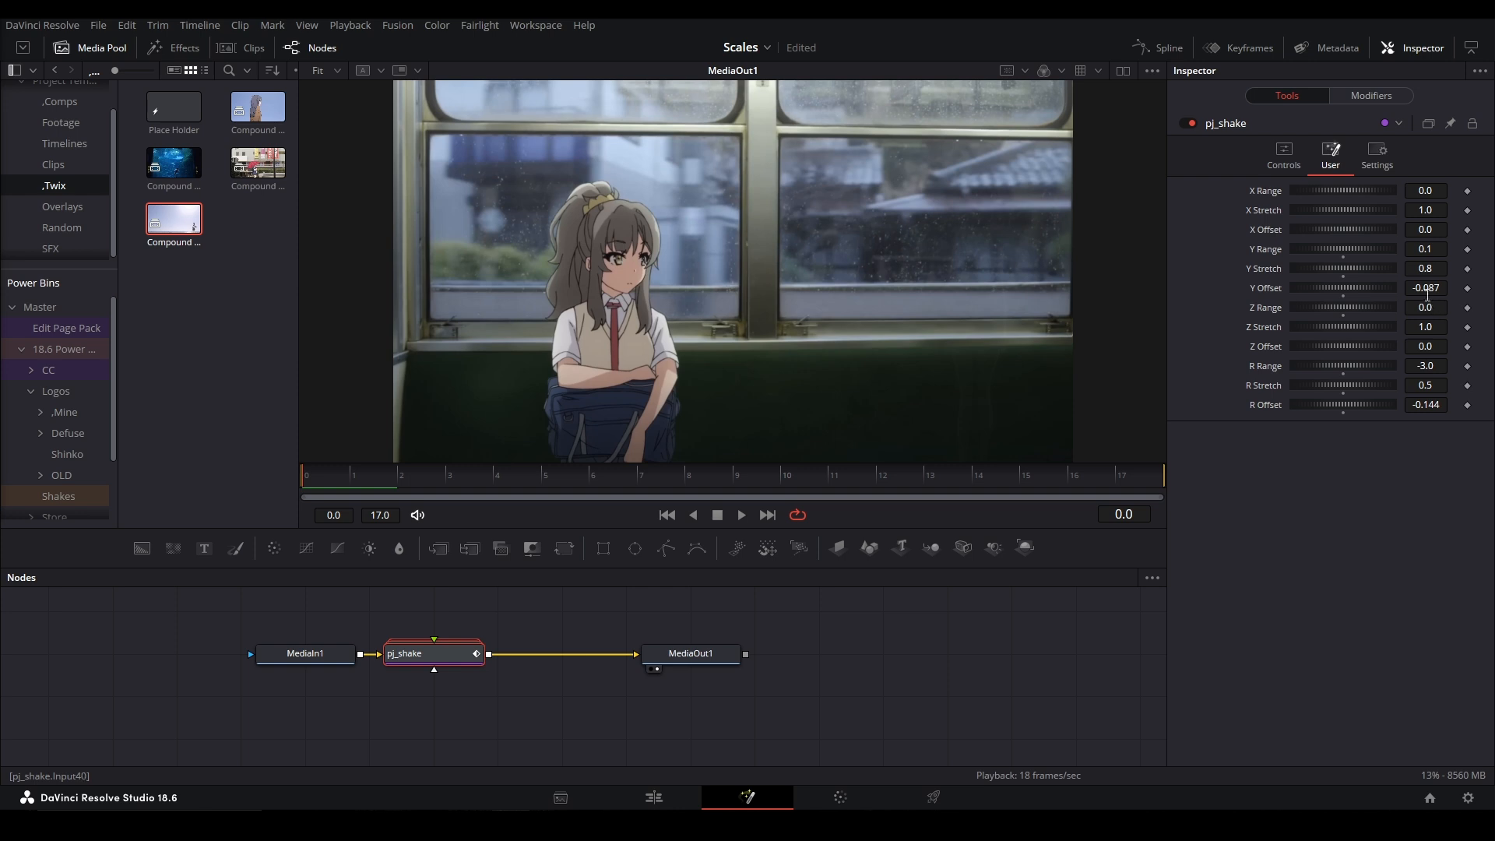
{"action": "mouse_move", "coordinate": [1169, 56]}
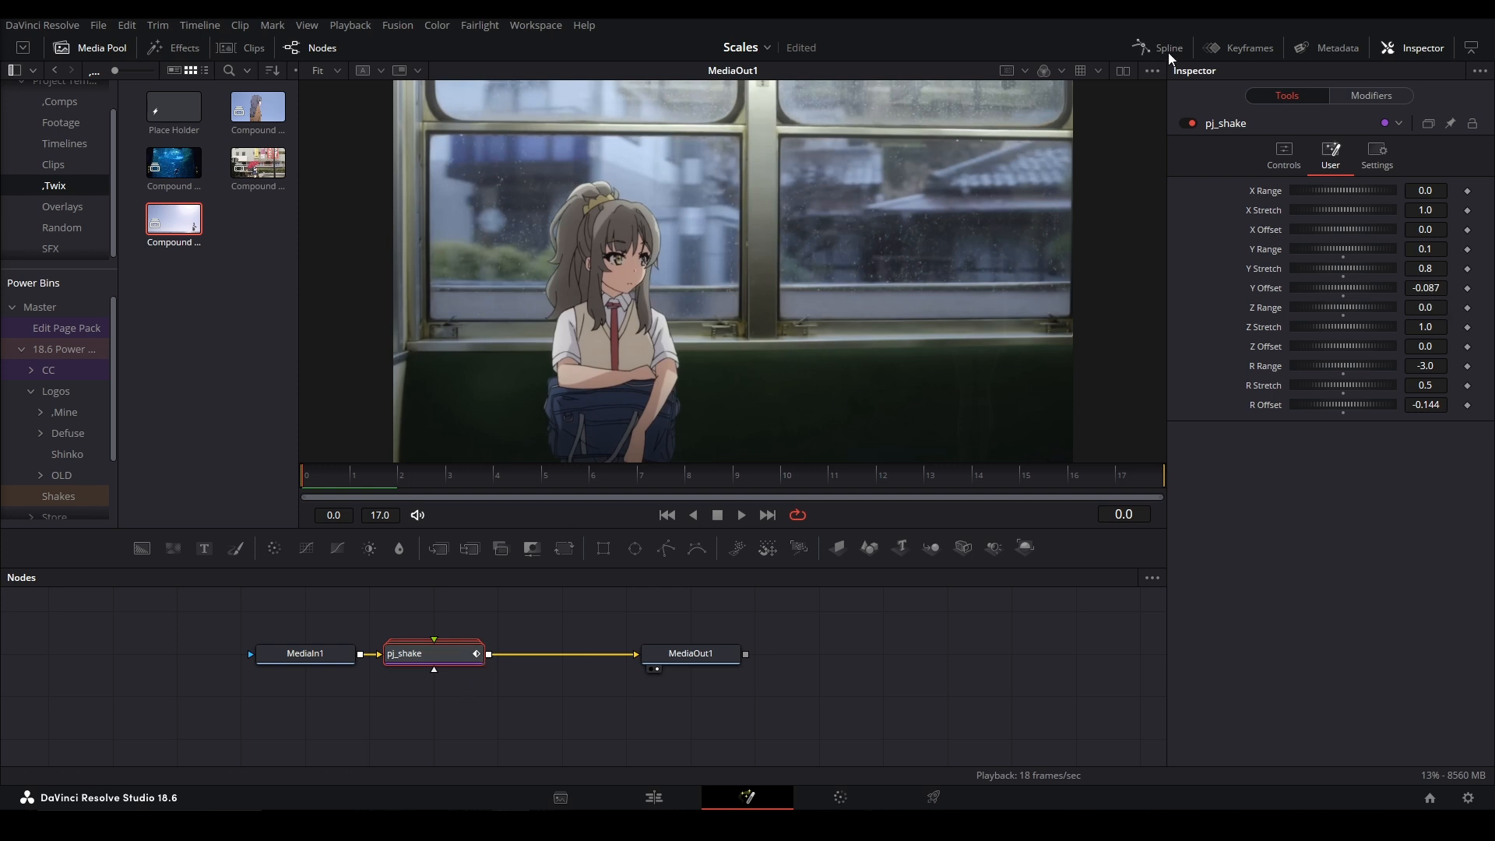
{"action": "left_click", "coordinate": [1167, 47]}
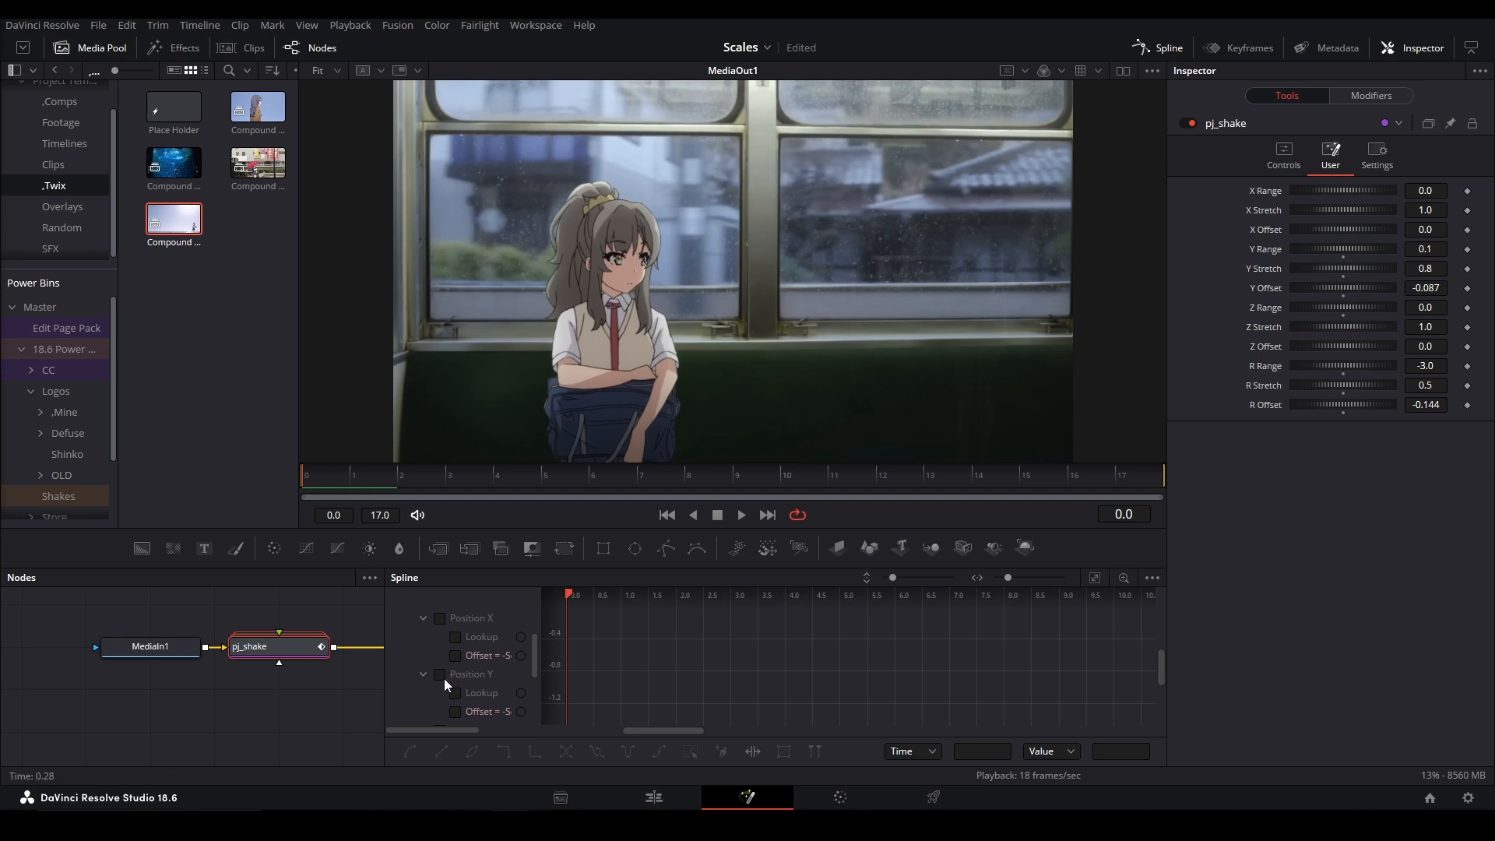
Show the shake's elastic Position Y curve in the spline graph, then return to the Edit page timeline.
{"action": "left_click", "coordinate": [439, 674]}
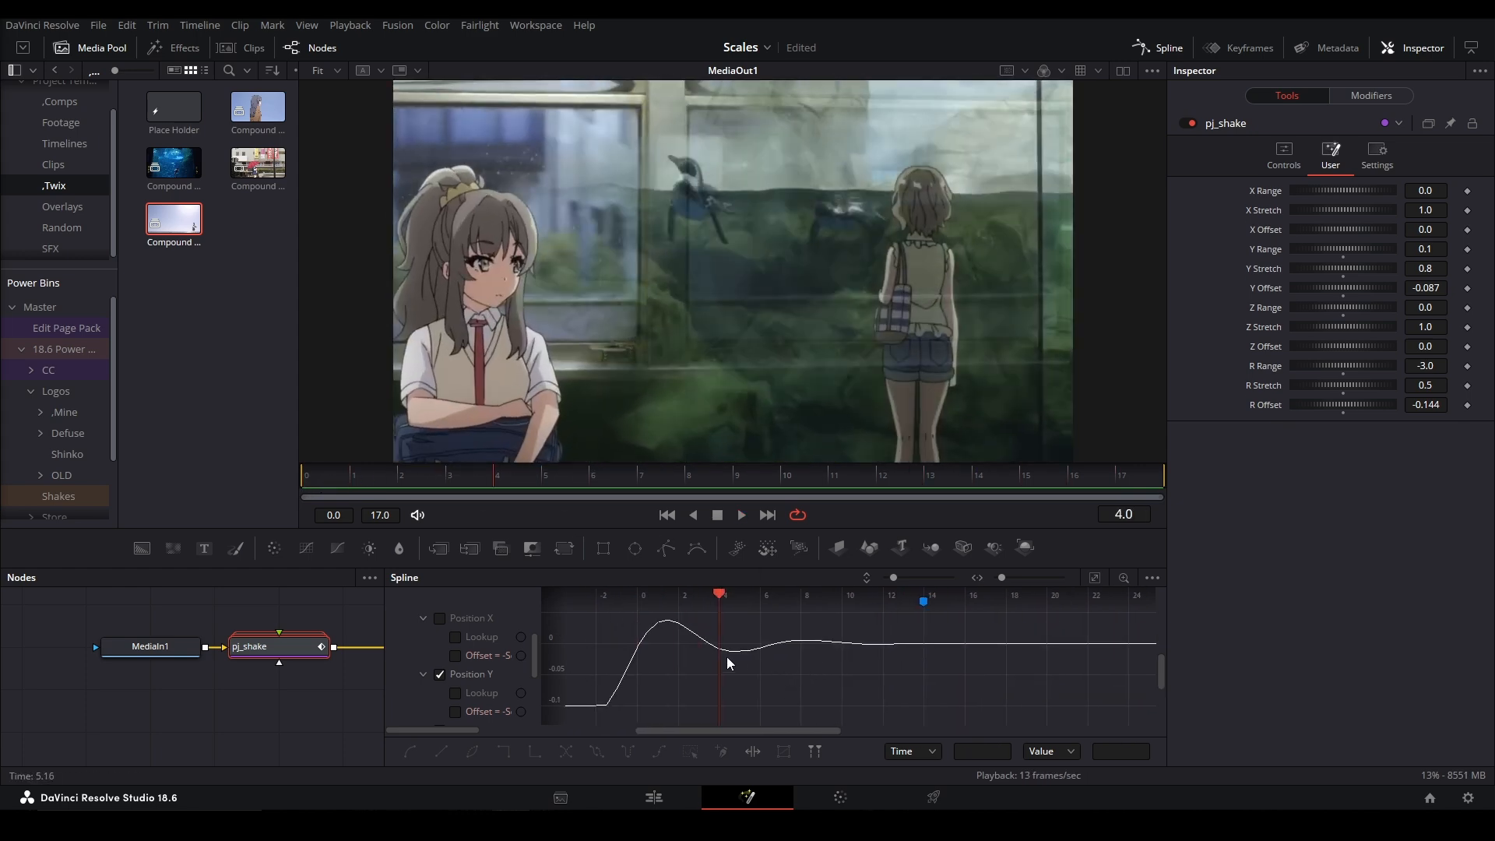
{"action": "left_click", "coordinate": [654, 798]}
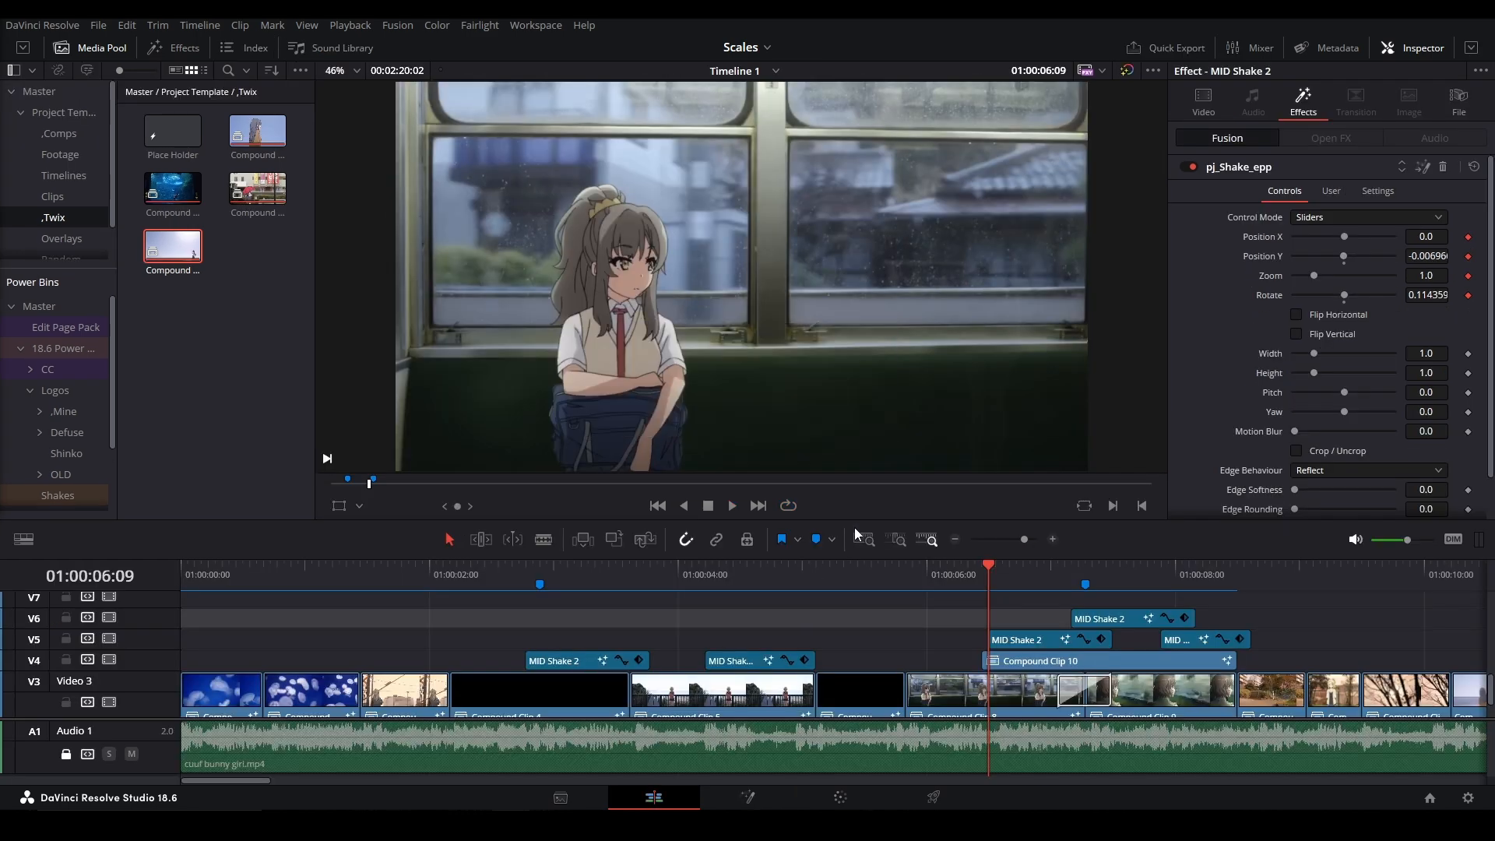